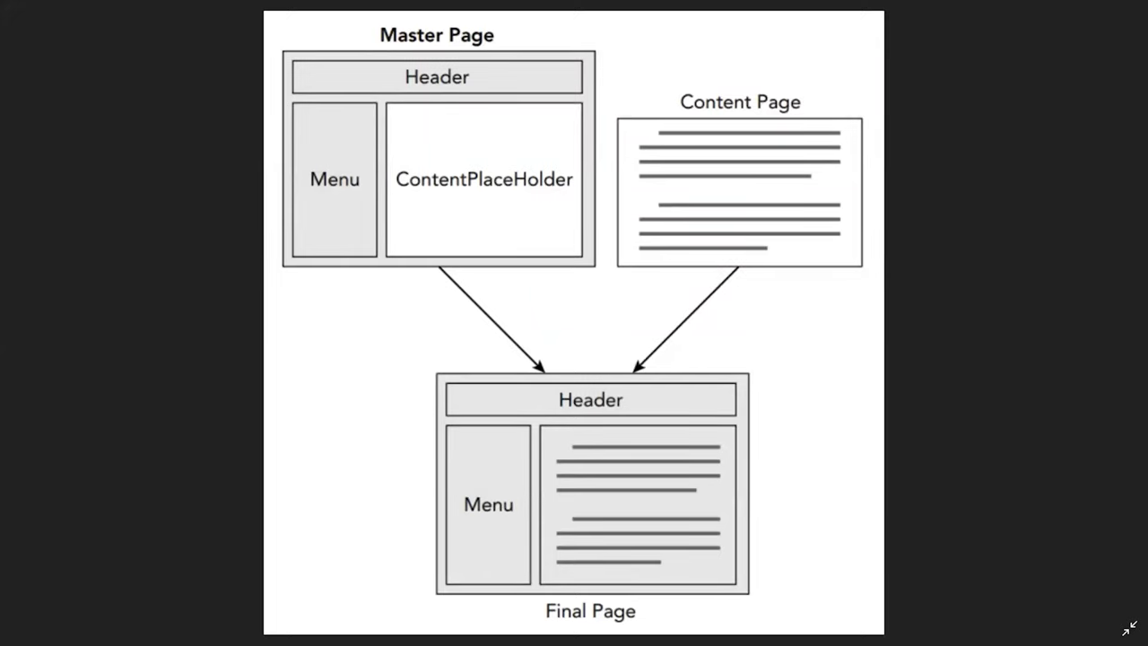
pyautogui.moveTo(262, 18)
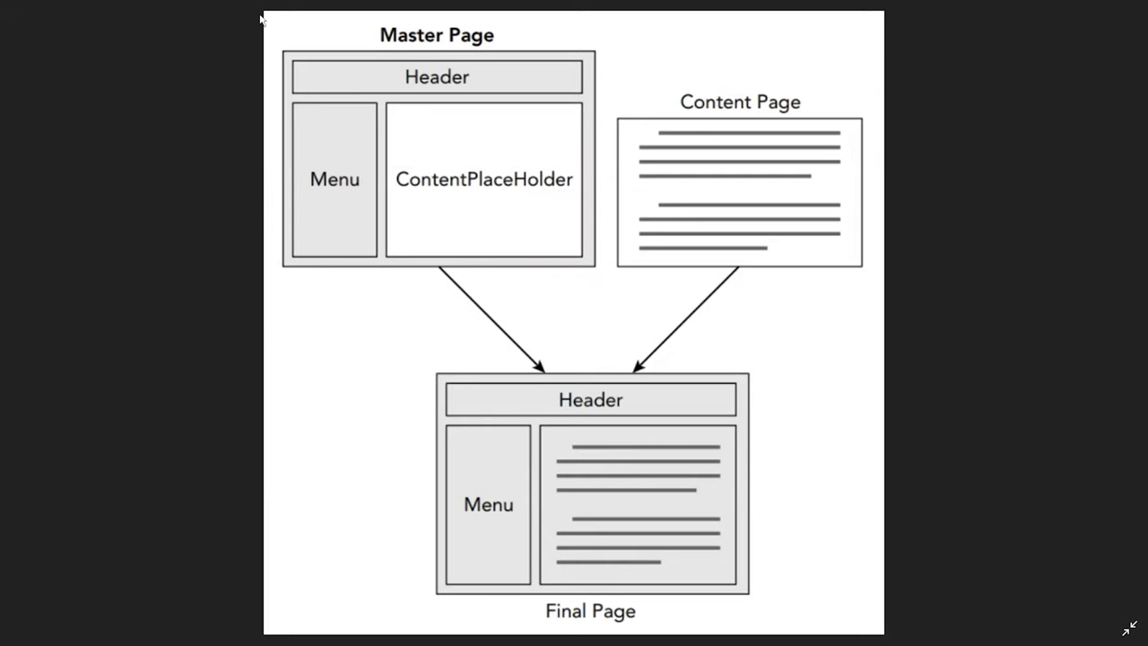
pyautogui.moveTo(269, 65)
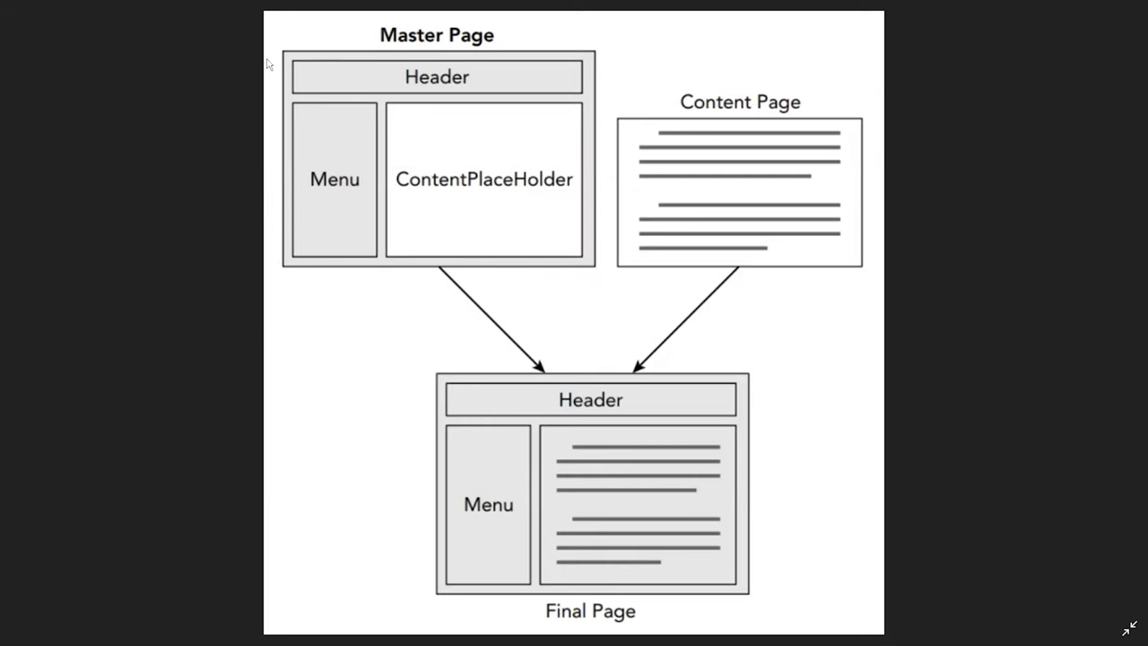
pyautogui.moveTo(271, 77)
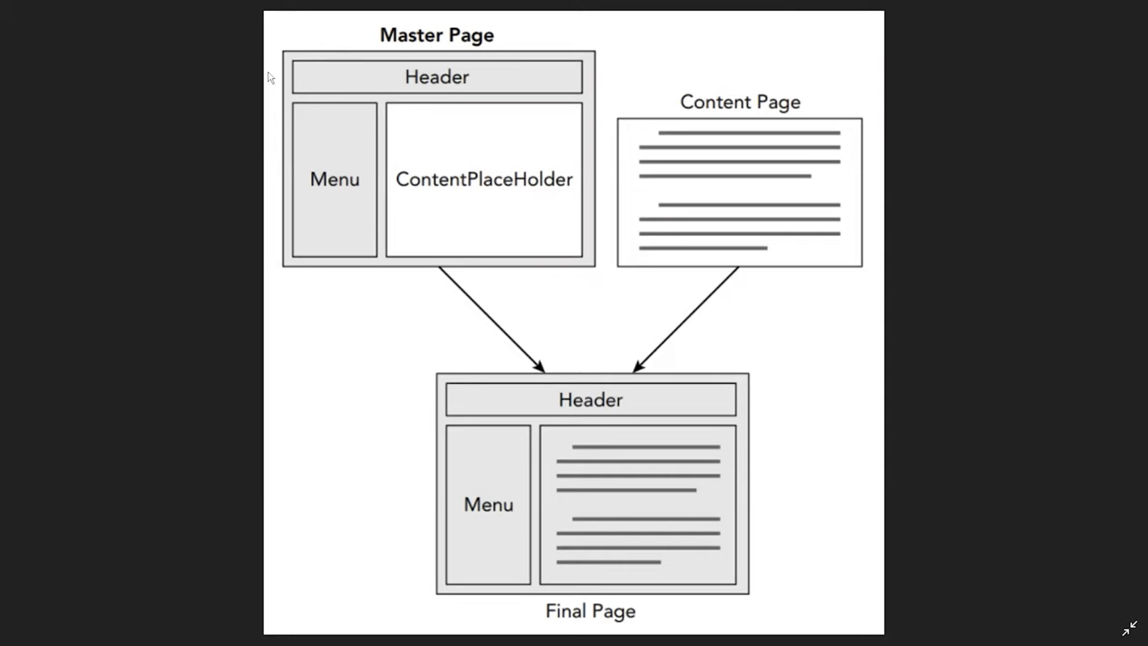
pyautogui.moveTo(409, 97)
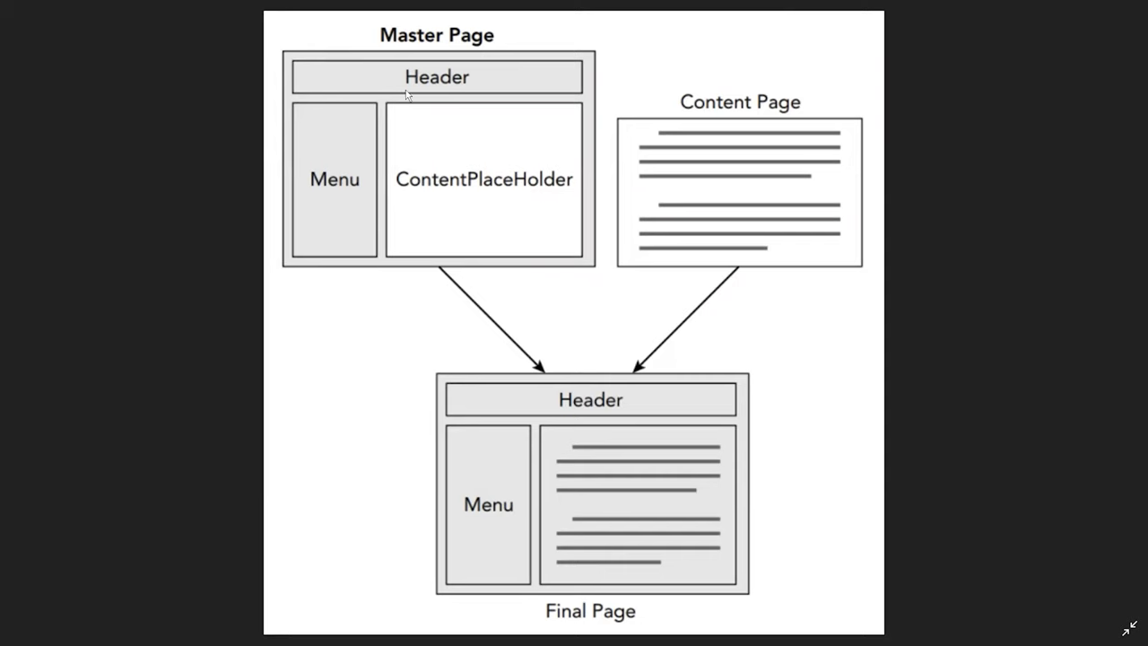
pyautogui.moveTo(577, 81)
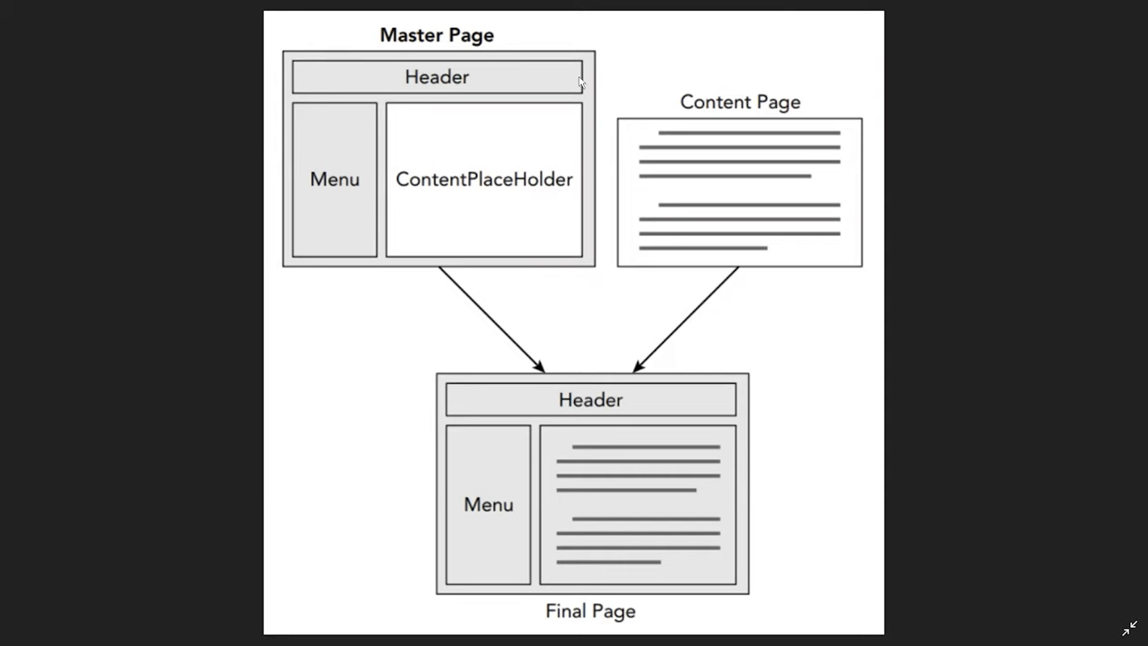
pyautogui.moveTo(568, 77)
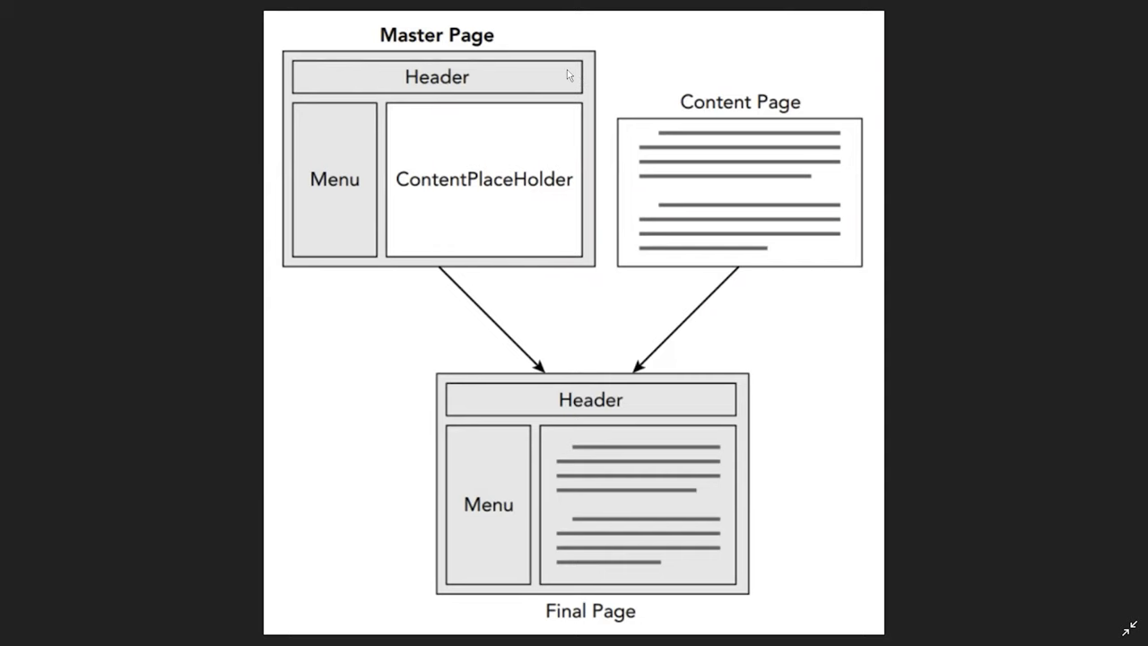
pyautogui.moveTo(565, 75)
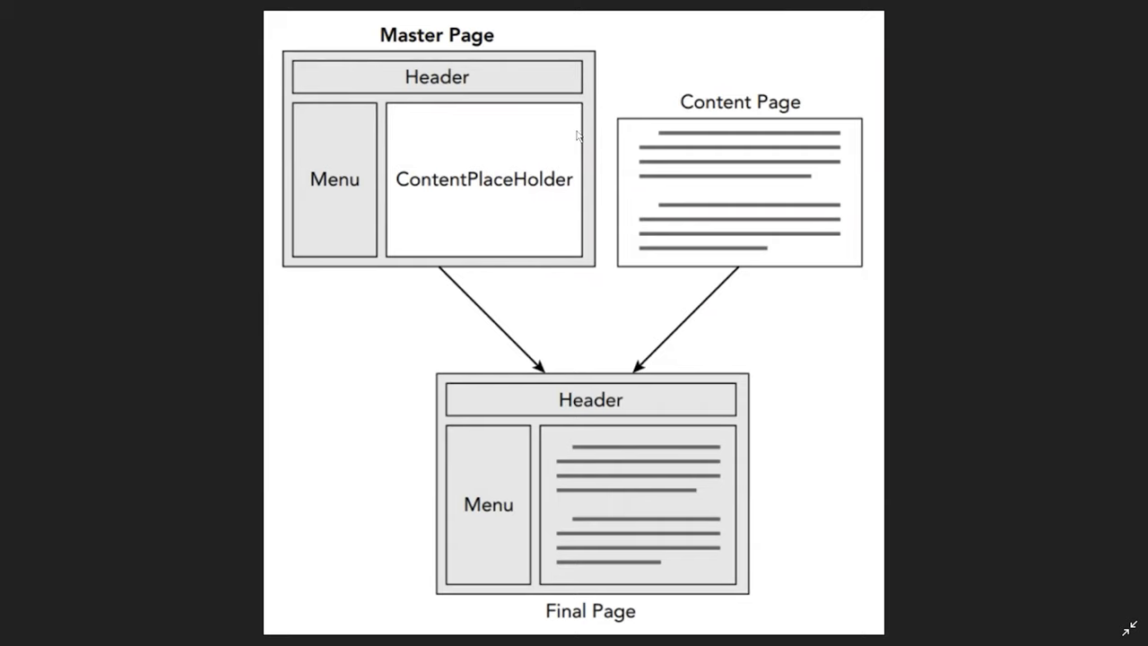
pyautogui.moveTo(534, 251)
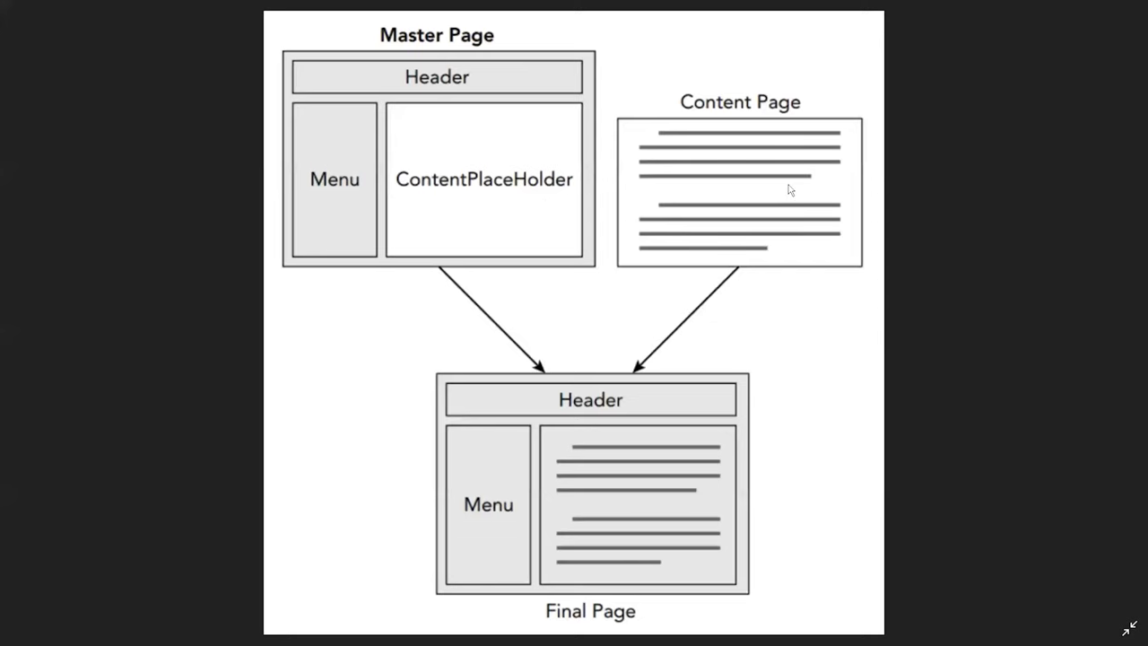
pyautogui.moveTo(753, 162)
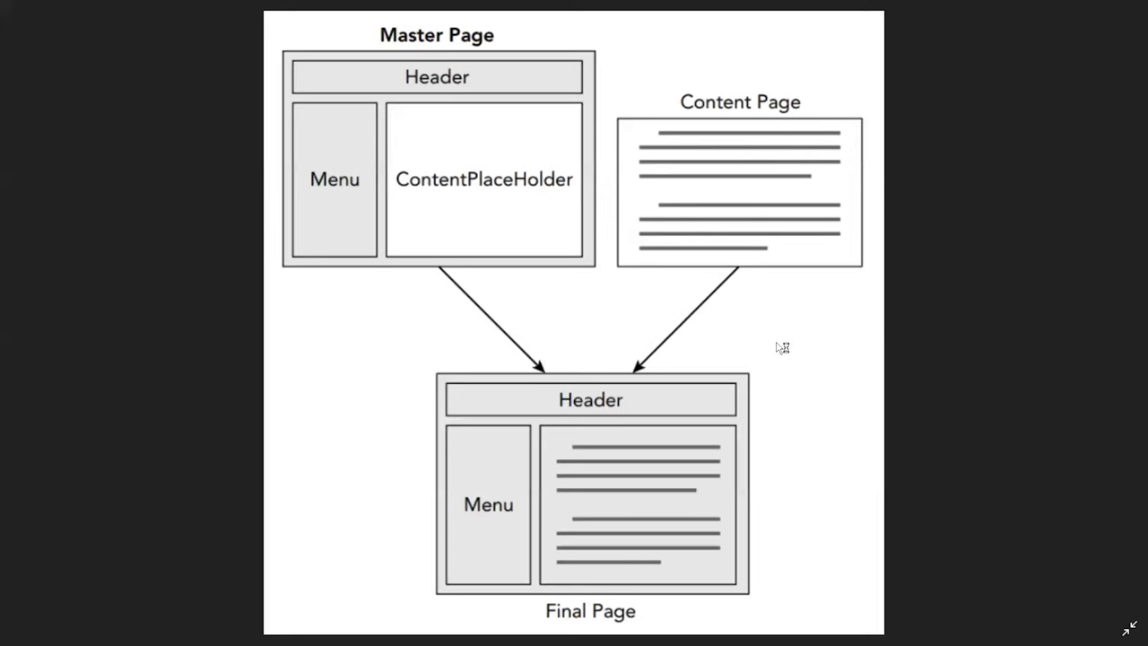
pyautogui.moveTo(778, 439)
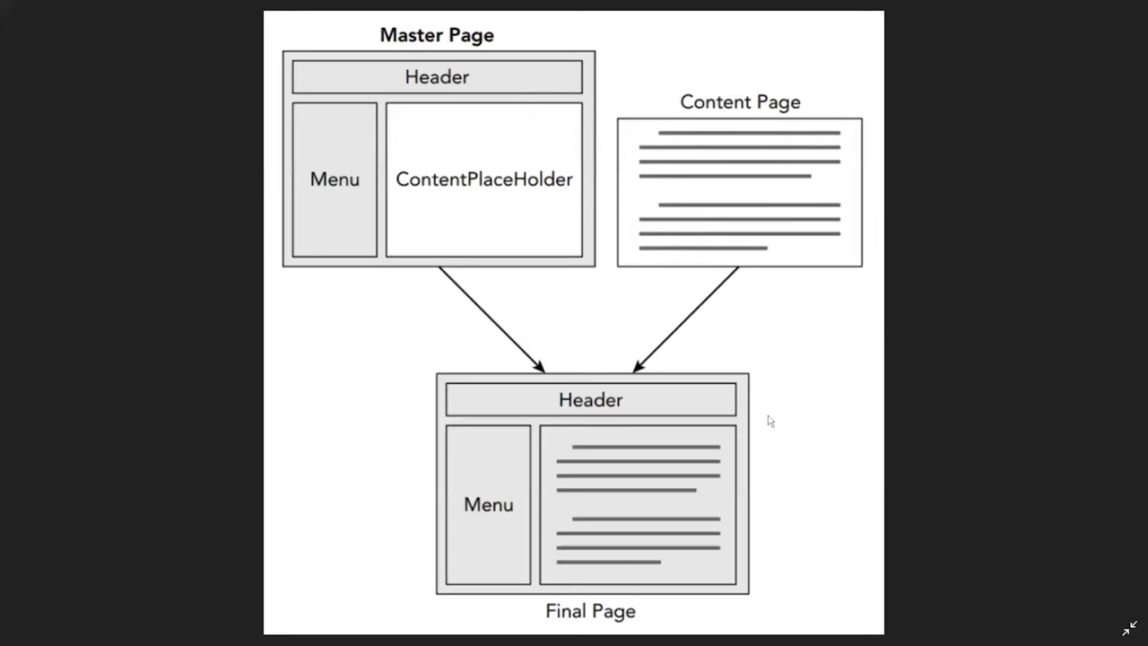
pyautogui.moveTo(782, 352)
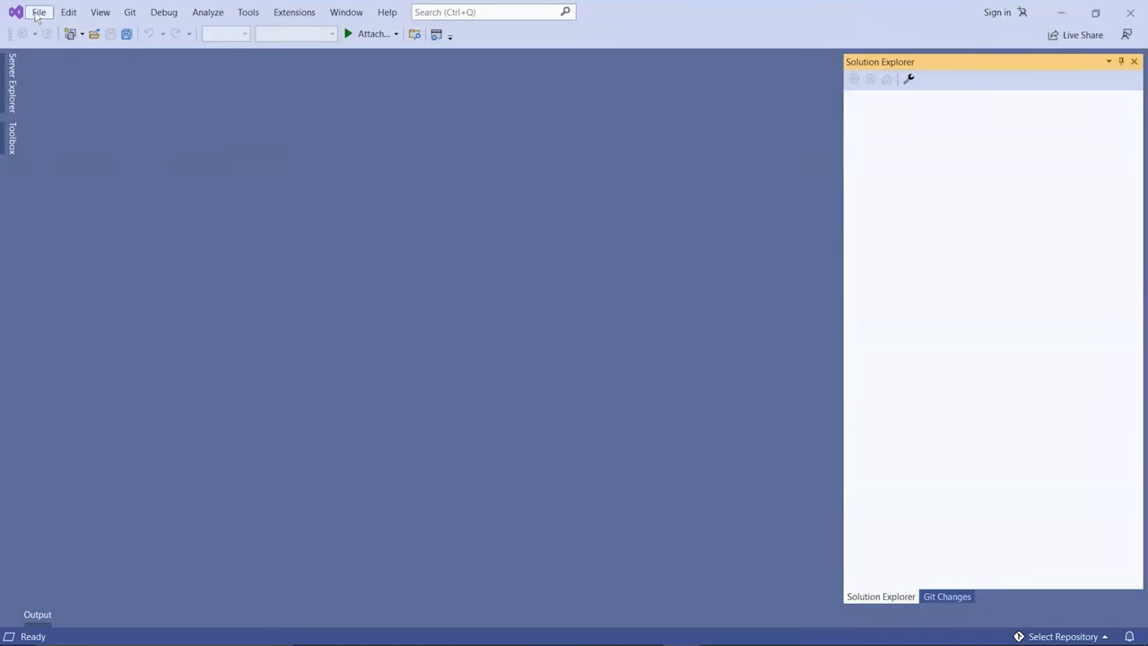
# Step: Choose the ASP.NET Web Application (.NET Framework) template and name the project MasterPageDemo
pyautogui.click(41, 13)
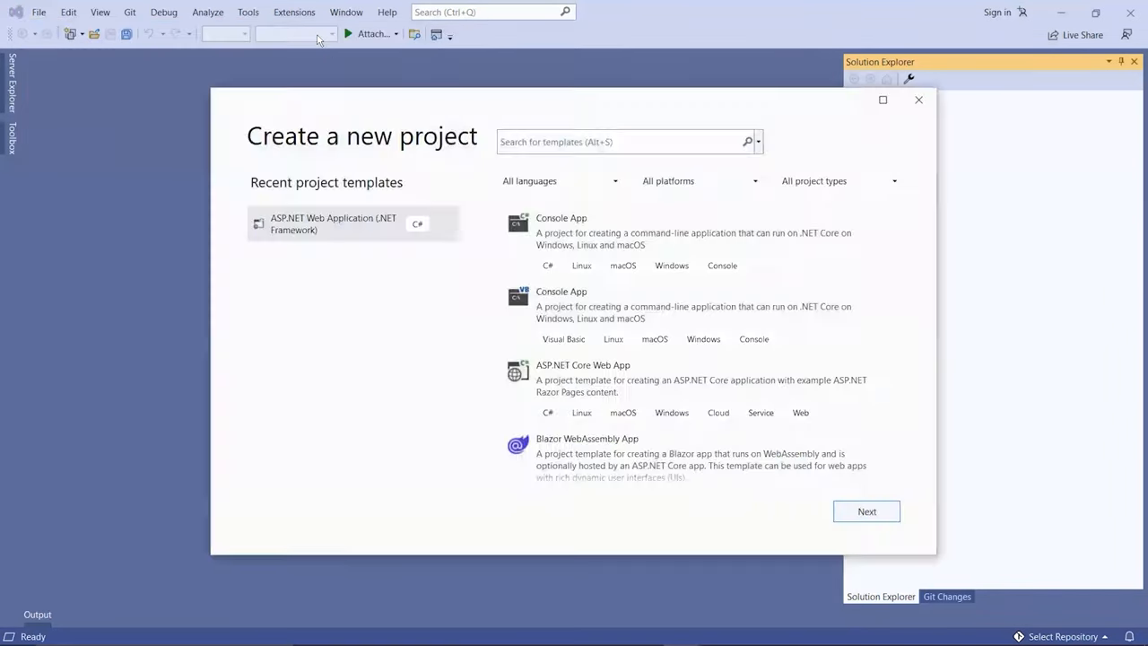
pyautogui.write('web framework')
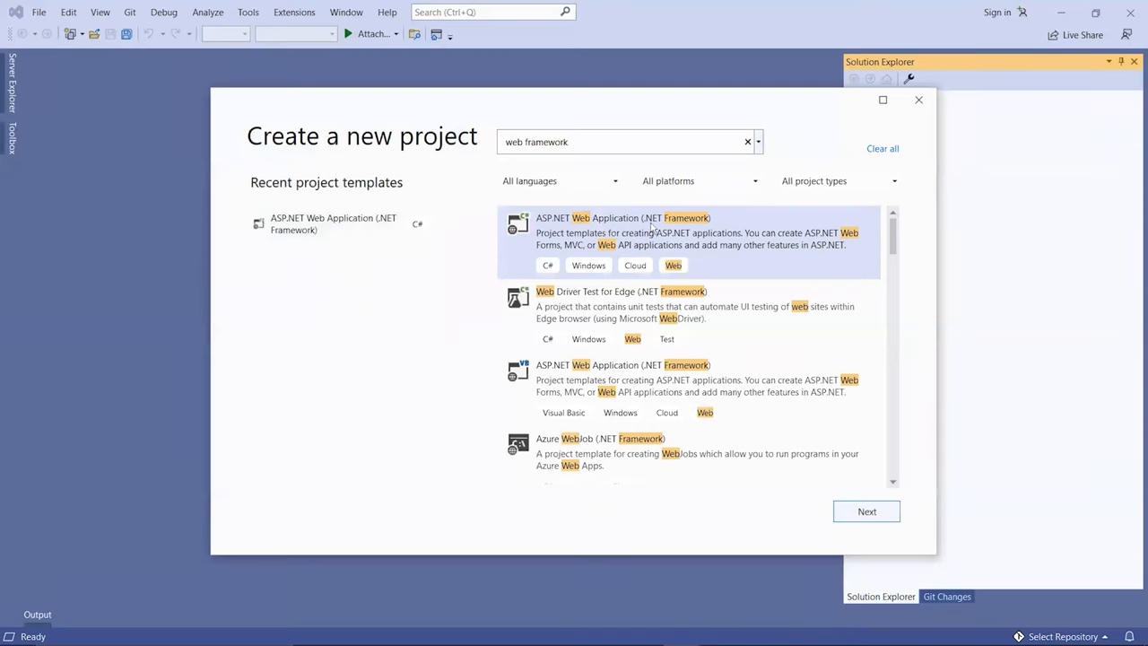
pyautogui.click(864, 511)
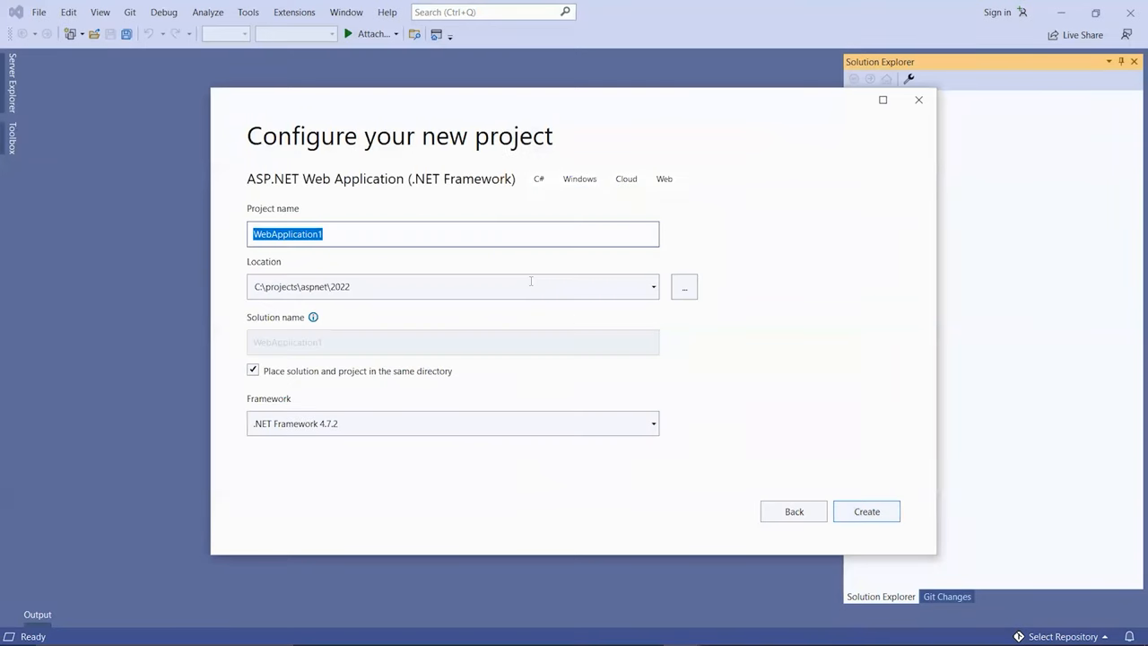
pyautogui.moveTo(431, 225)
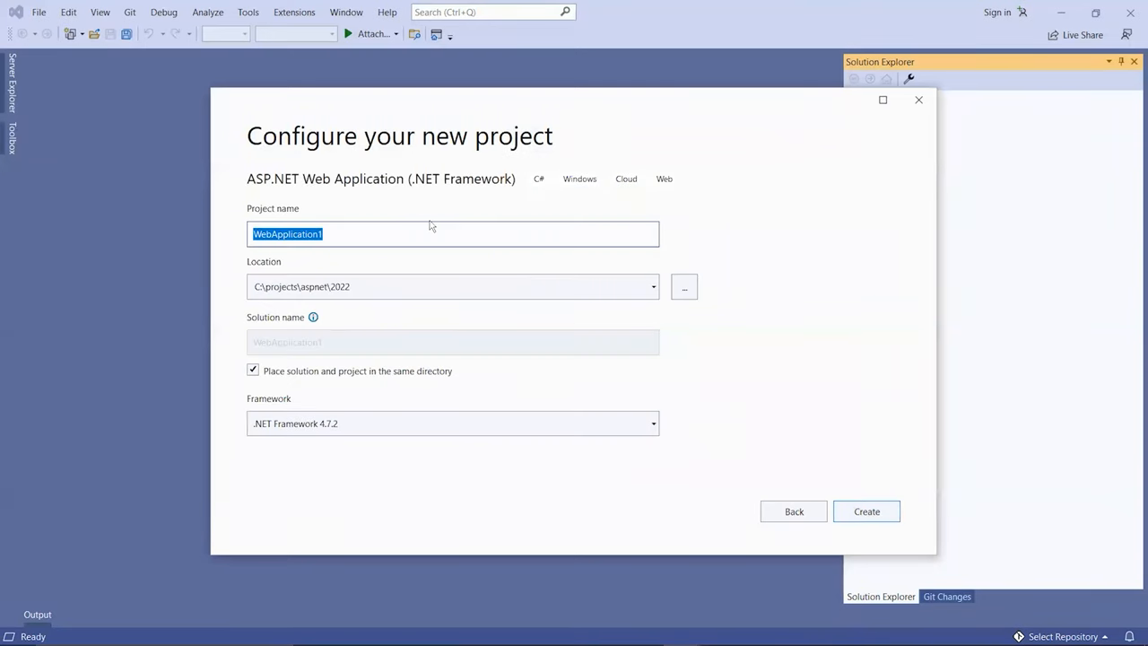
pyautogui.write('MasterPageDemo')
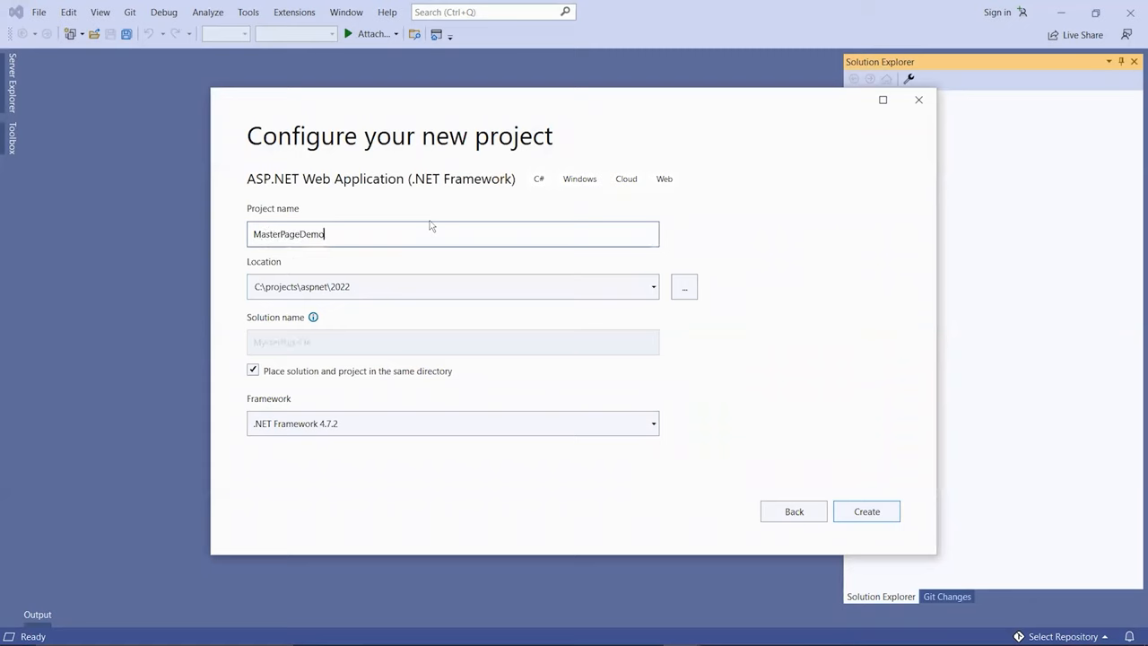
pyautogui.click(866, 512)
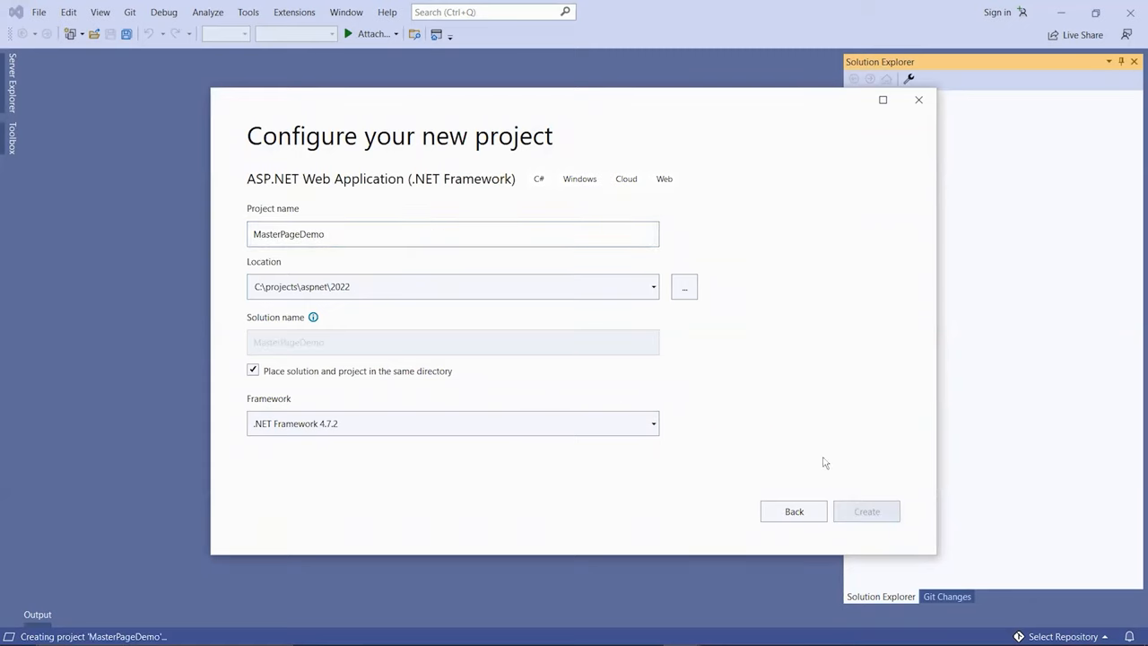
# Step: Create it from the Empty template with Web Forms references included and HTTPS disabled
pyautogui.click(866, 511)
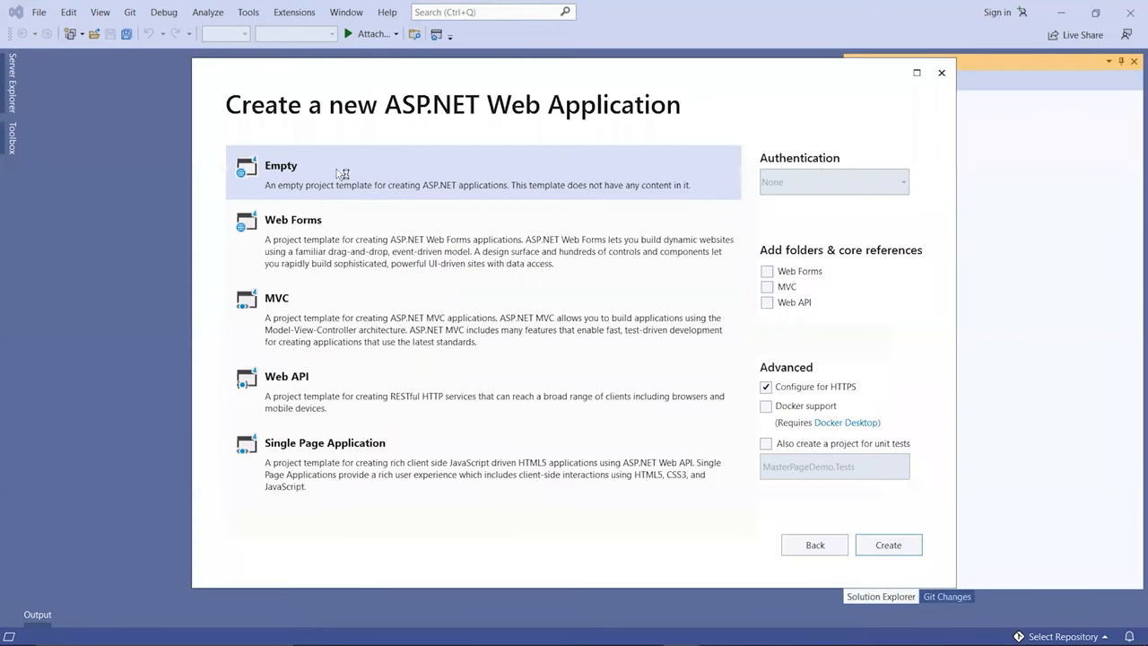
pyautogui.moveTo(848, 348)
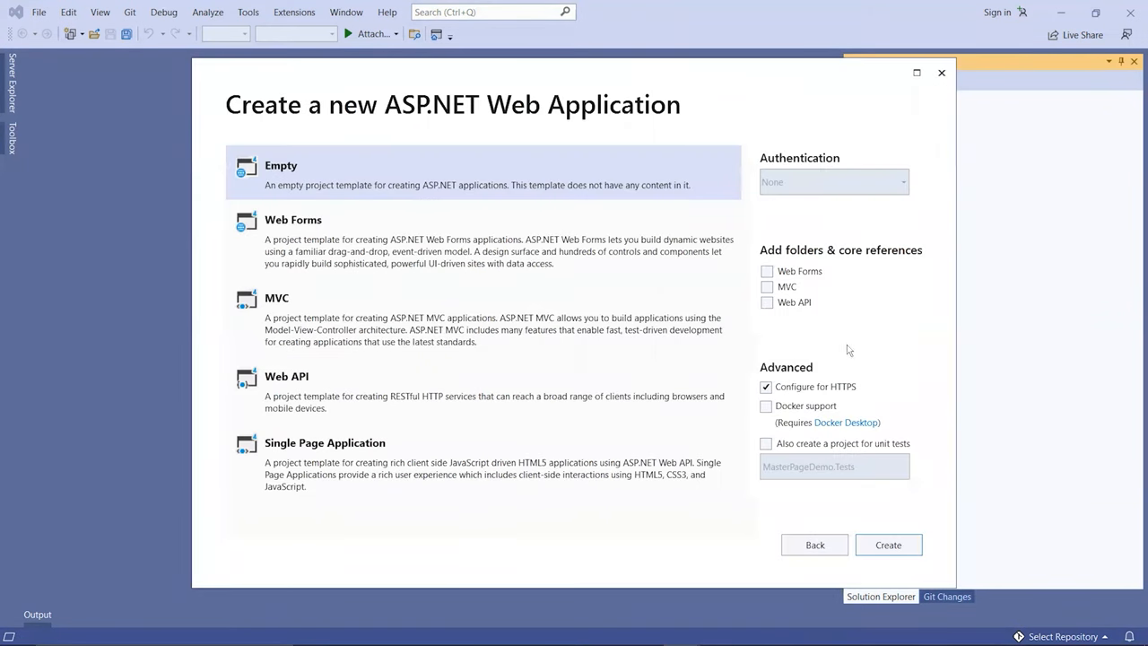
pyautogui.click(765, 387)
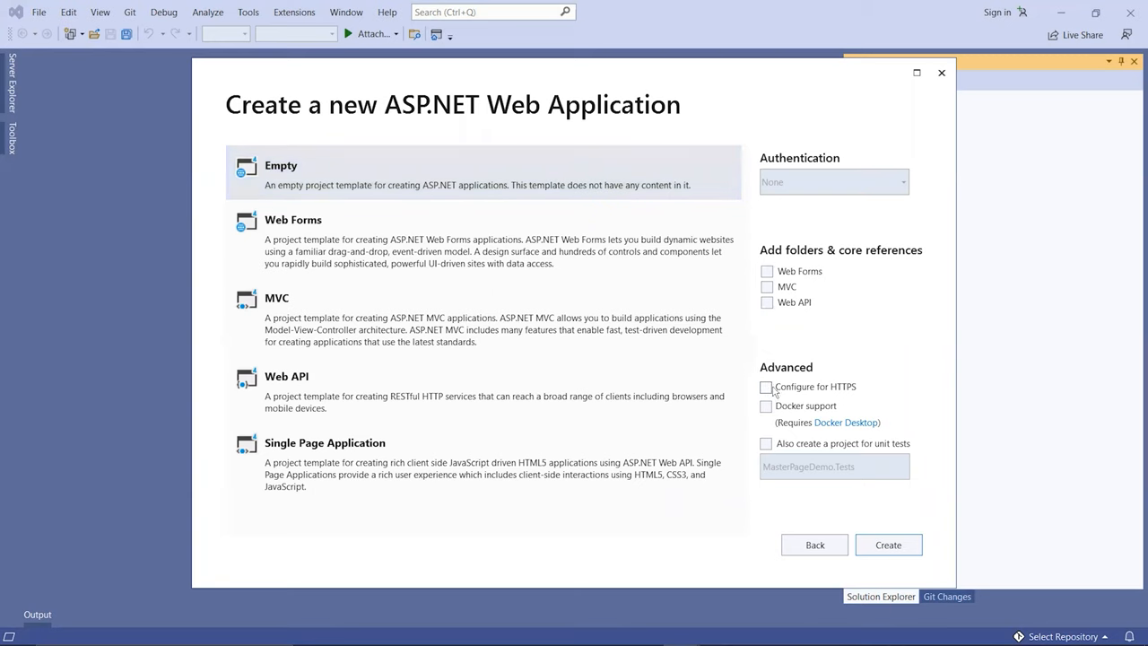
pyautogui.click(765, 271)
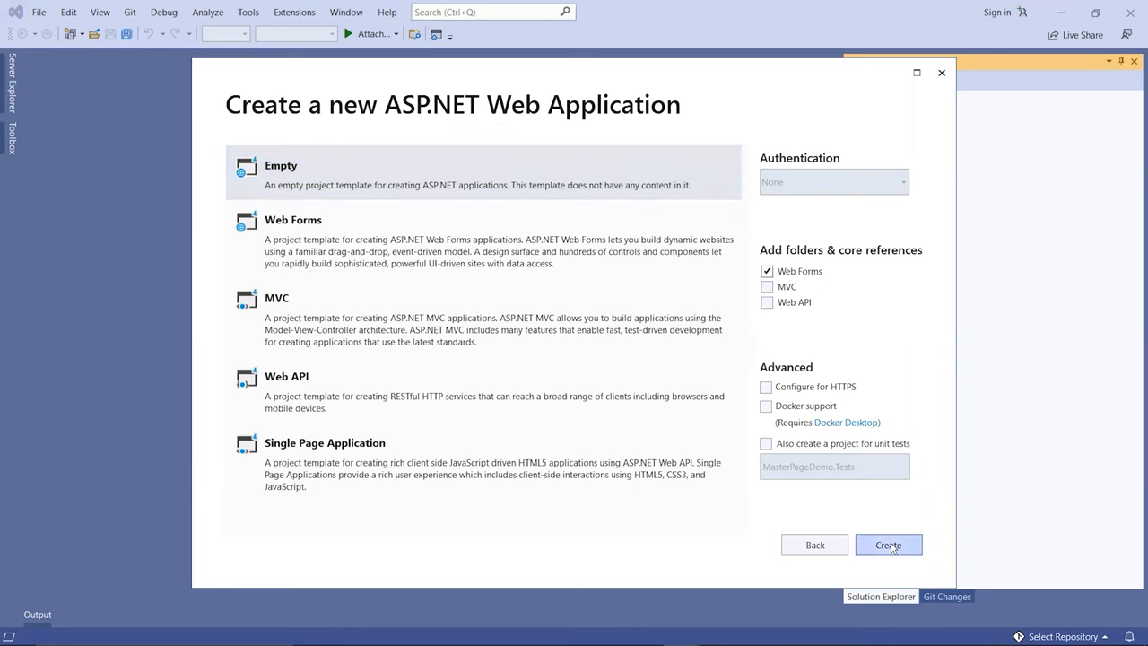
pyautogui.click(889, 545)
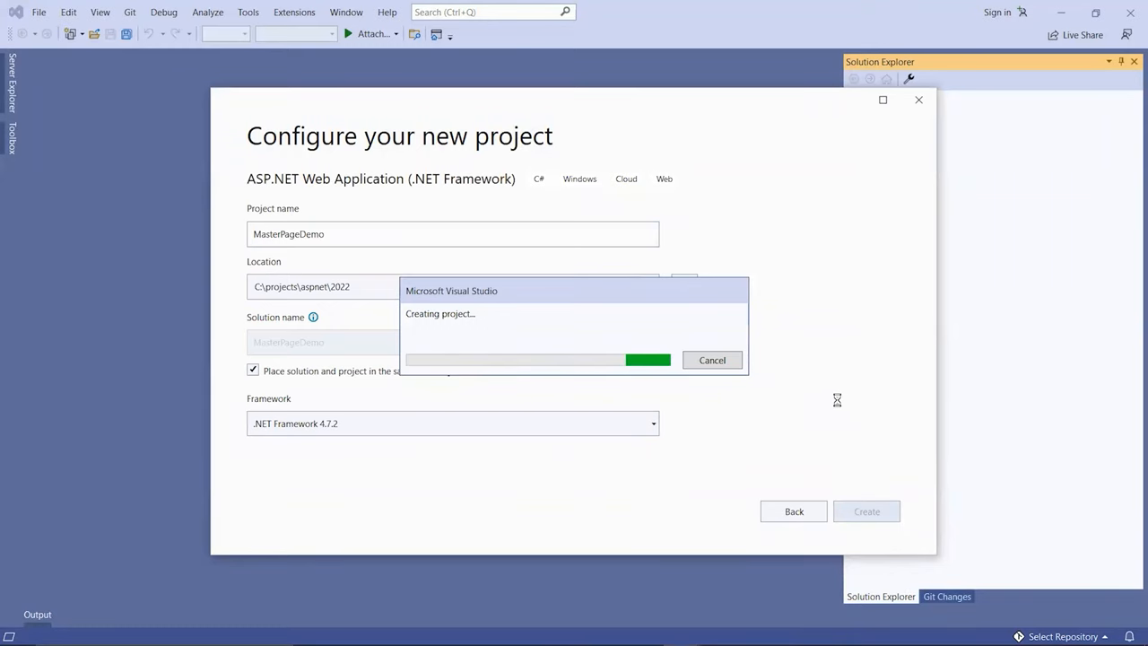
pyautogui.moveTo(833, 380)
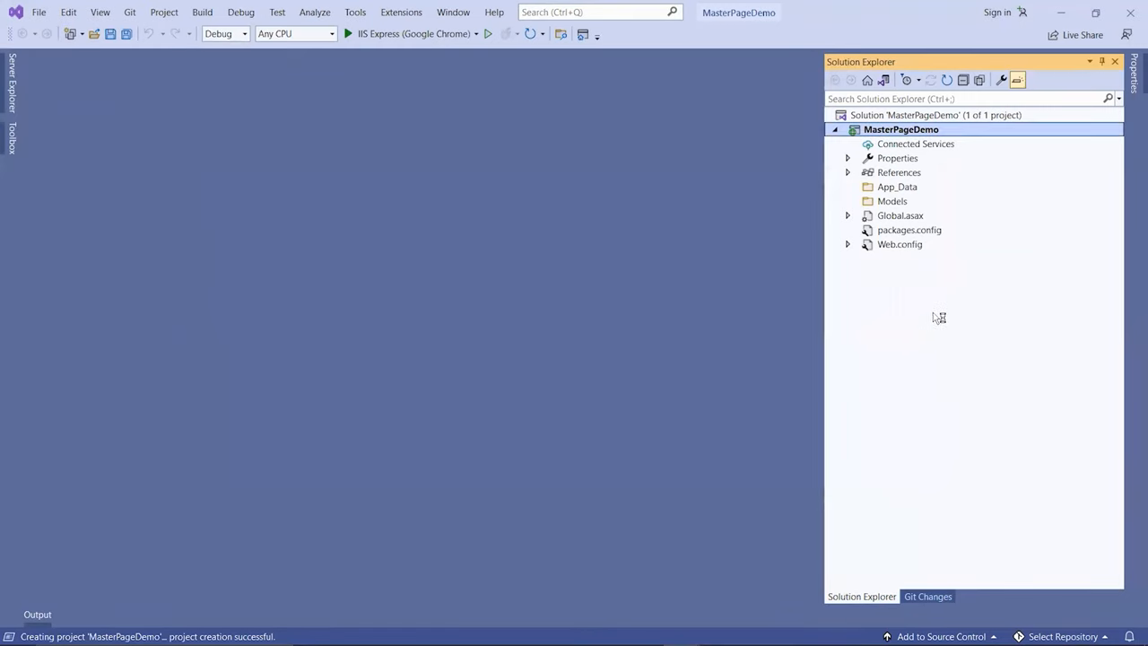
pyautogui.moveTo(953, 133)
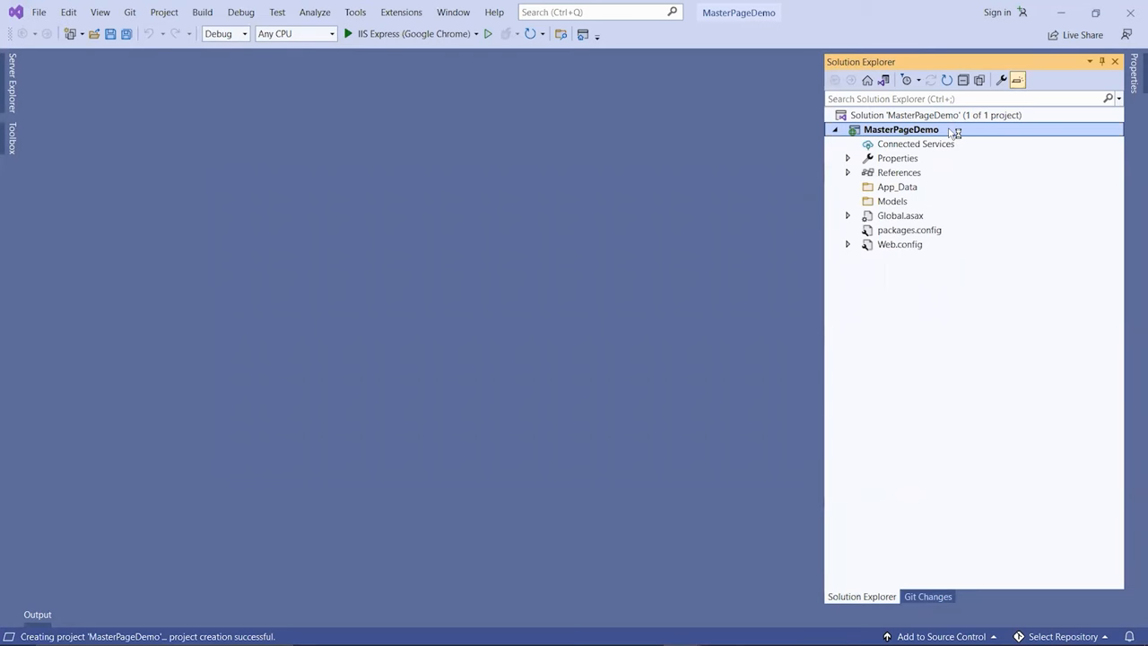
# Step: Add a Styles folder to MasterPageDemo and start adding a style sheet inside it
pyautogui.rightClick(901, 129)
pyautogui.write('Styles')
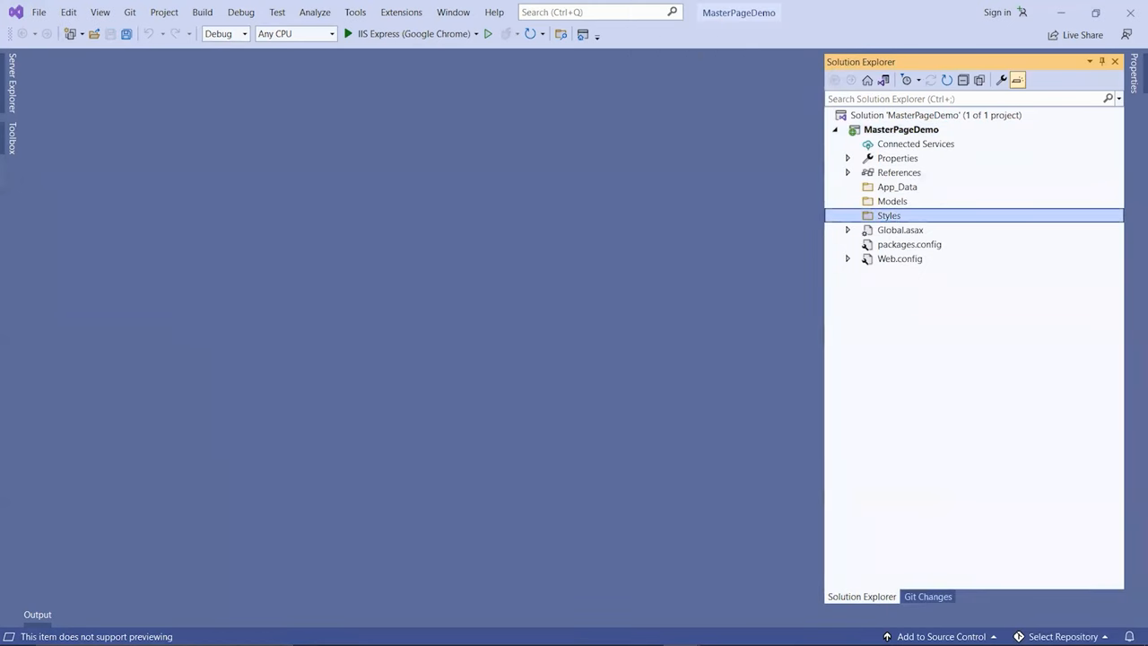
pyautogui.rightClick(886, 215)
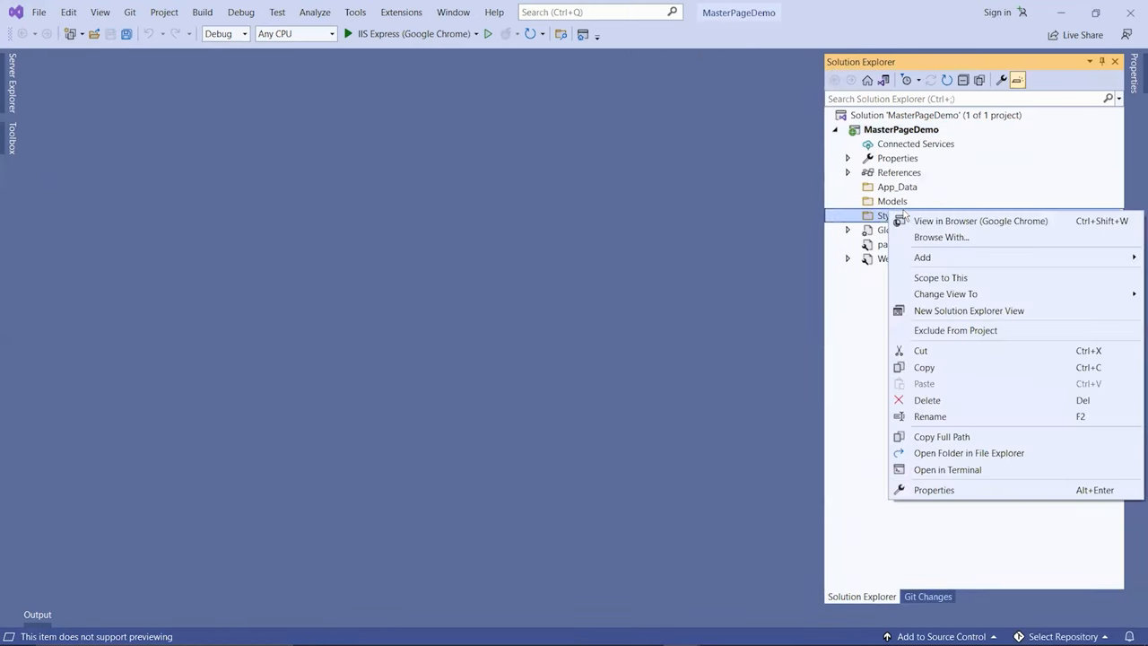
pyautogui.click(922, 259)
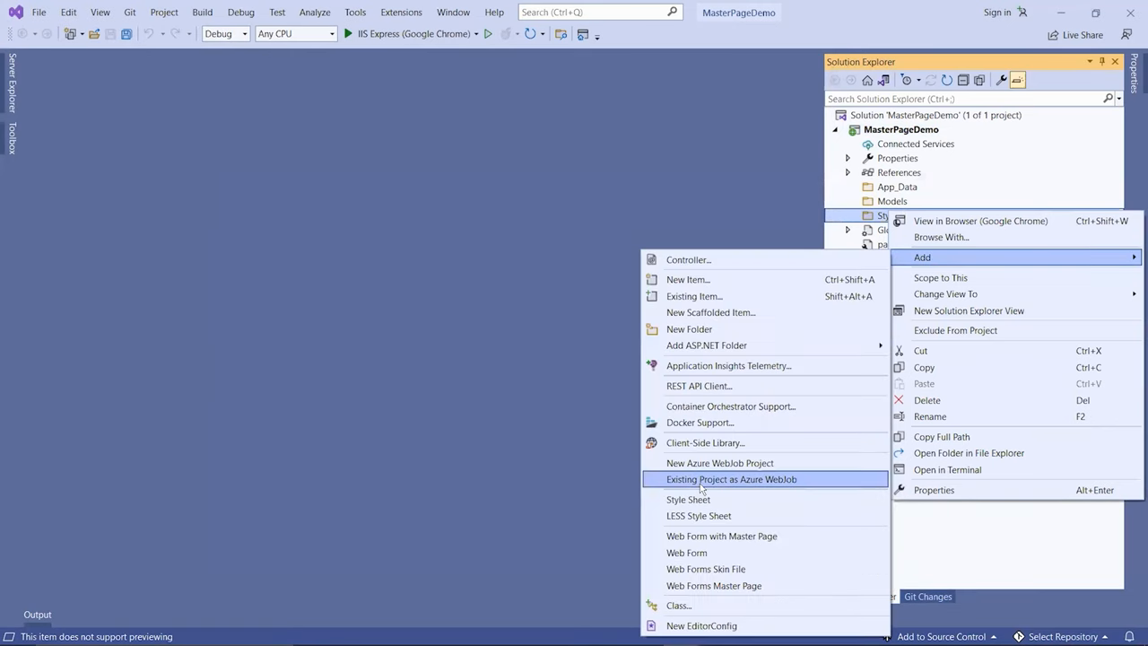
pyautogui.click(689, 499)
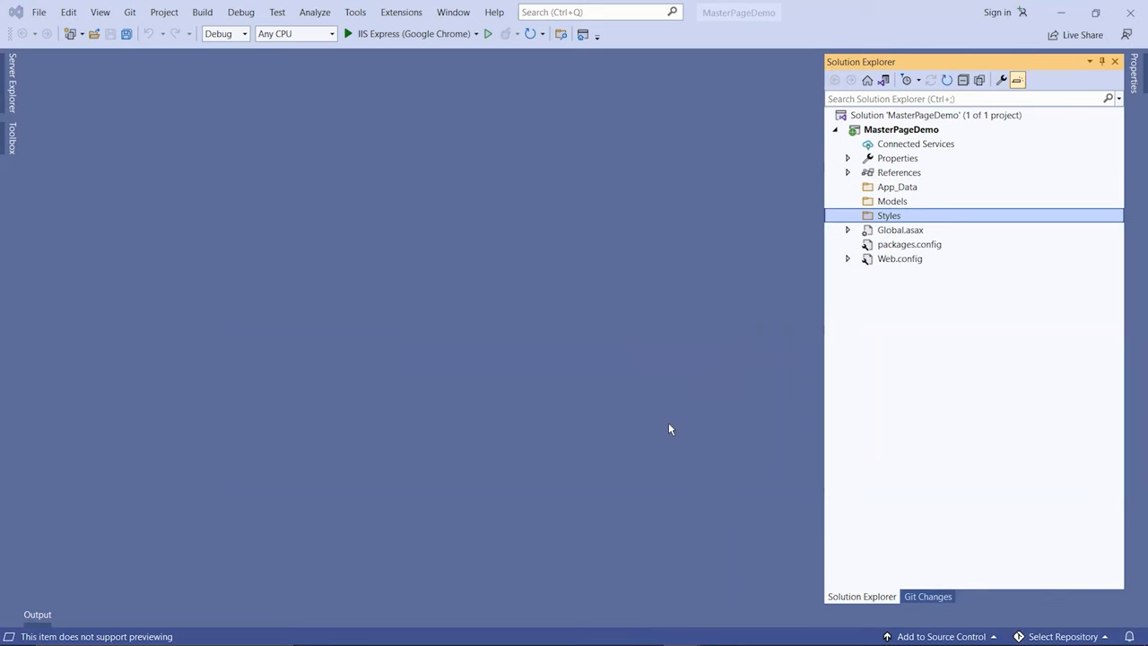
# Step: Save default.css with body, main, nav and list styling, then collapse Styles and select the project
pyautogui.doubleClick(889, 216)
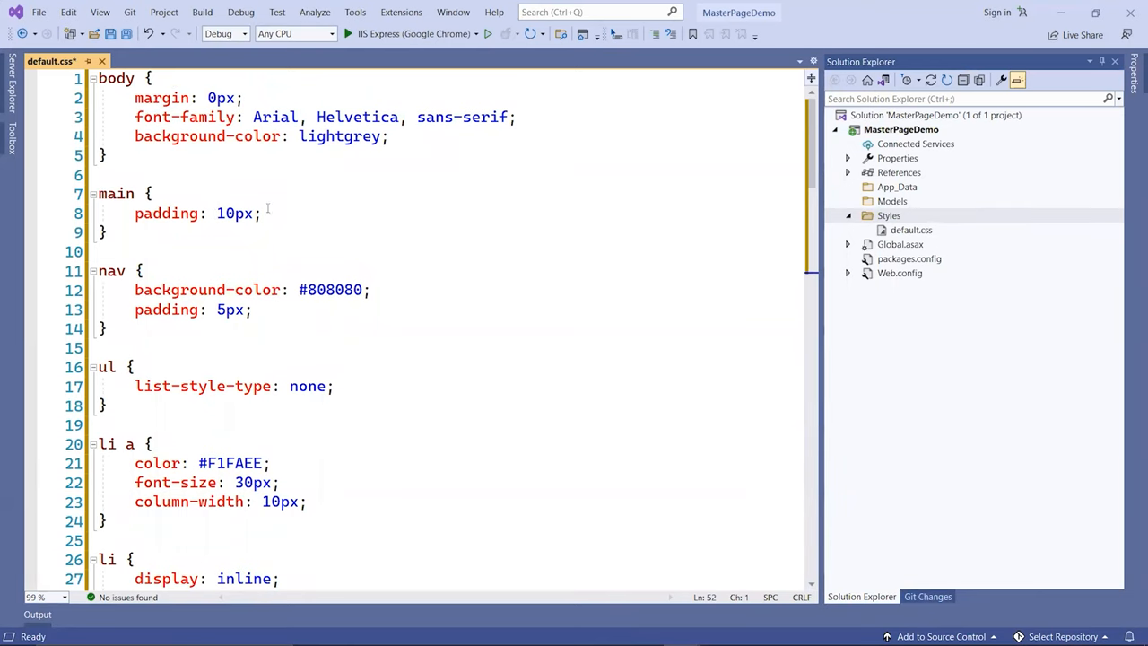
pyautogui.click(151, 193)
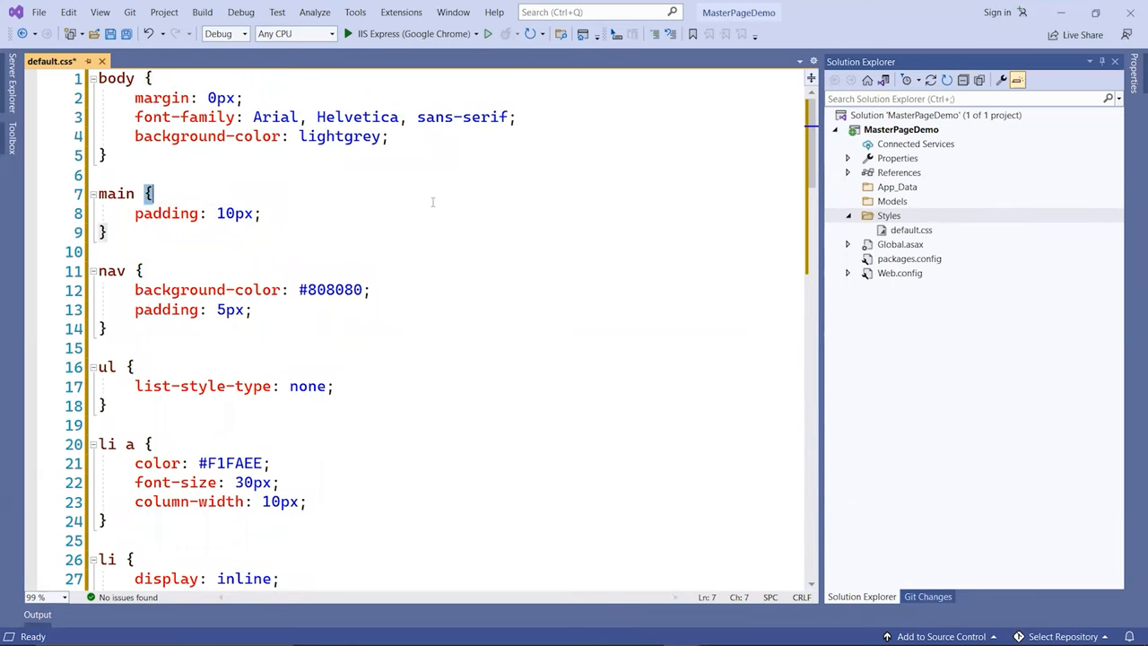
pyautogui.press('Ctrl+S')
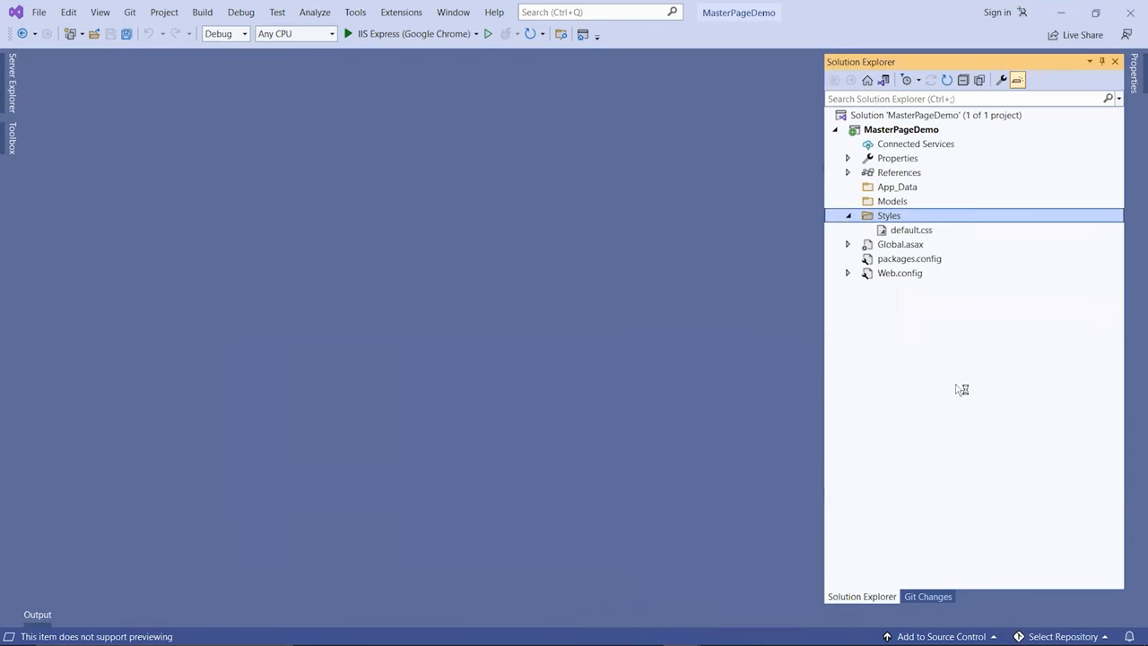
pyautogui.click(846, 216)
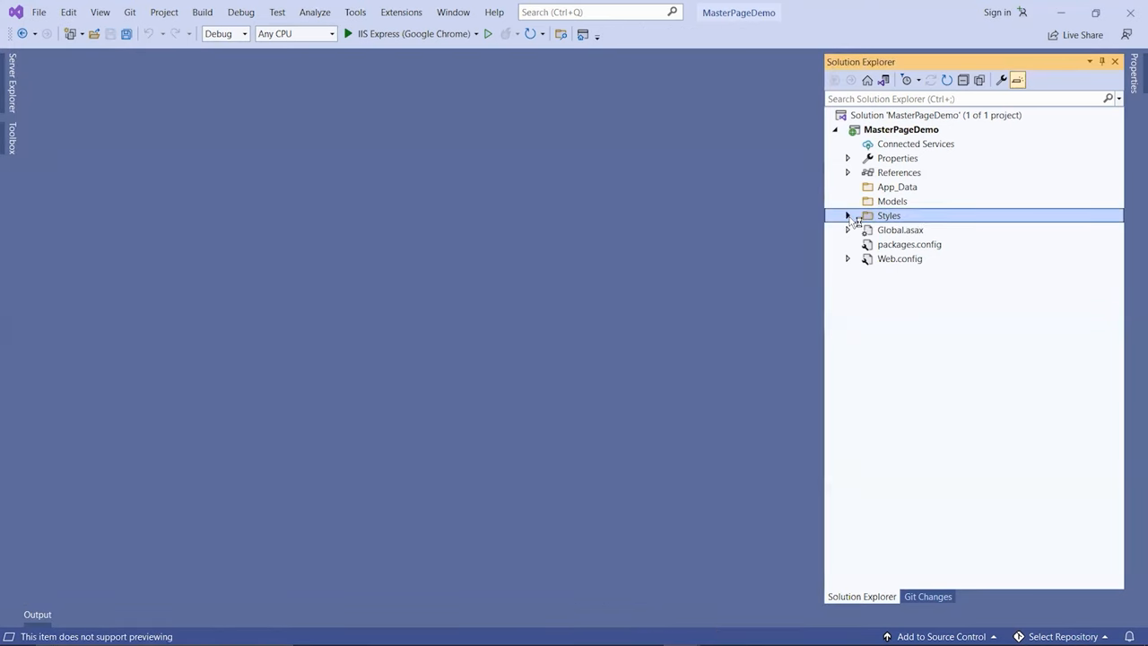
pyautogui.click(907, 129)
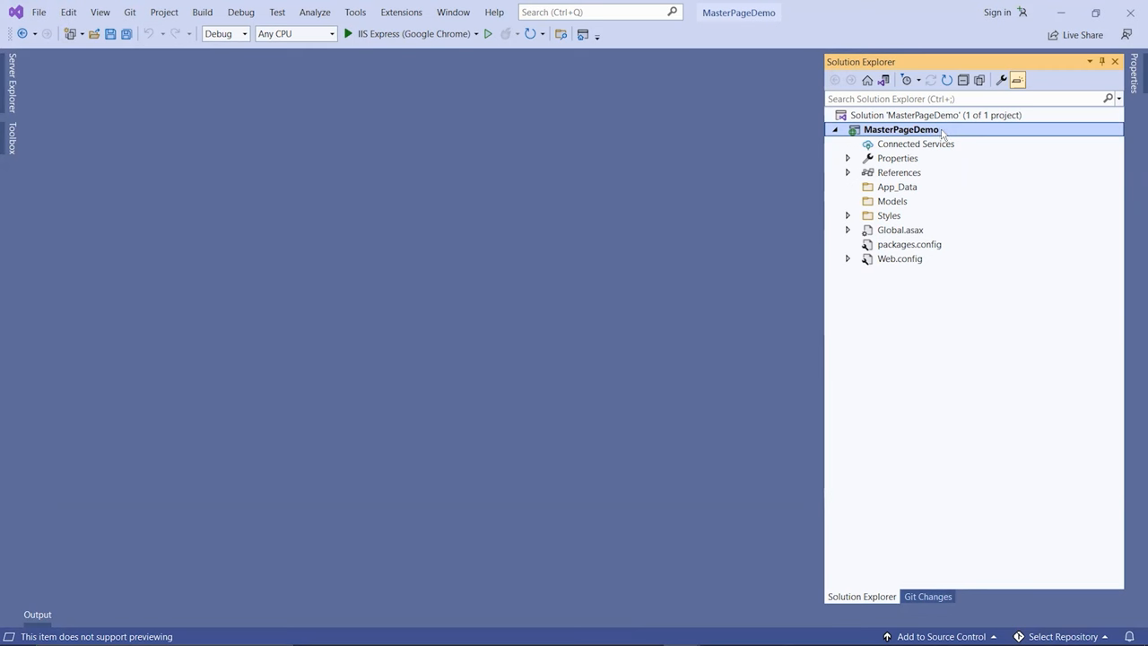
# Step: Add a Web Form named Default.aspx to the project and view its default markup
pyautogui.rightClick(897, 129)
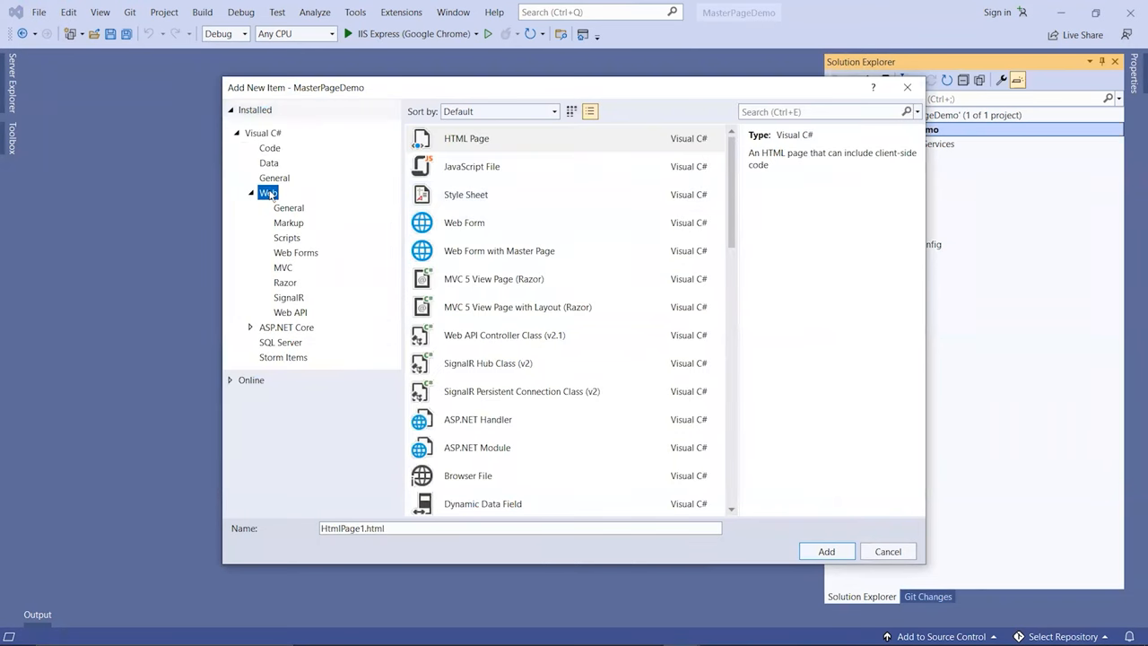
pyautogui.moveTo(473, 224)
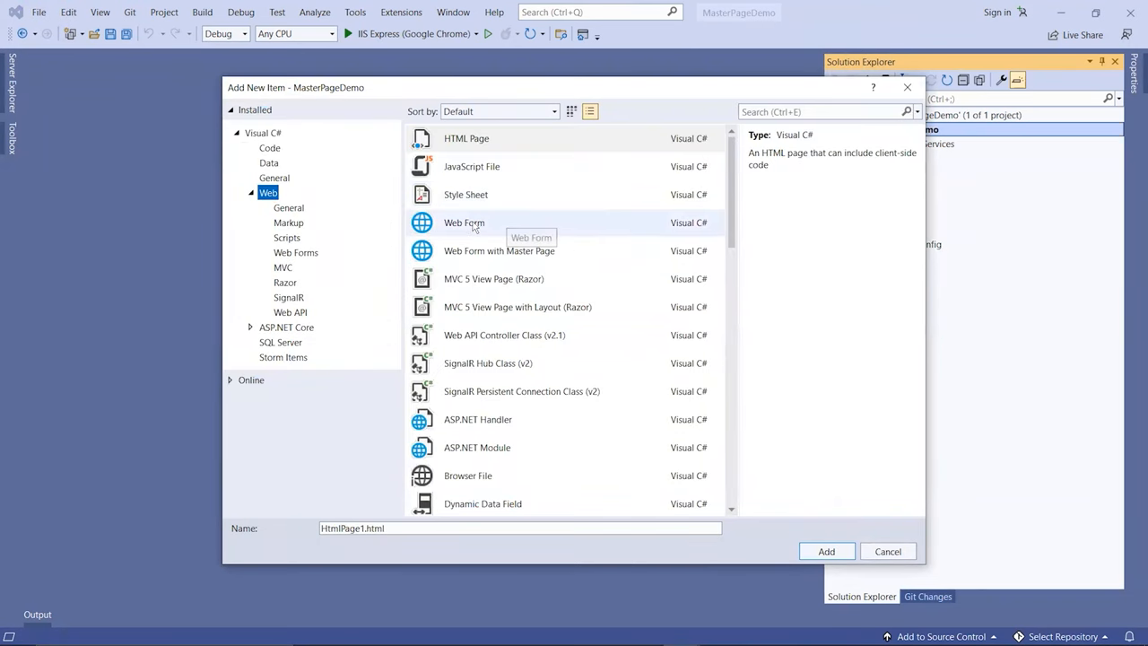
pyautogui.click(462, 222)
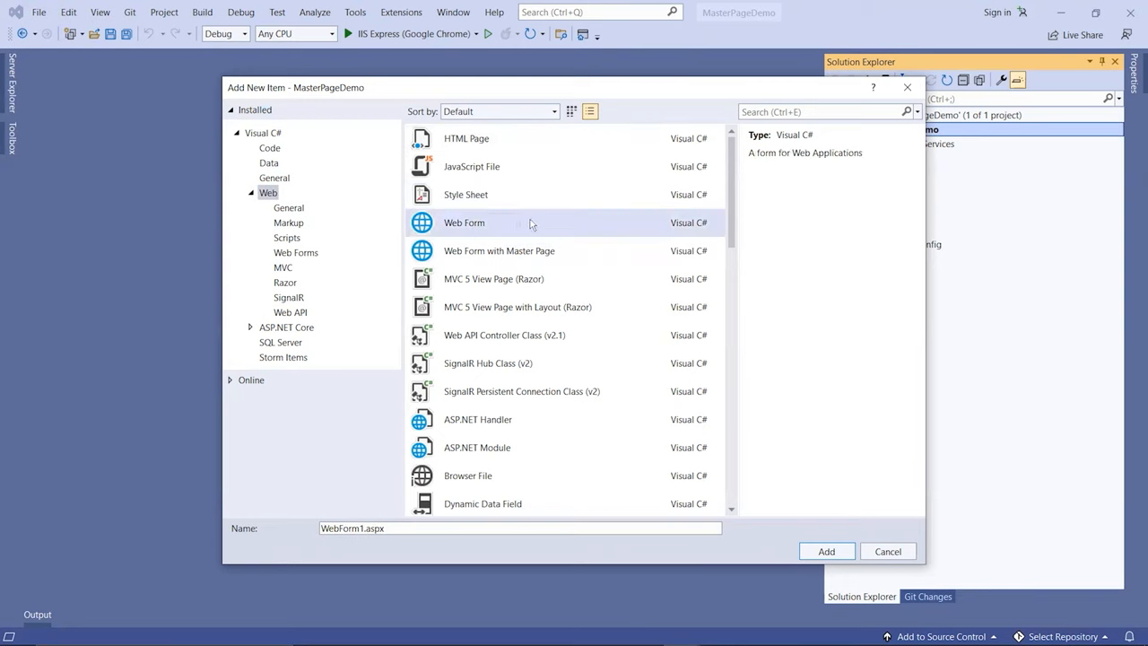
pyautogui.moveTo(554, 229)
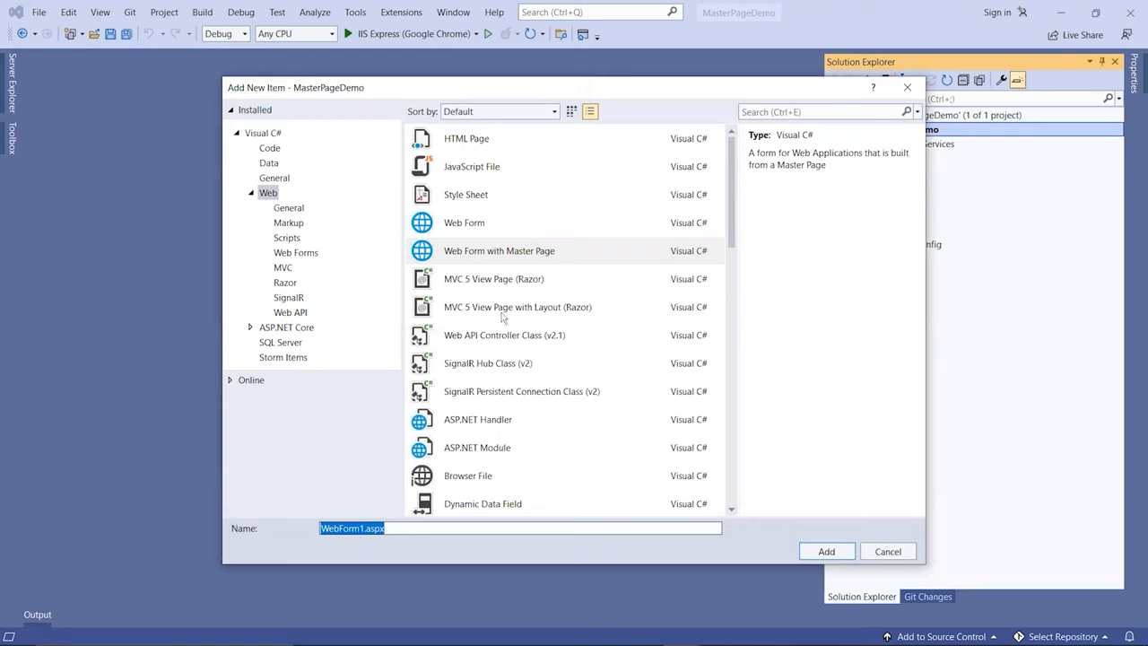
pyautogui.click(463, 223)
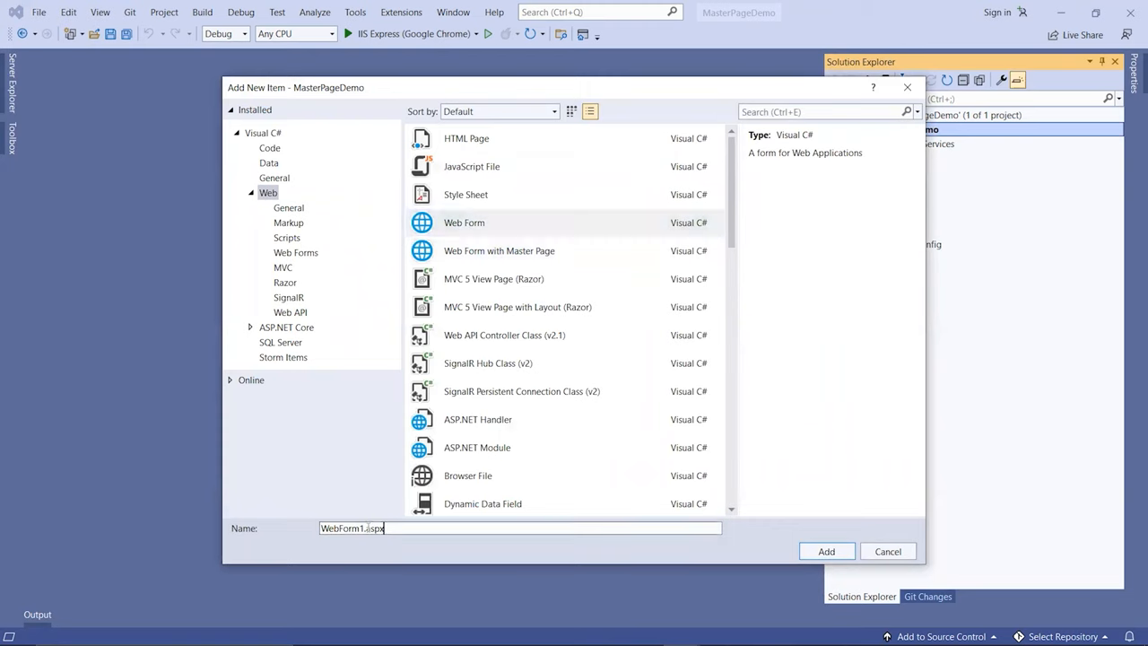
pyautogui.write('Default')
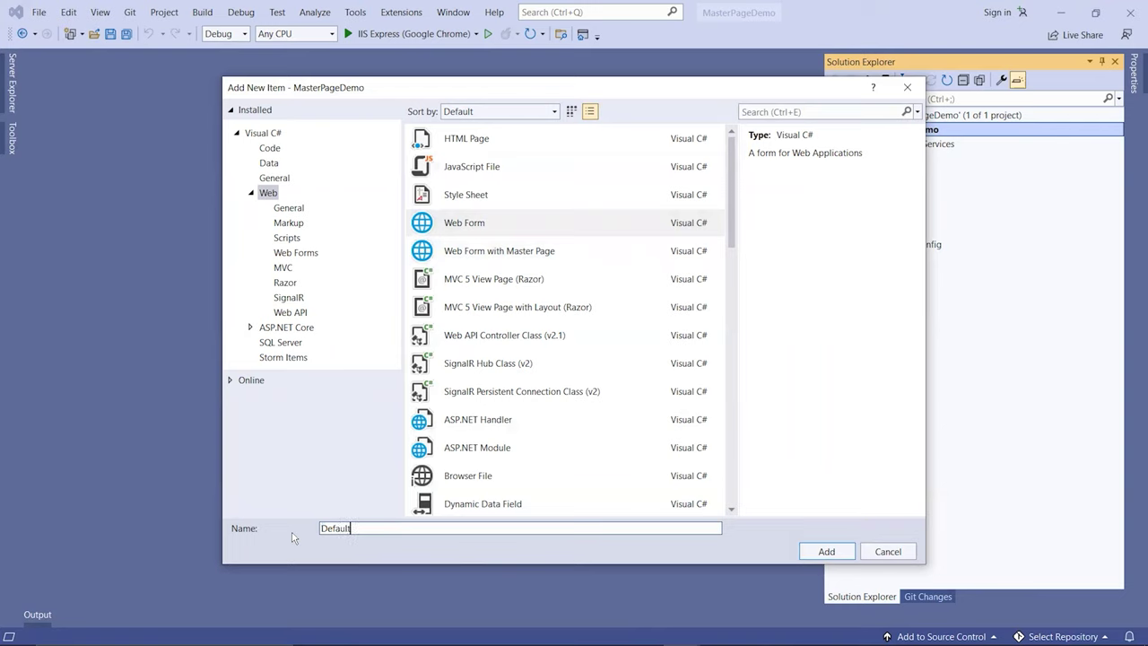
pyautogui.click(825, 550)
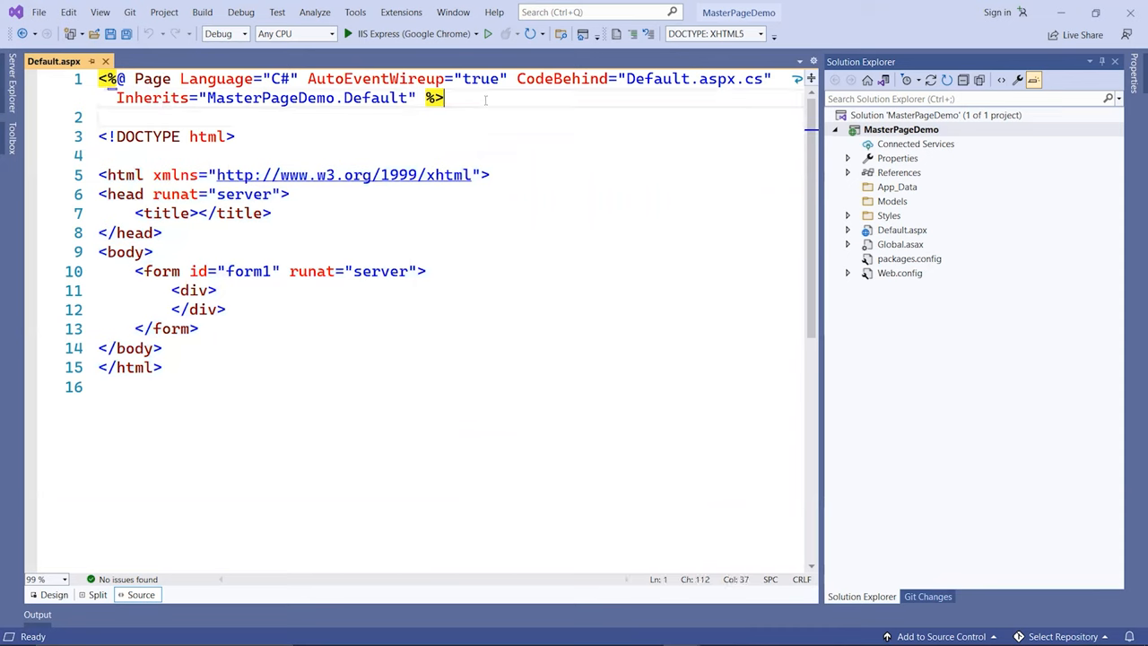
pyautogui.click(100, 118)
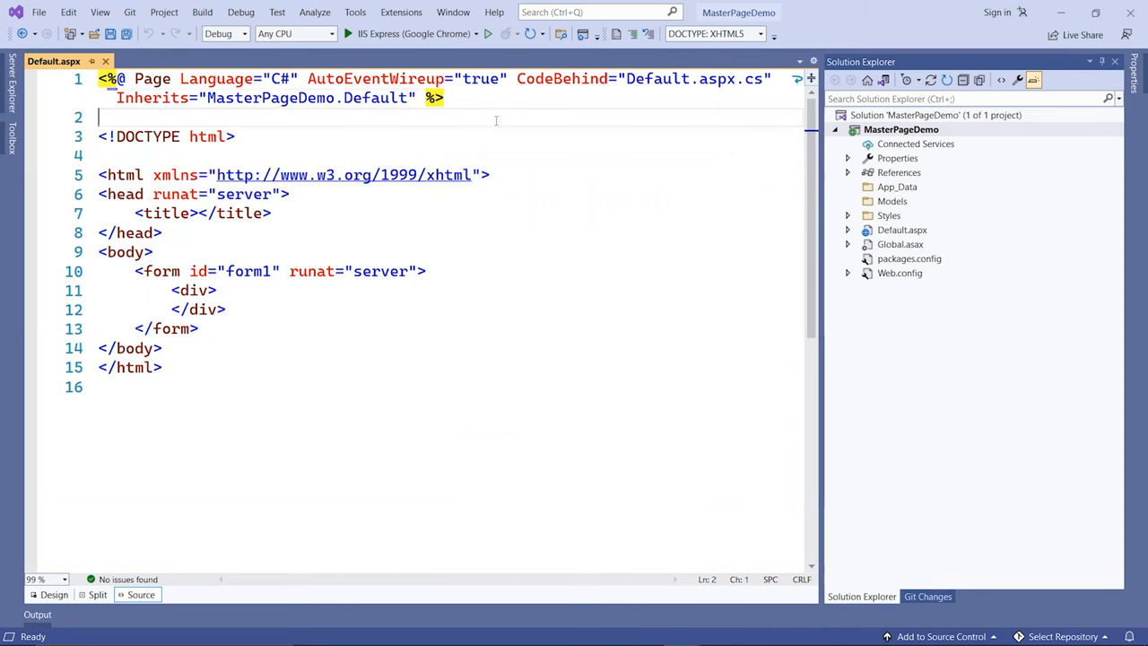
pyautogui.moveTo(488, 117)
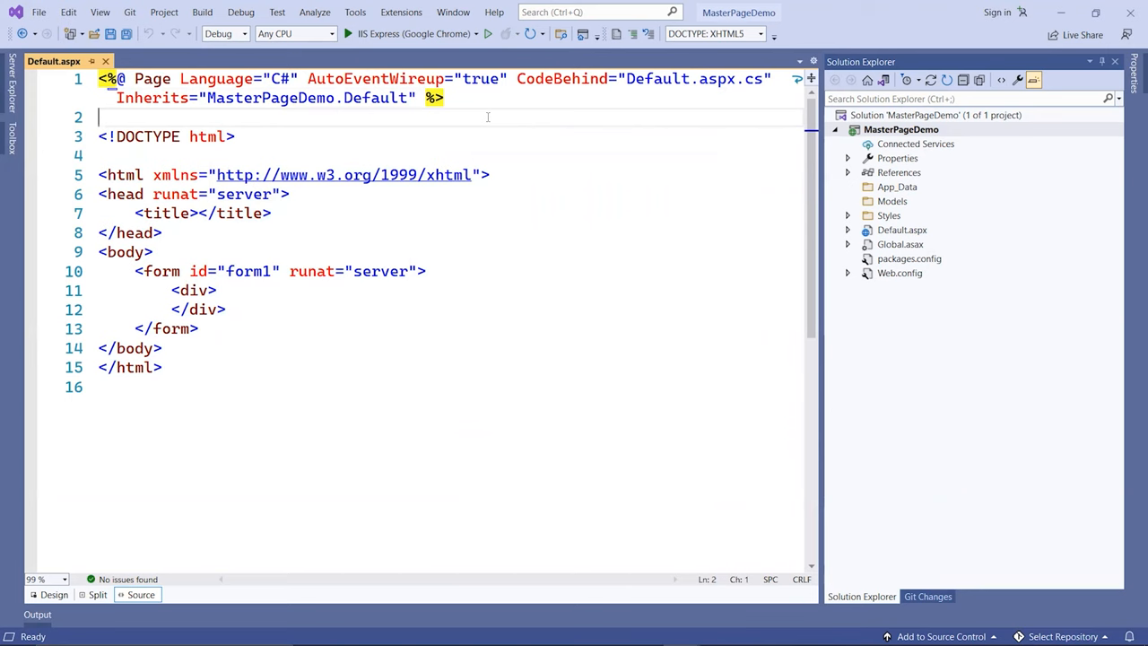
pyautogui.click(897, 129)
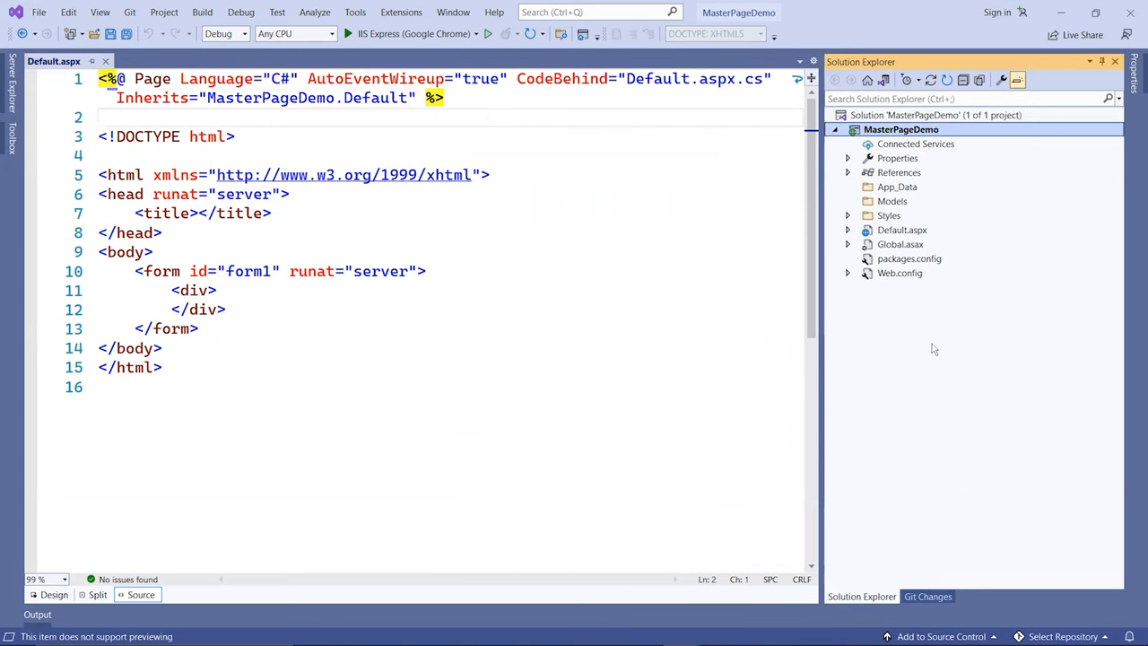
pyautogui.moveTo(943, 188)
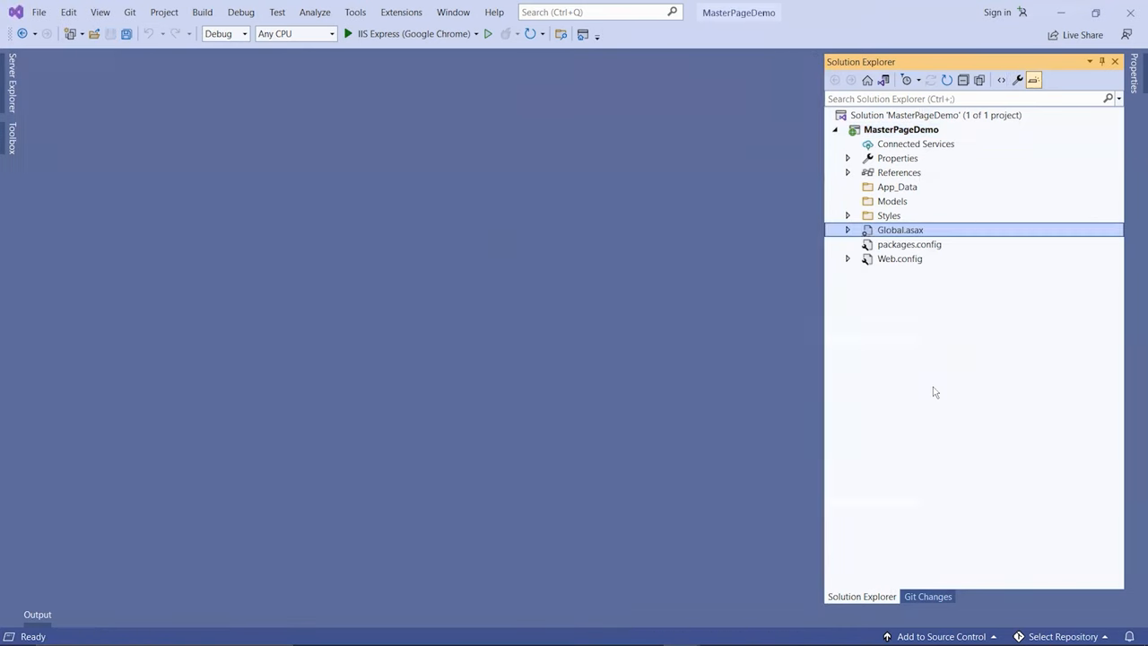
# Step: Select the MasterPageDemo project node after removing Default.aspx
pyautogui.click(904, 129)
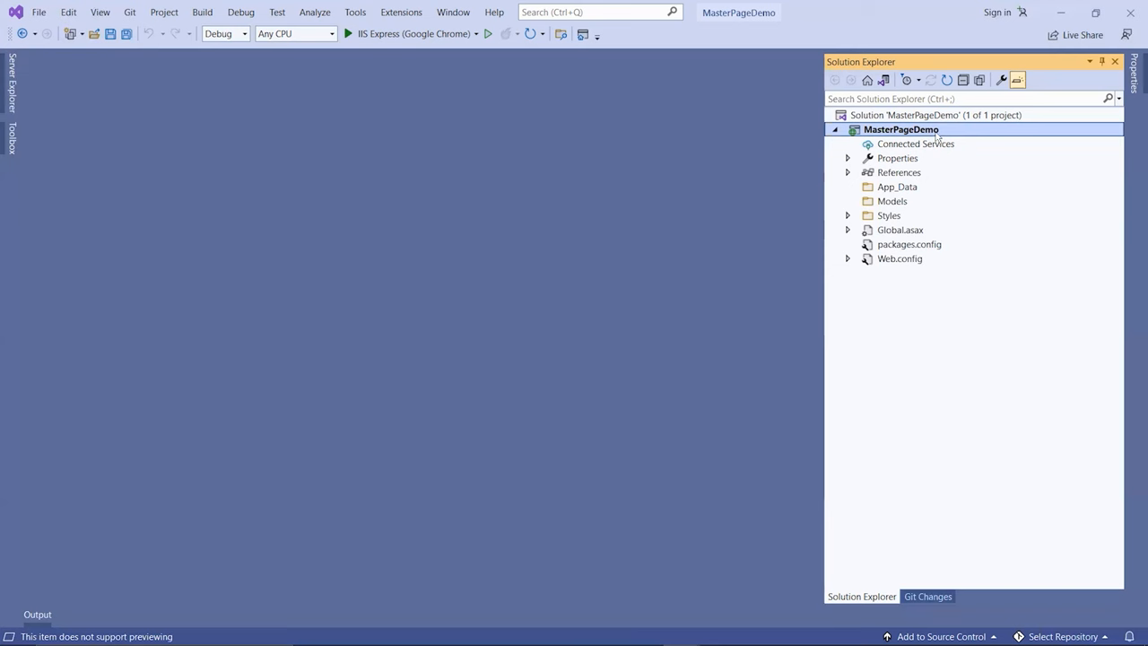
# Step: Add a Web Forms Master Page named MainSite.Master to the project
pyautogui.rightClick(900, 129)
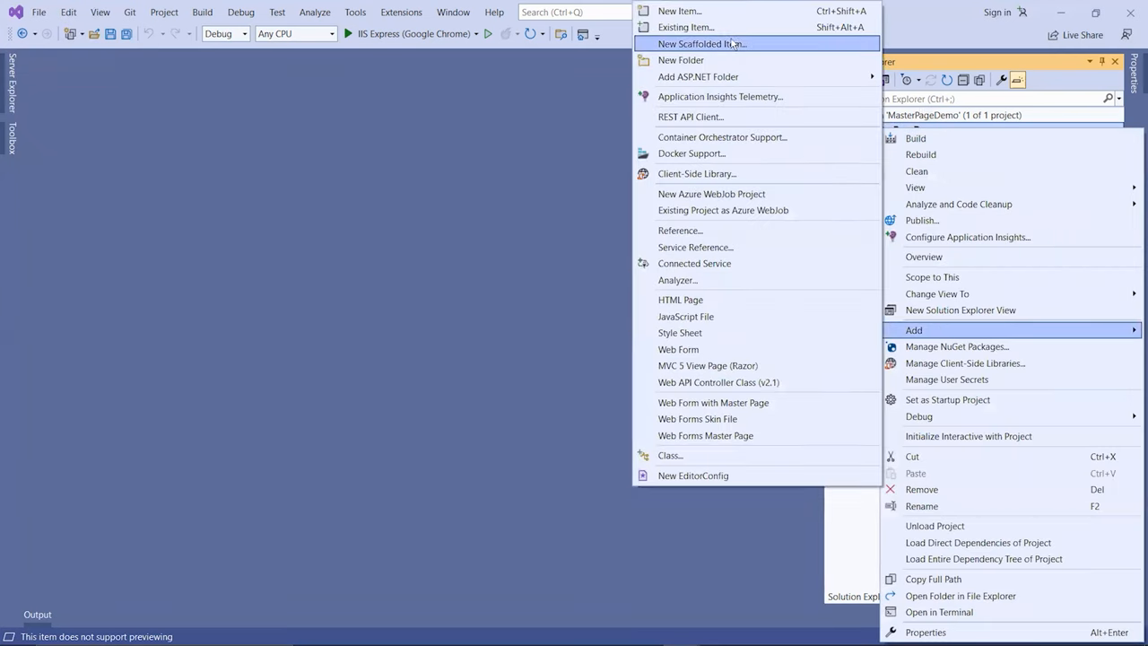
pyautogui.click(695, 27)
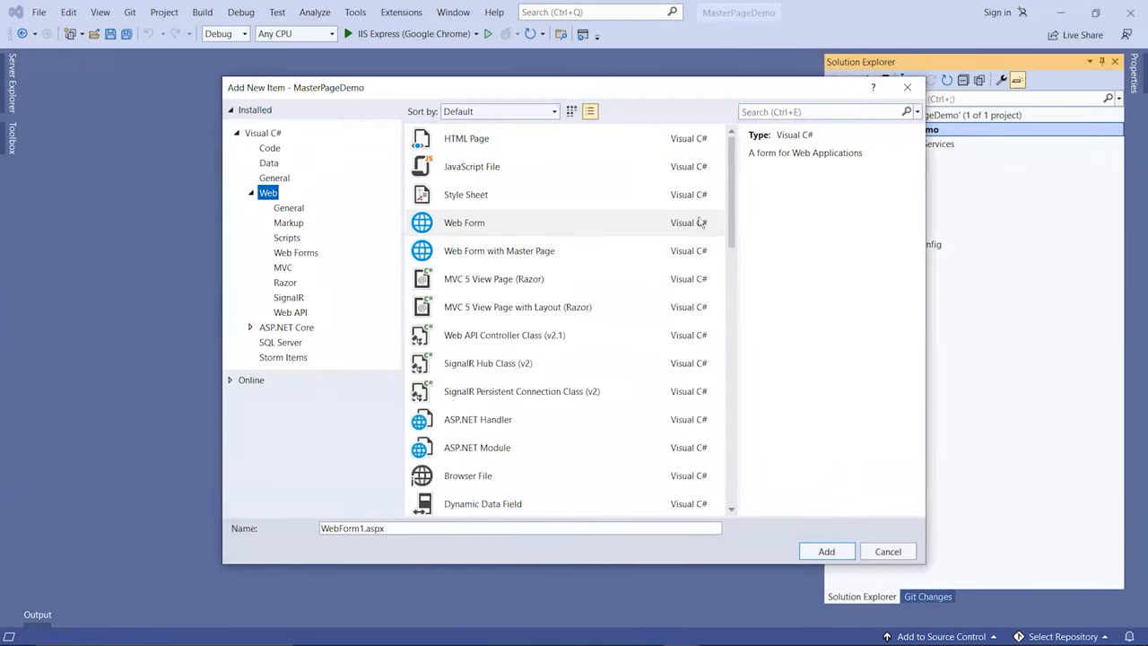
pyautogui.scroll(-3)
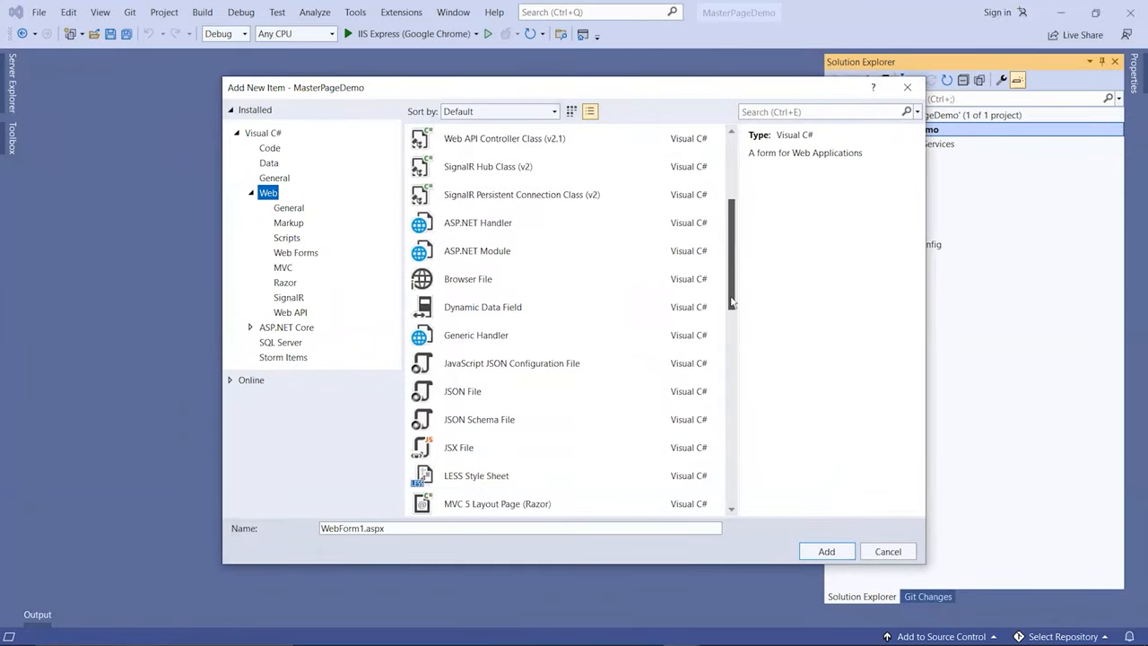
pyautogui.scroll(-3)
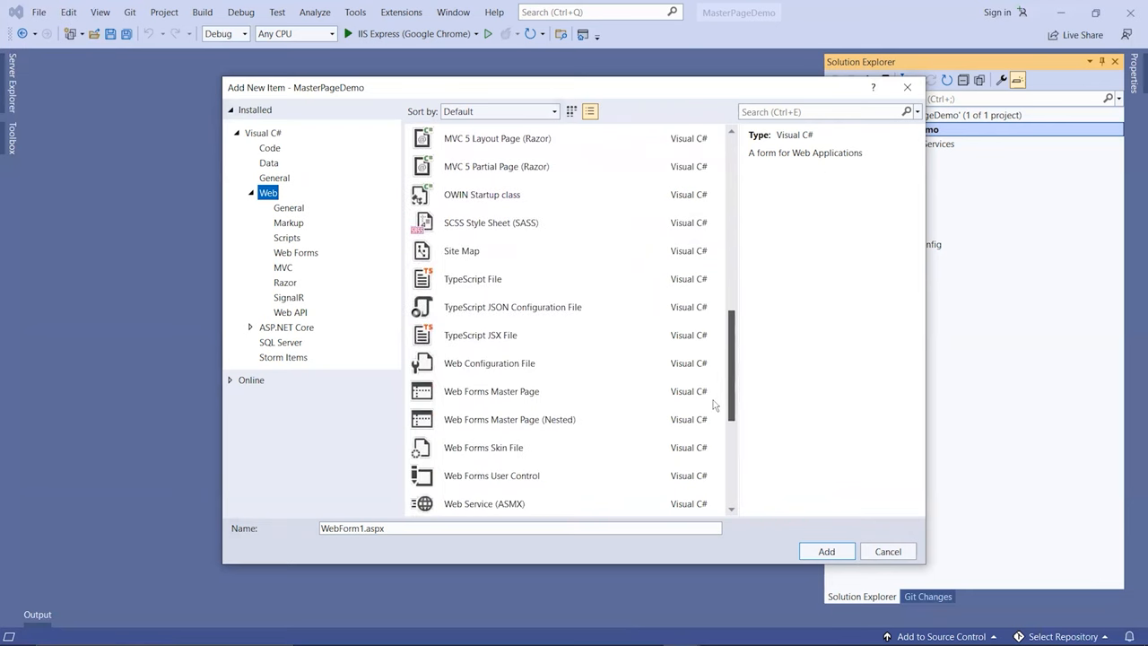
pyautogui.click(491, 362)
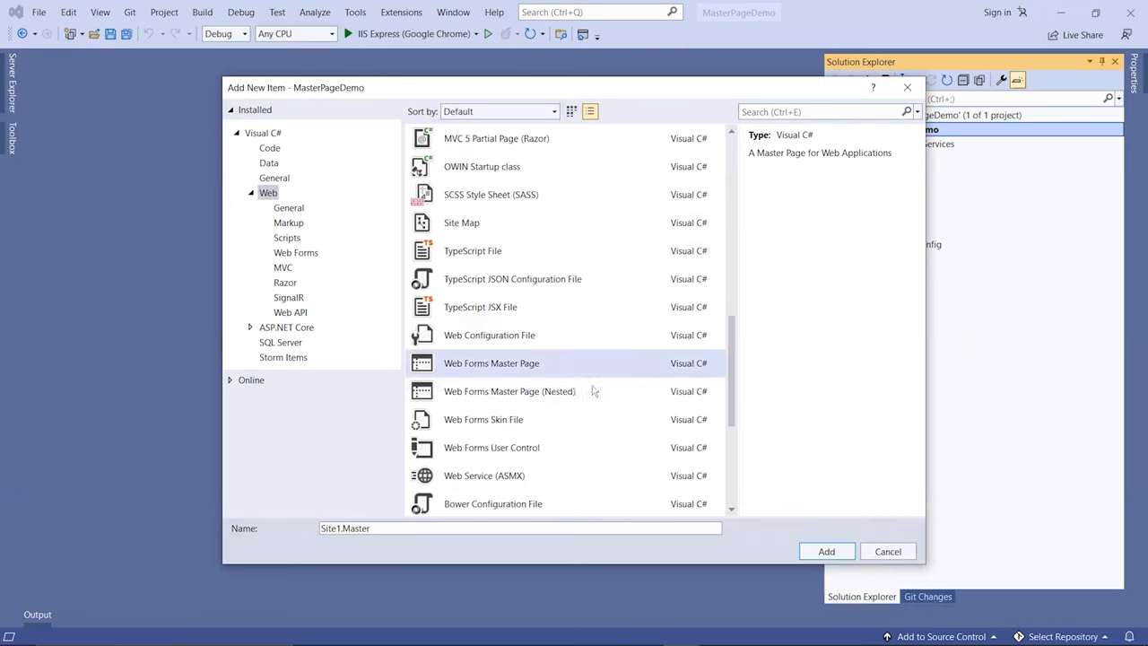
pyautogui.moveTo(523, 369)
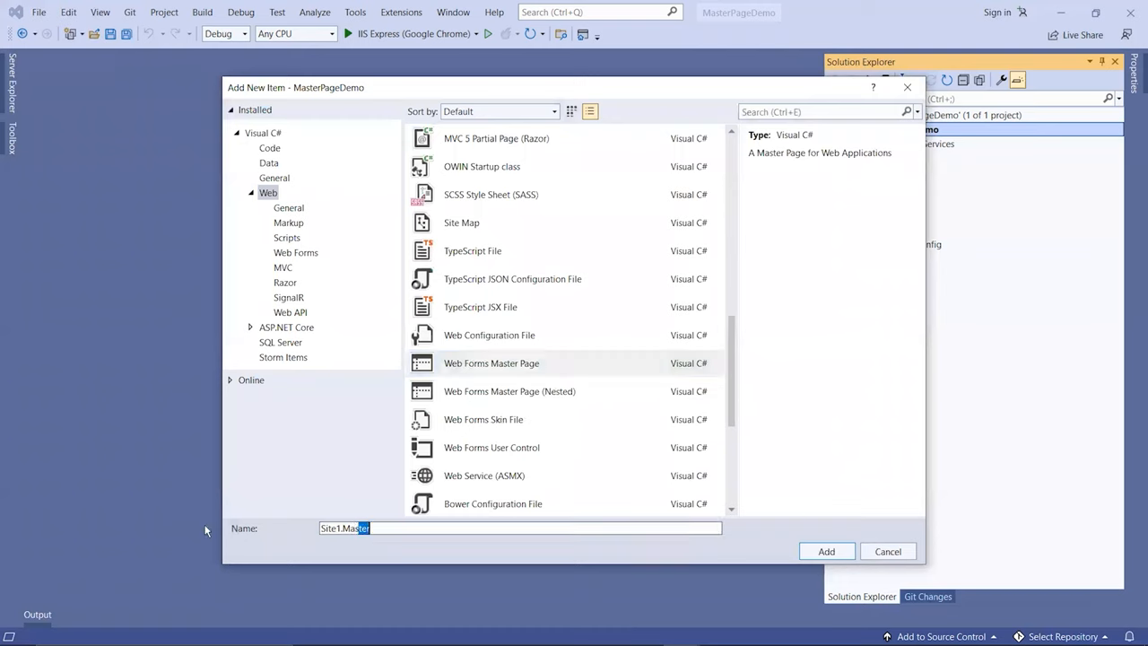
pyautogui.write('M')
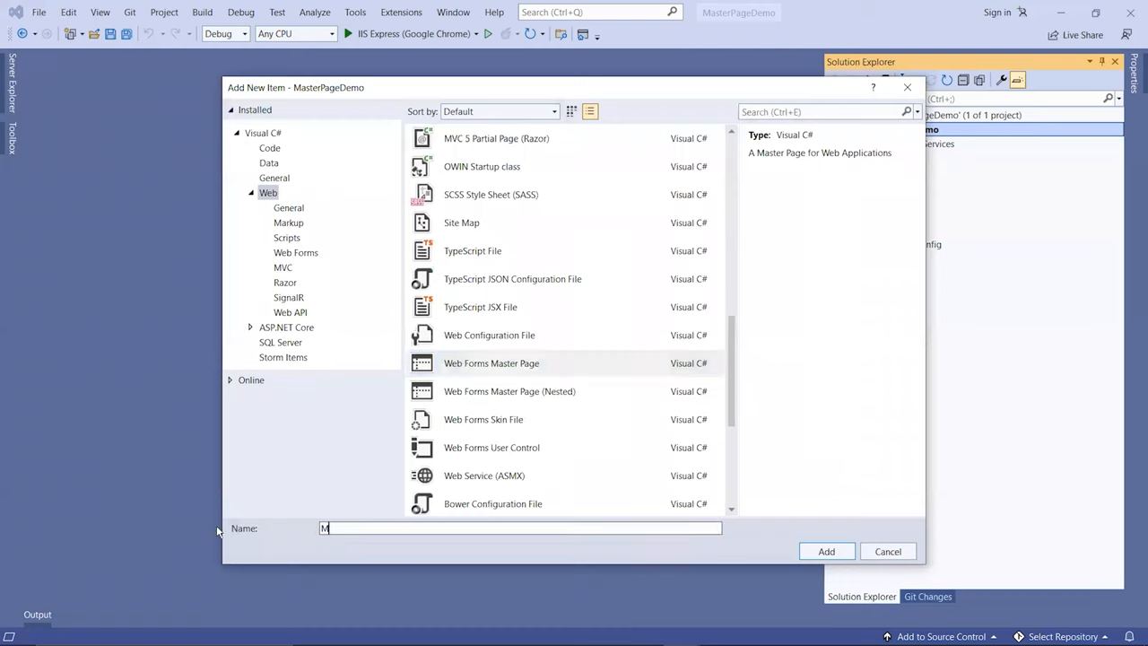
pyautogui.write('ainSite')
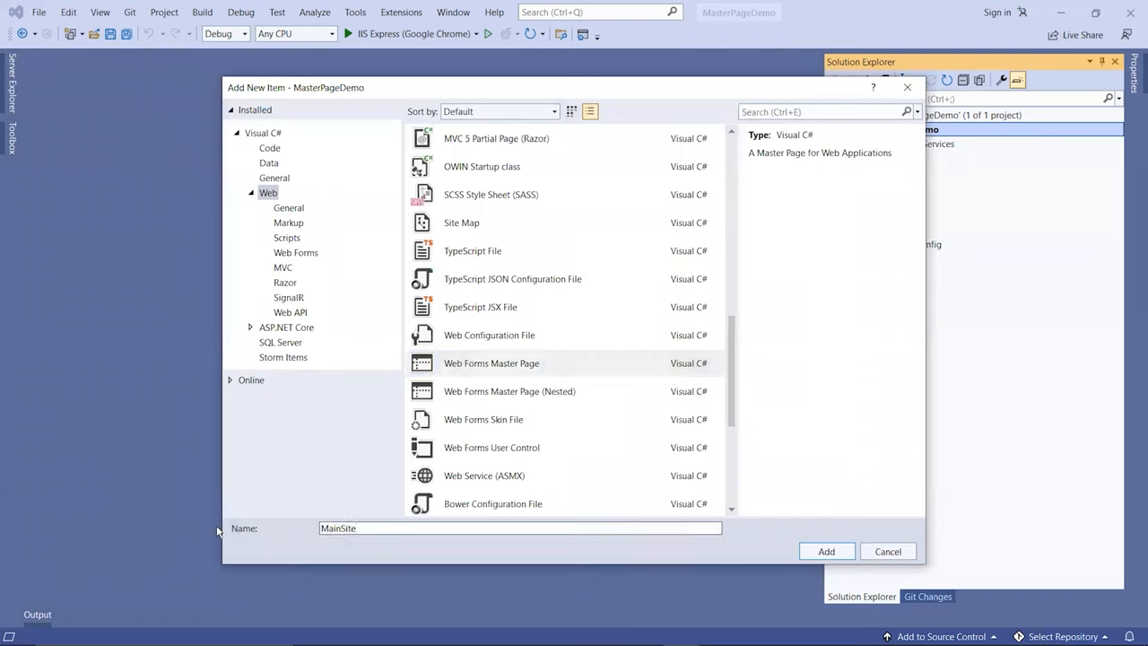
pyautogui.click(825, 550)
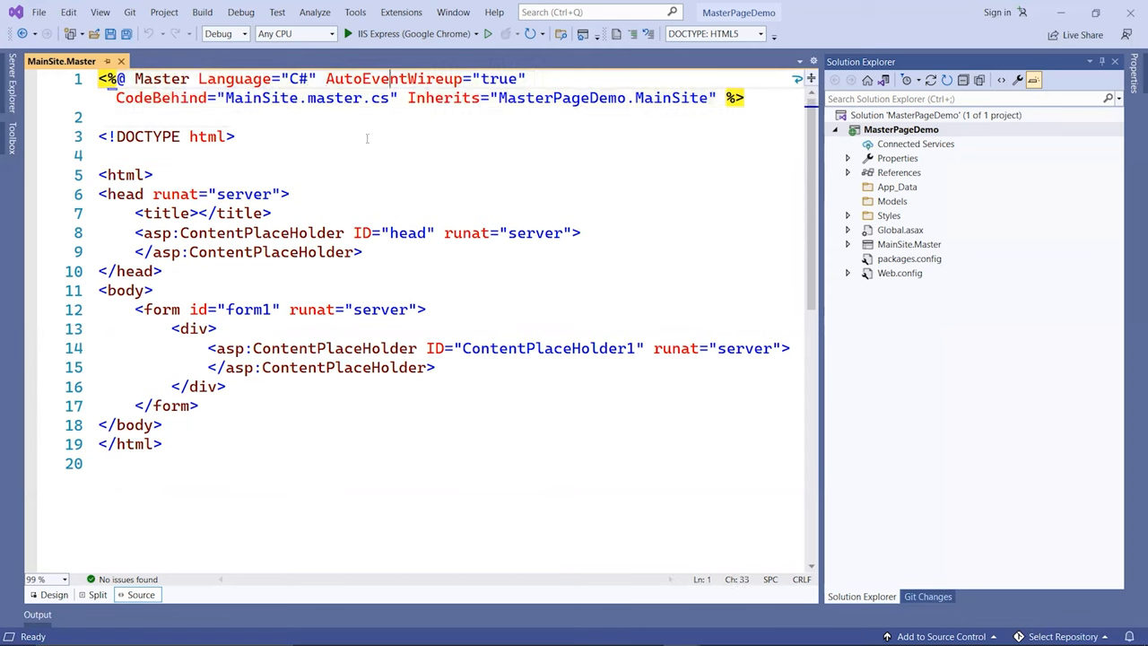
pyautogui.click(101, 154)
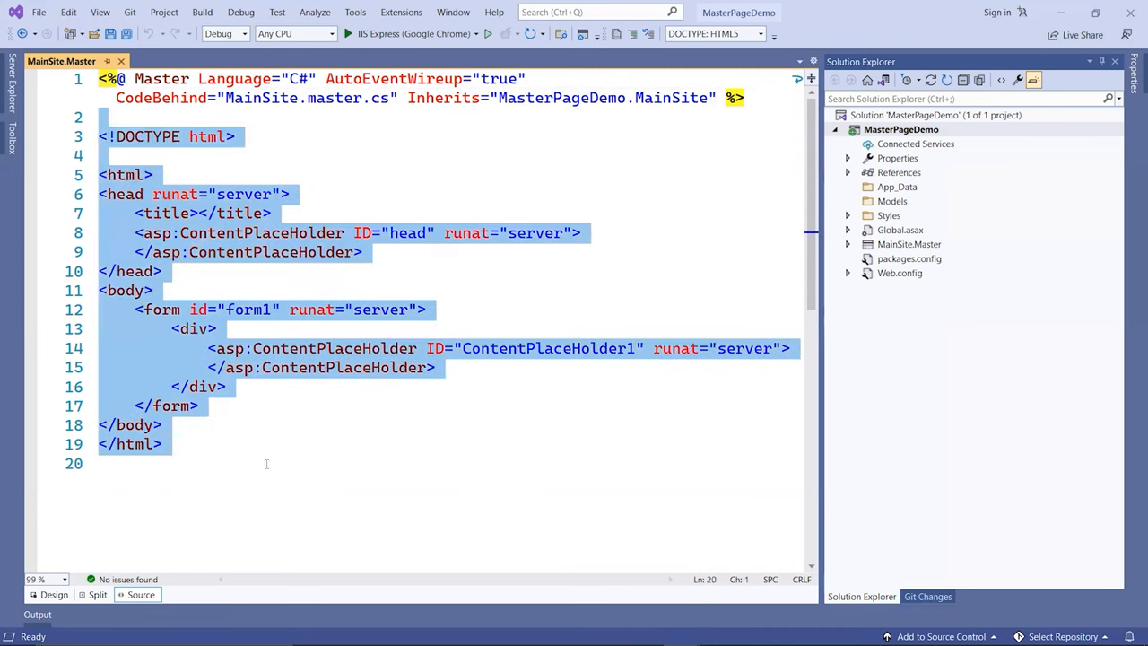
pyautogui.click(158, 425)
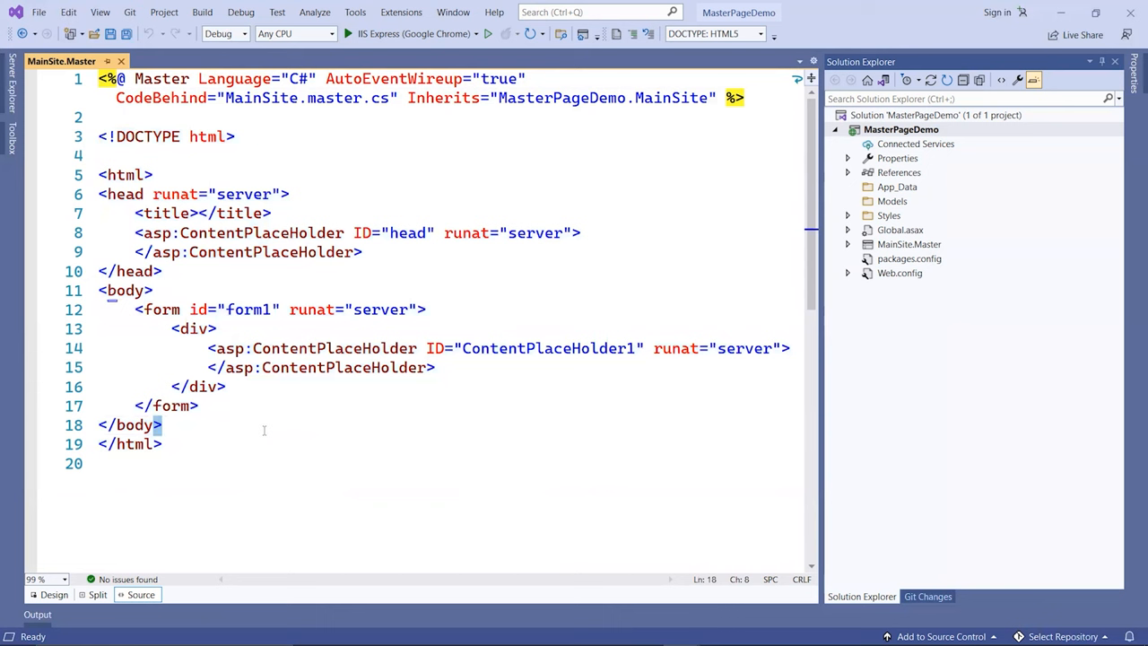
pyautogui.click(101, 463)
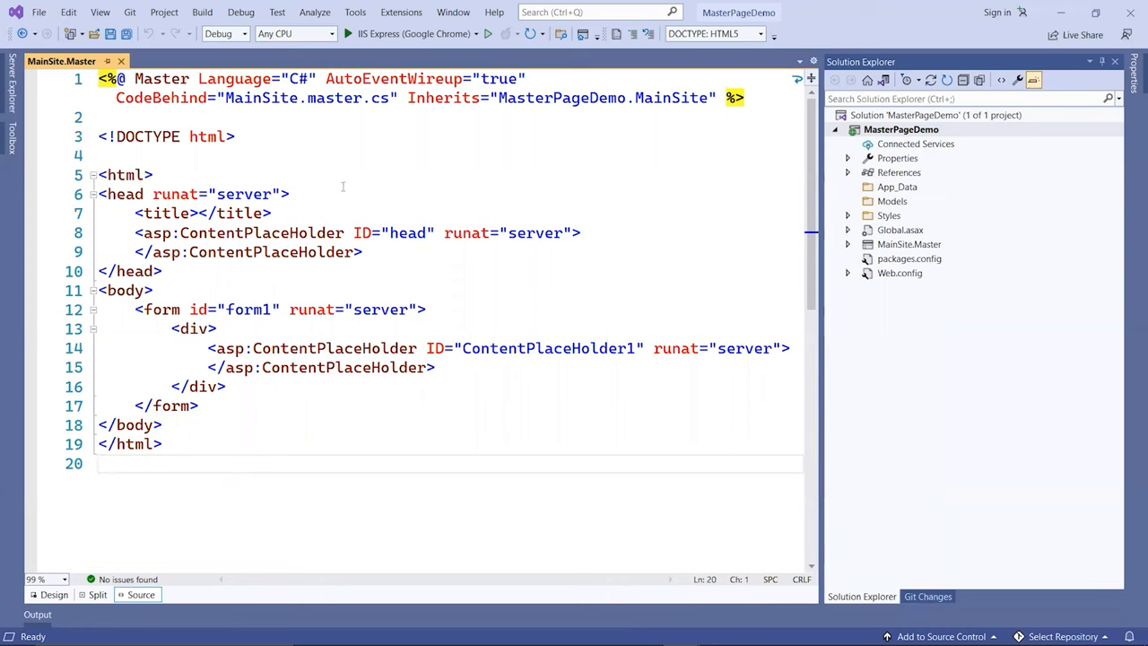
pyautogui.moveTo(367, 194)
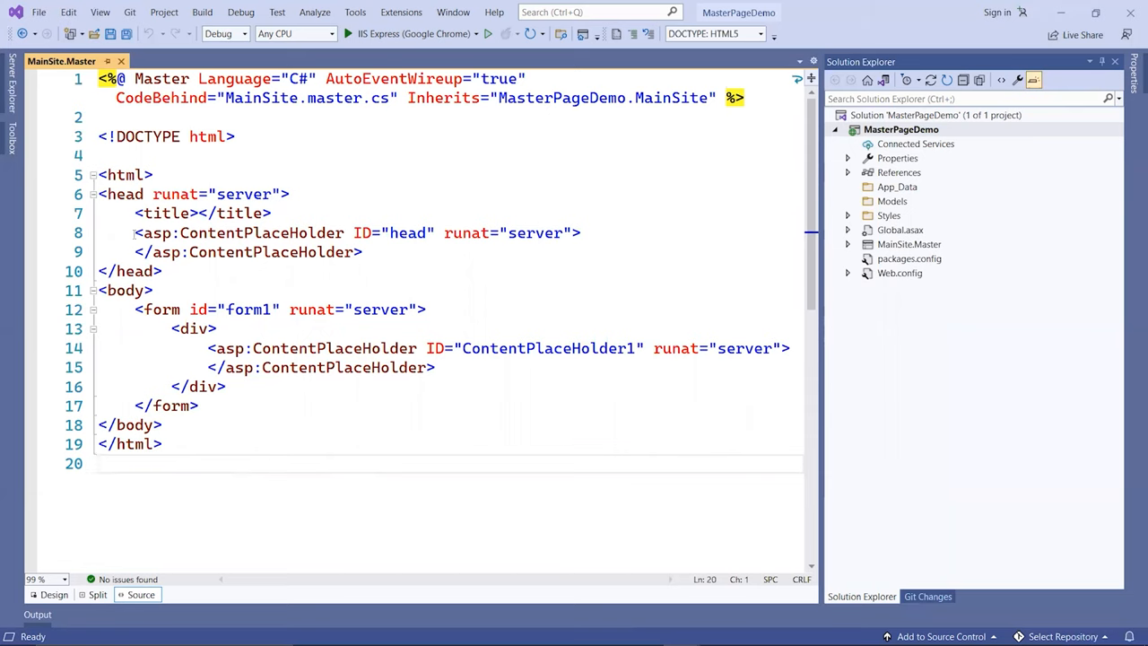
pyautogui.moveTo(134, 233); pyautogui.dragTo(362, 251)
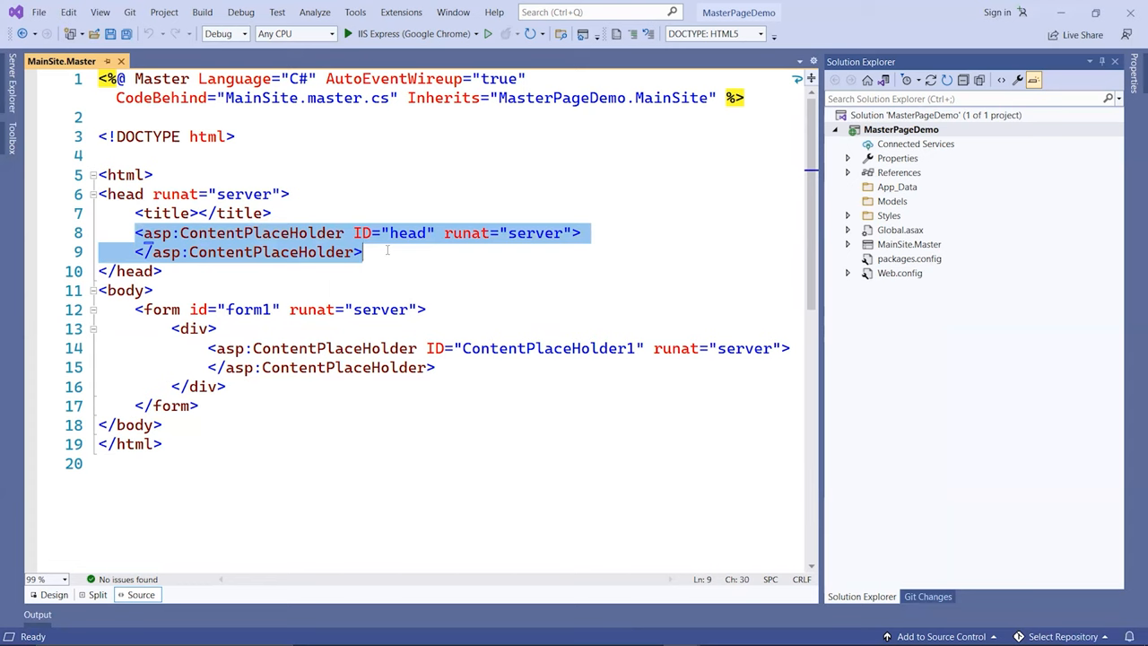
pyautogui.click(377, 251)
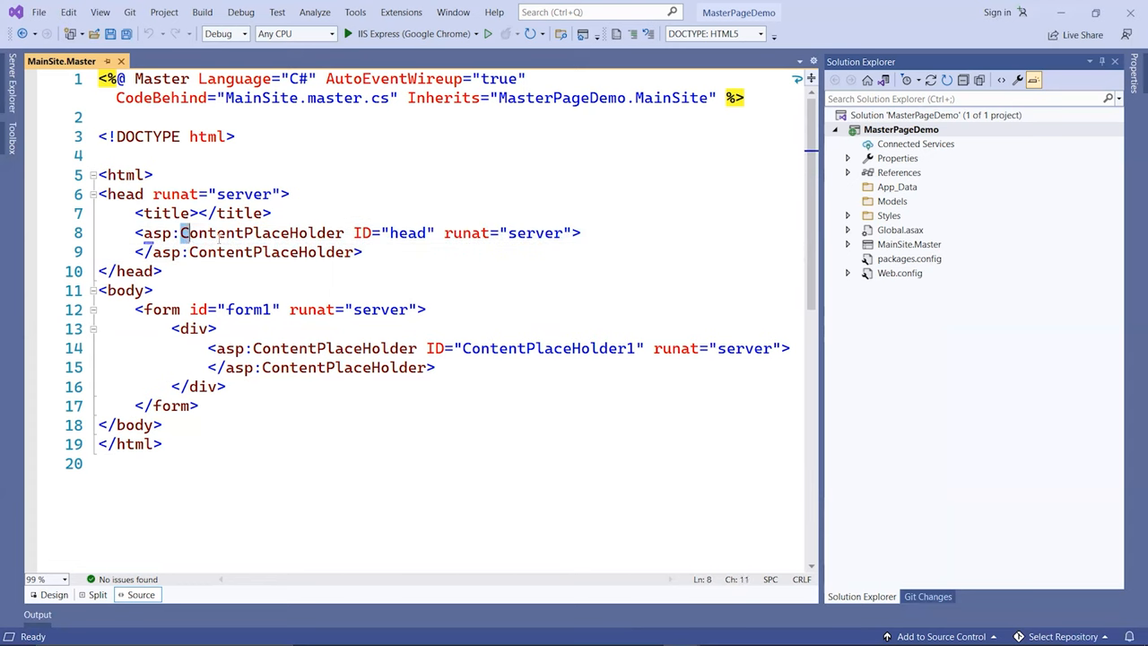
pyautogui.doubleClick(260, 233)
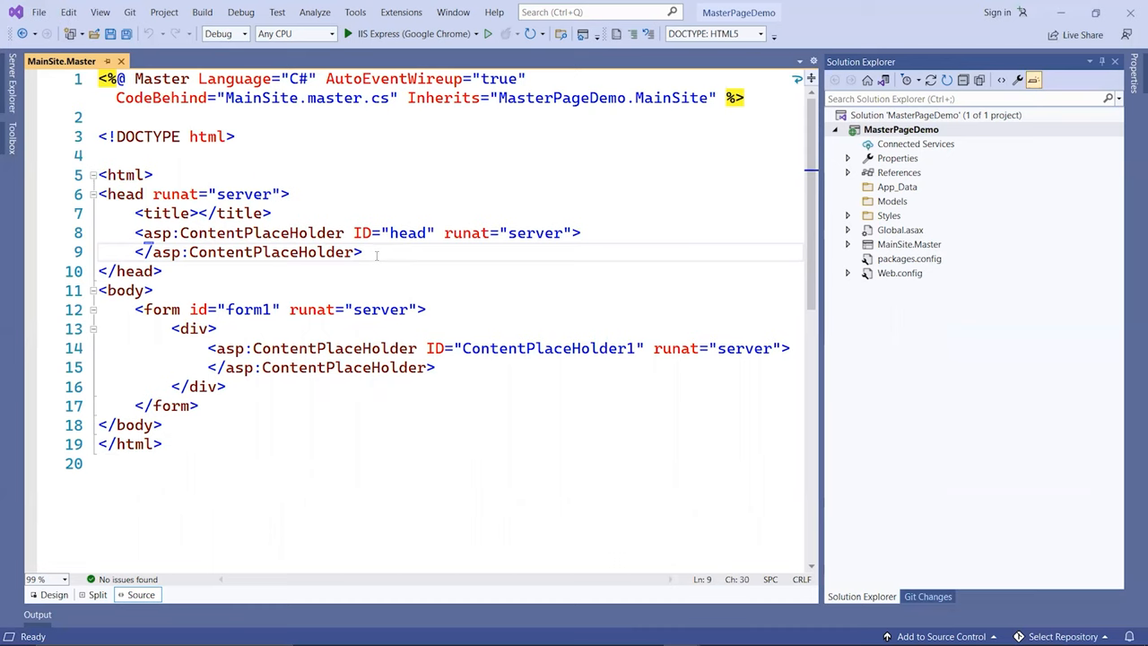
pyautogui.moveTo(349, 233); pyautogui.dragTo(362, 251)
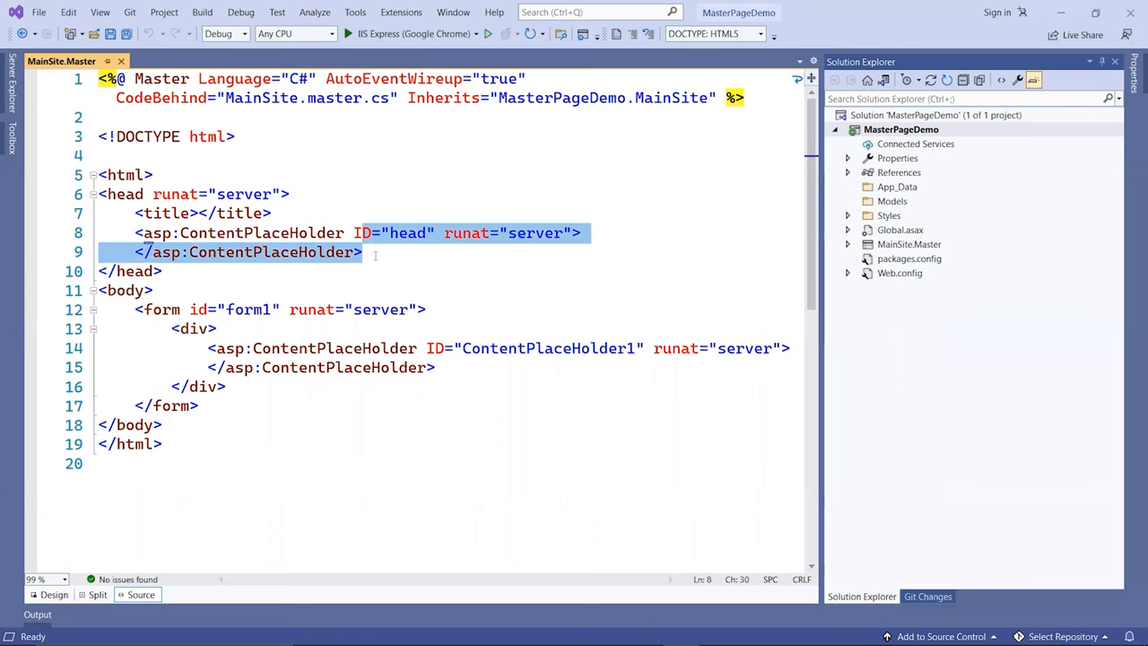
pyautogui.moveTo(380, 251)
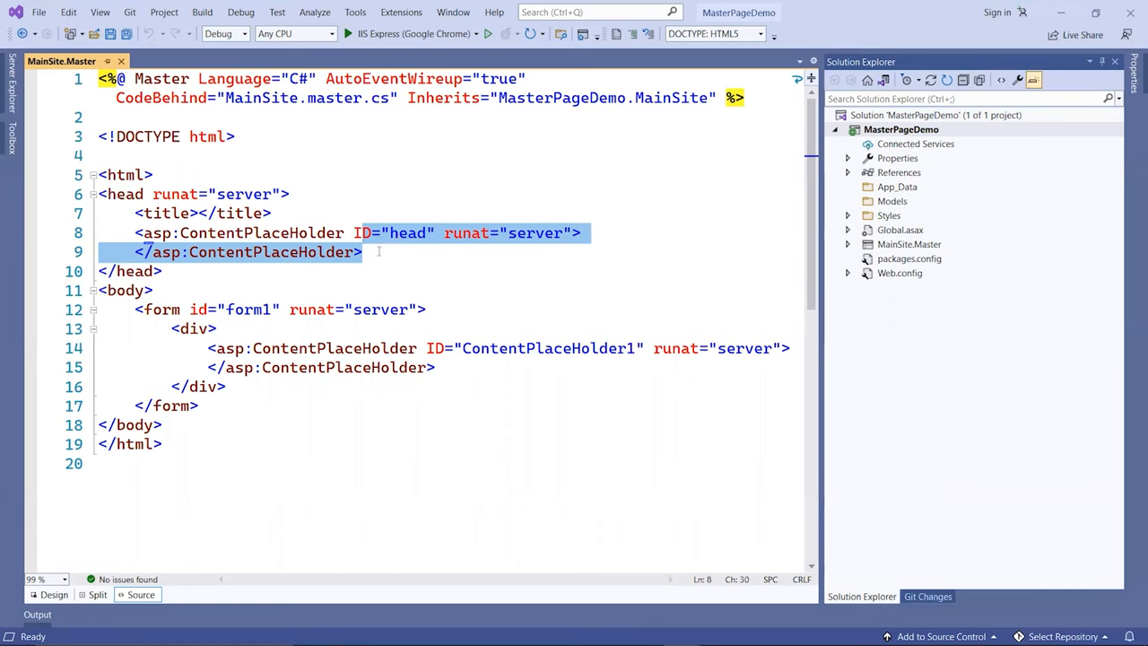
pyautogui.click(376, 251)
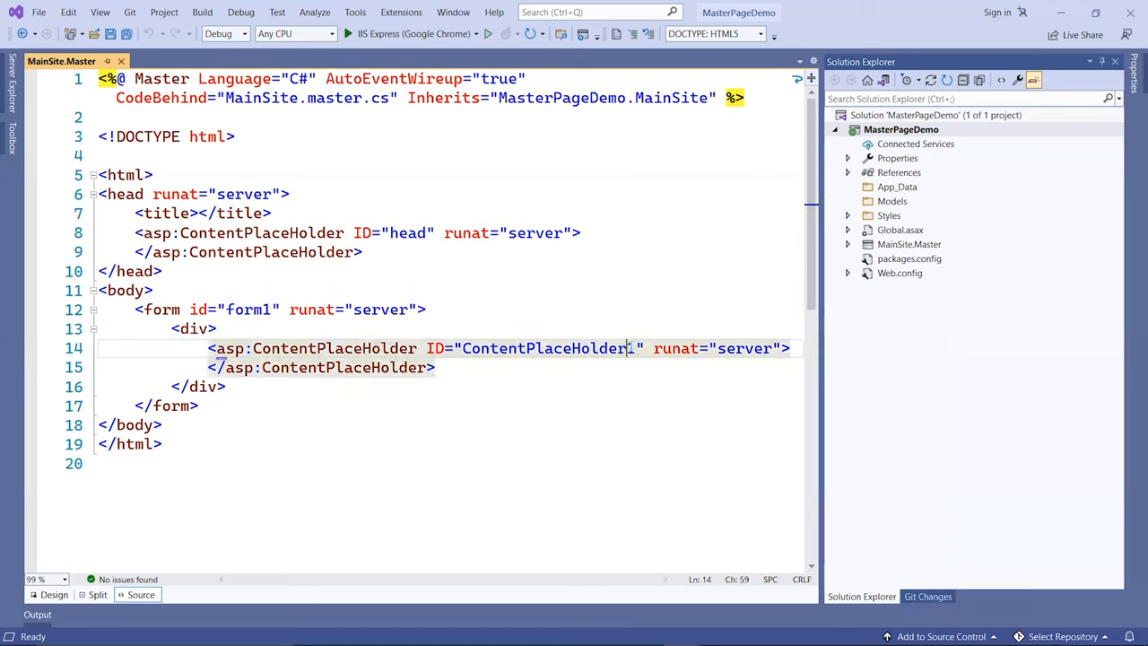
# Step: Change the body placeholder ID from ContentPlaceHolder1 to ContentPlaceHolderMain in Source view
pyautogui.write('1')
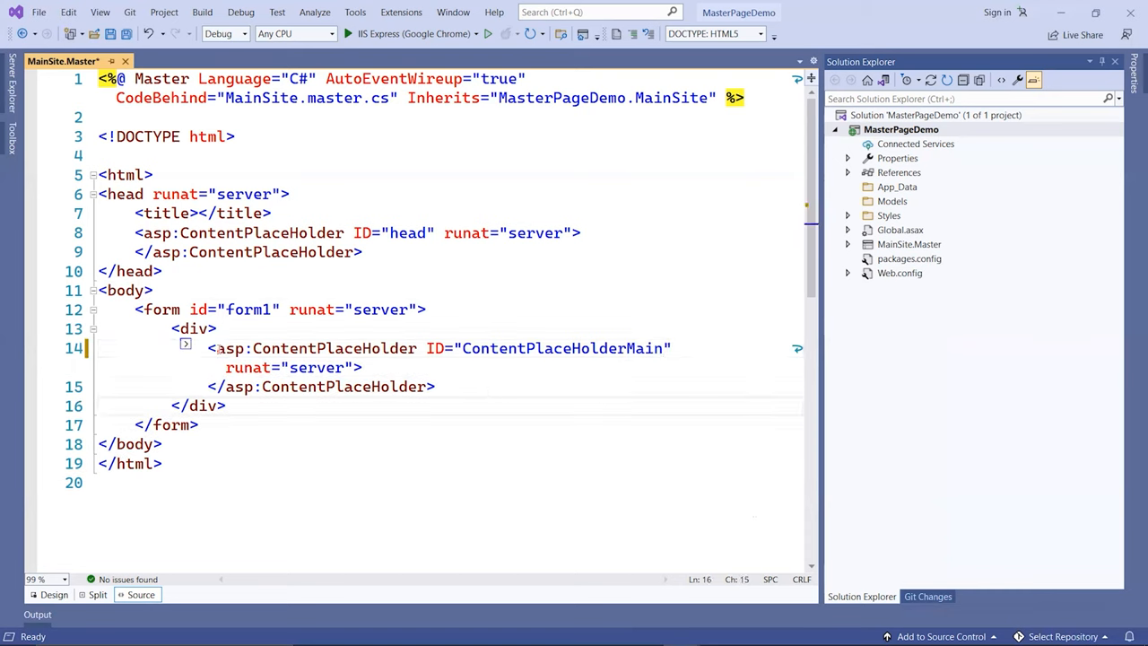
pyautogui.moveTo(208, 347); pyautogui.dragTo(438, 387)
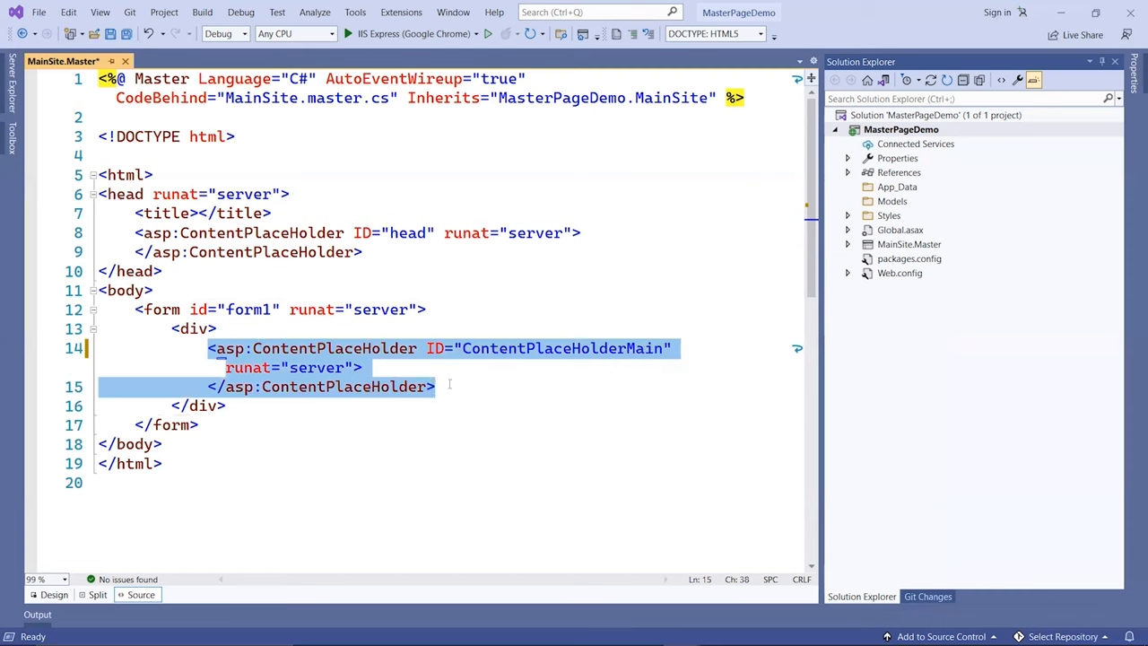
pyautogui.moveTo(470, 376)
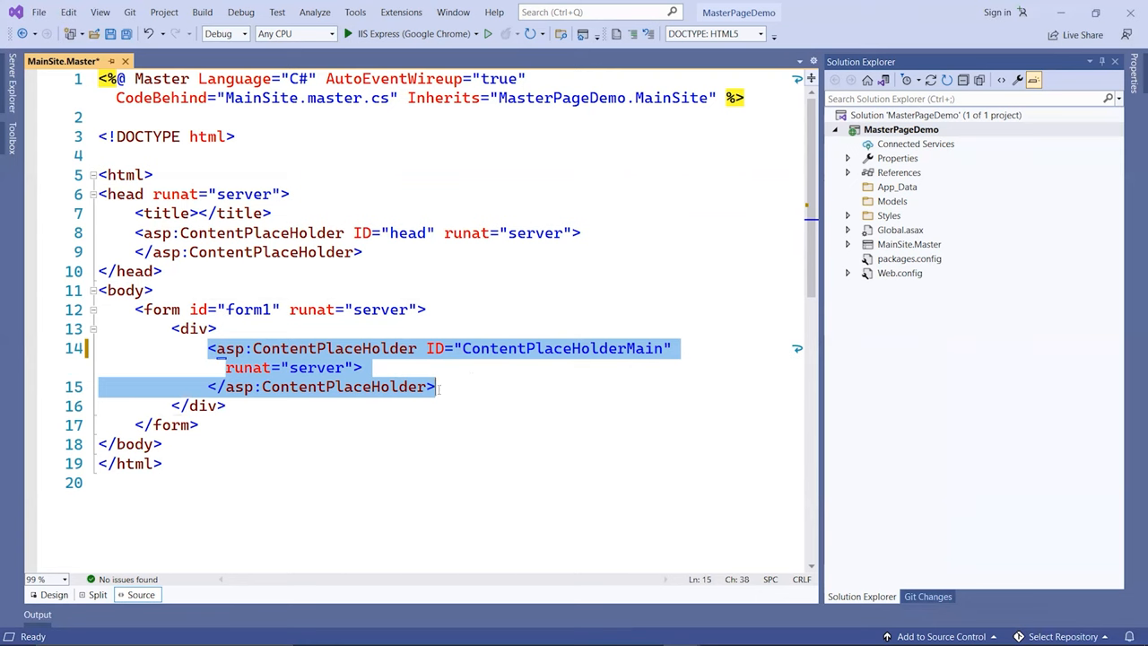
pyautogui.click(441, 387)
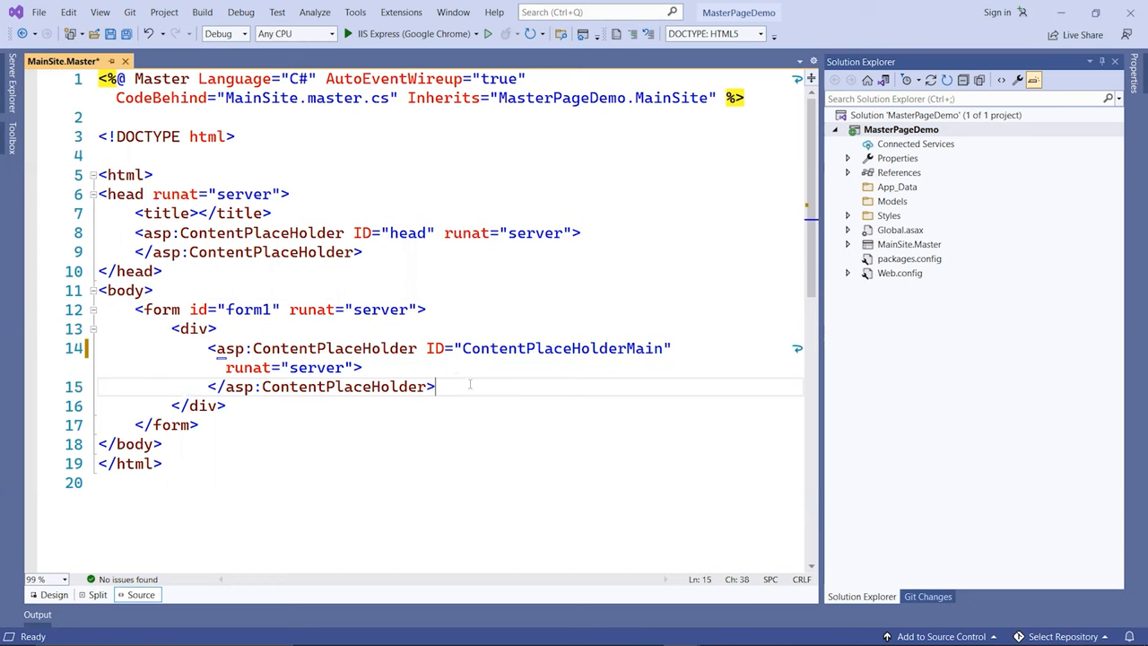
pyautogui.moveTo(462, 400)
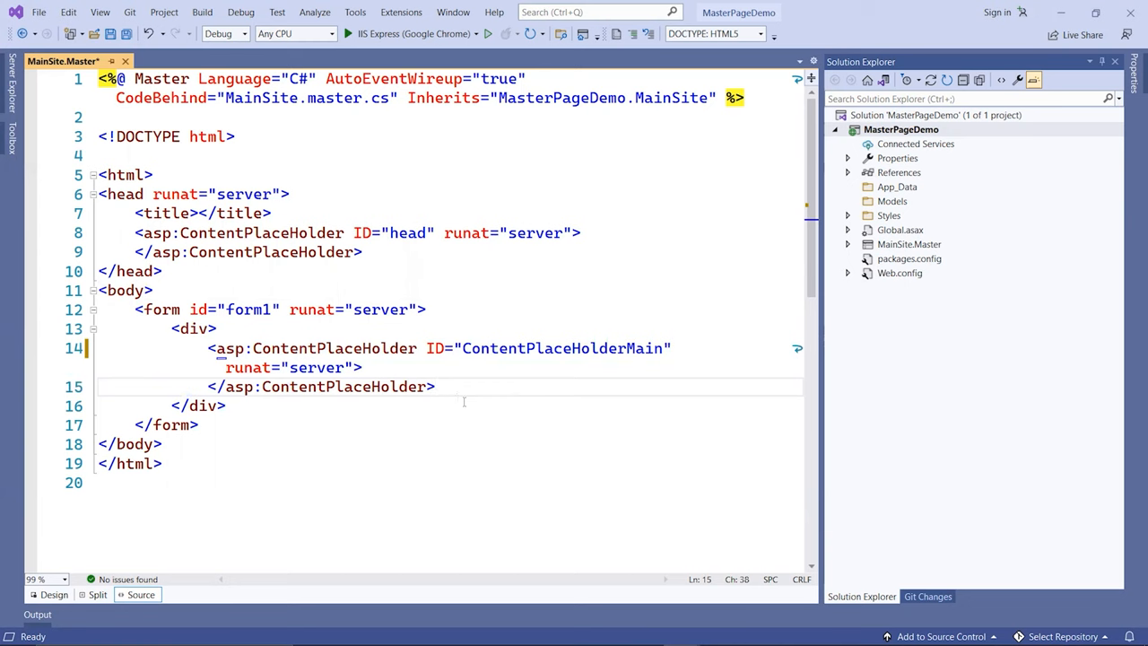
pyautogui.moveTo(451, 380)
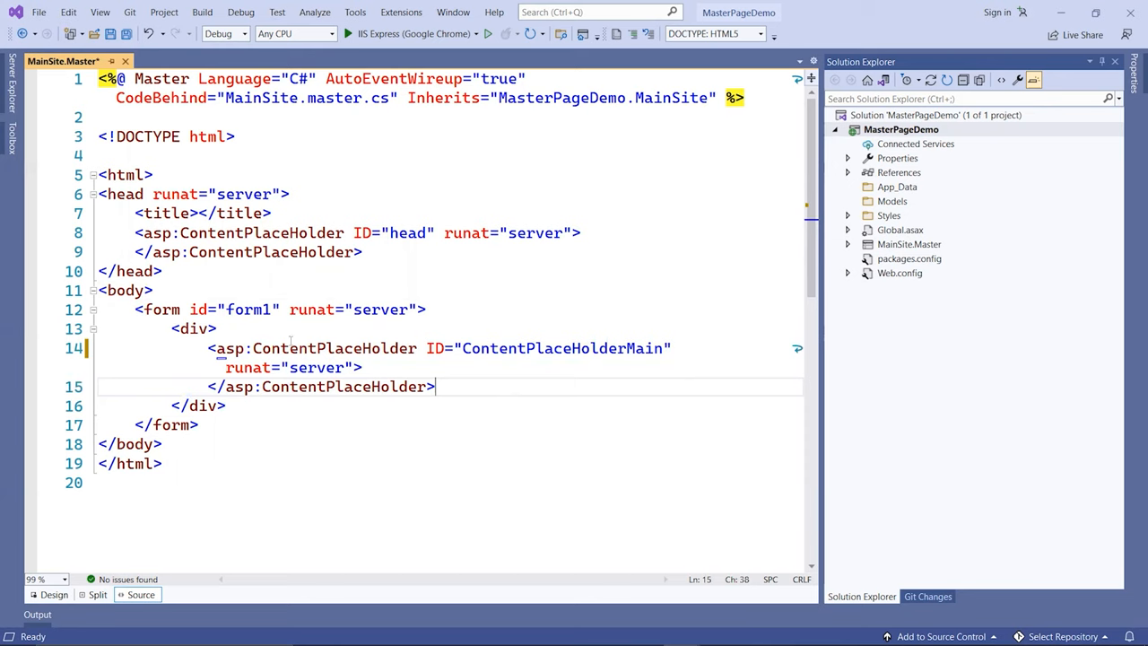
# Step: Write a <nav><ul> above the placeholder with a Home link to Default.aspx
pyautogui.press('Enter')
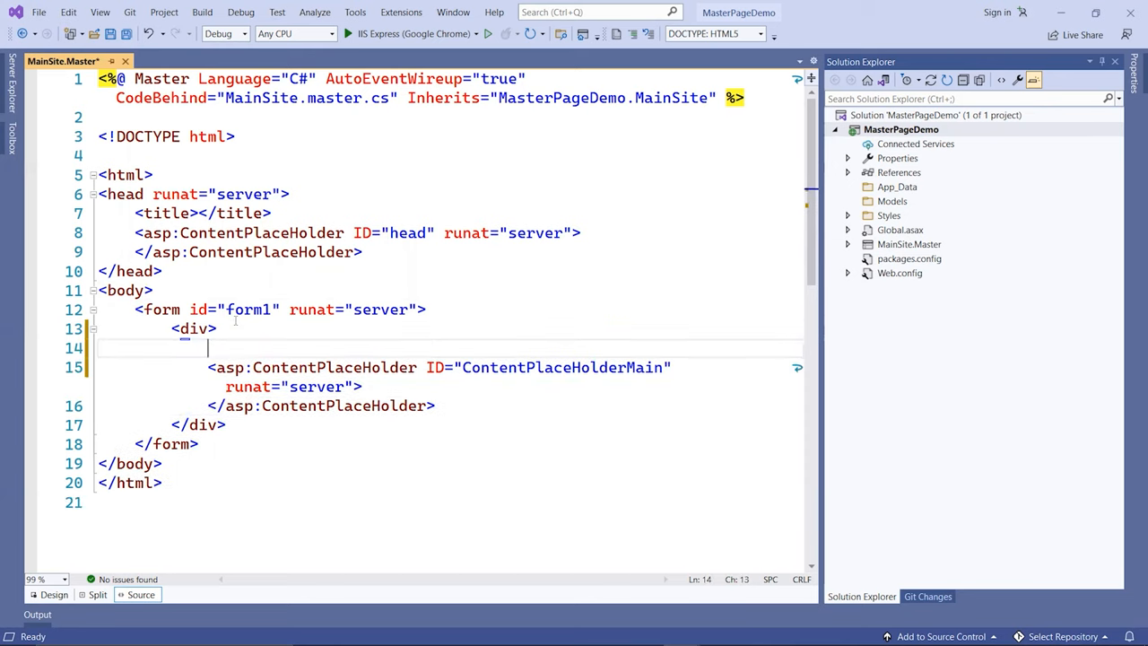
pyautogui.write('<nav>')
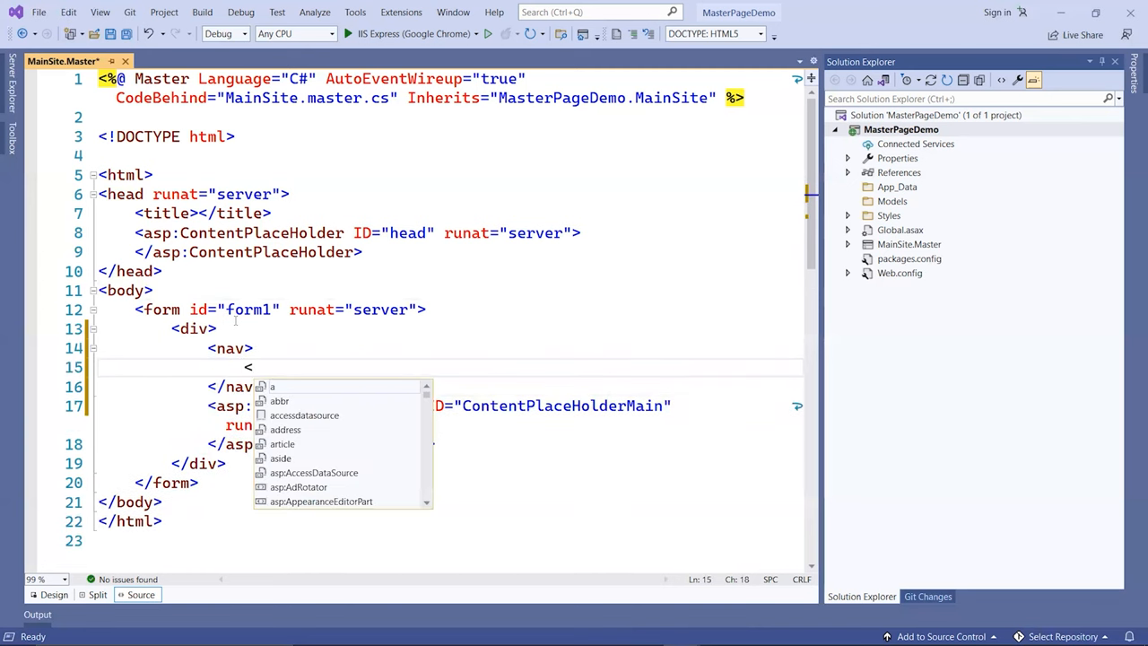
pyautogui.write('ul>')
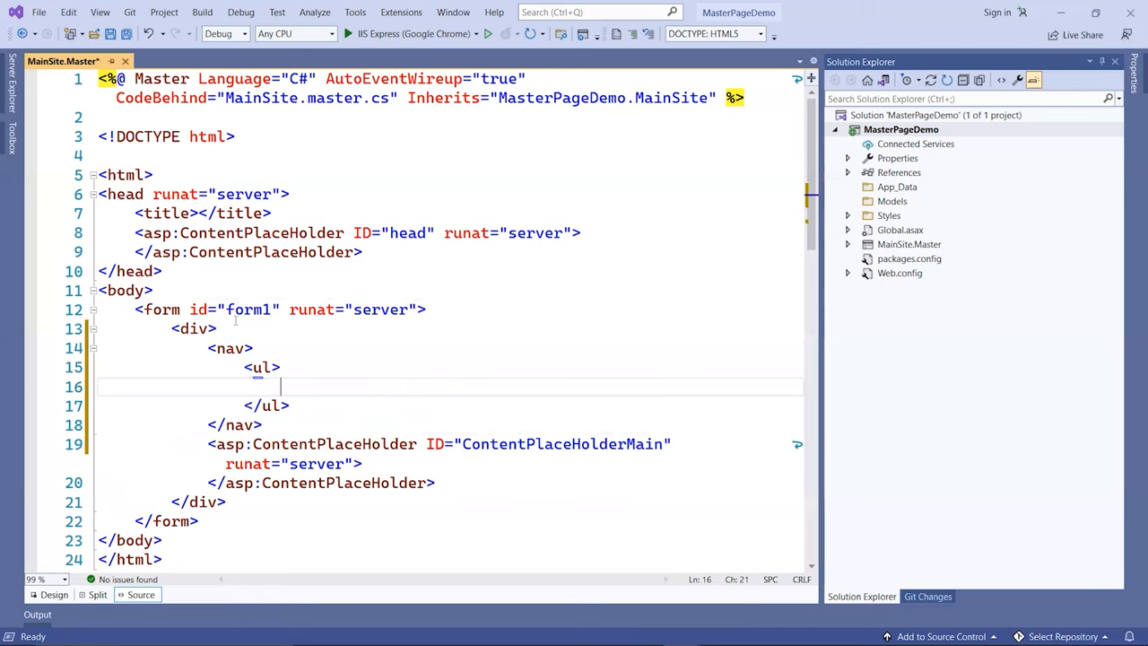
pyautogui.write('<li><a href=""</li>')
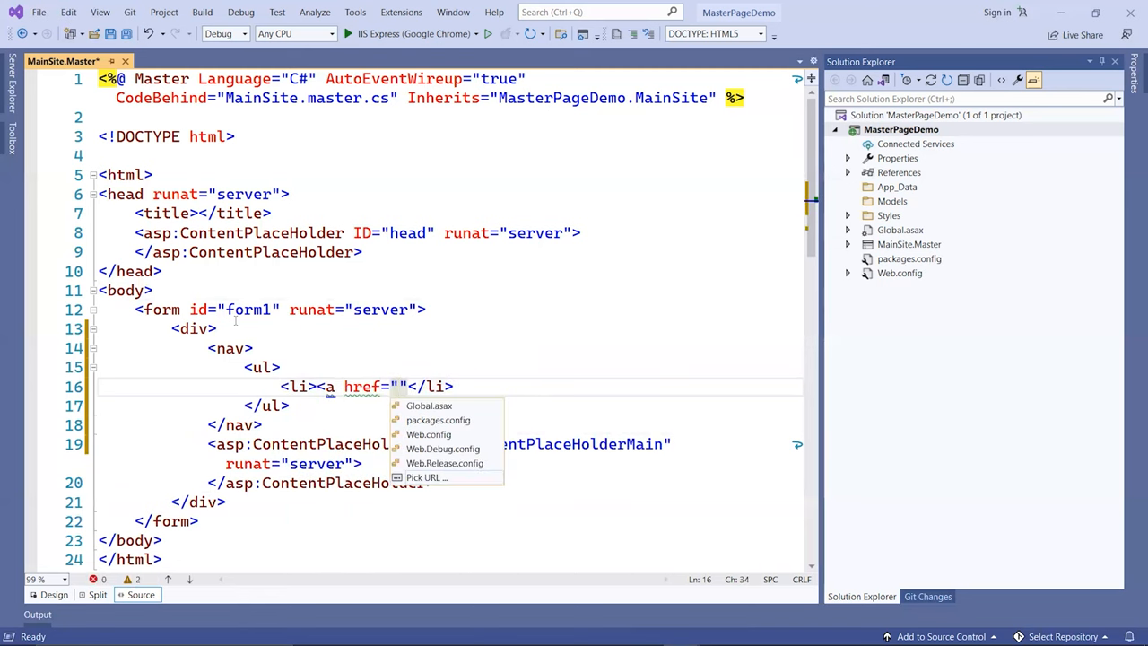
pyautogui.write('/')
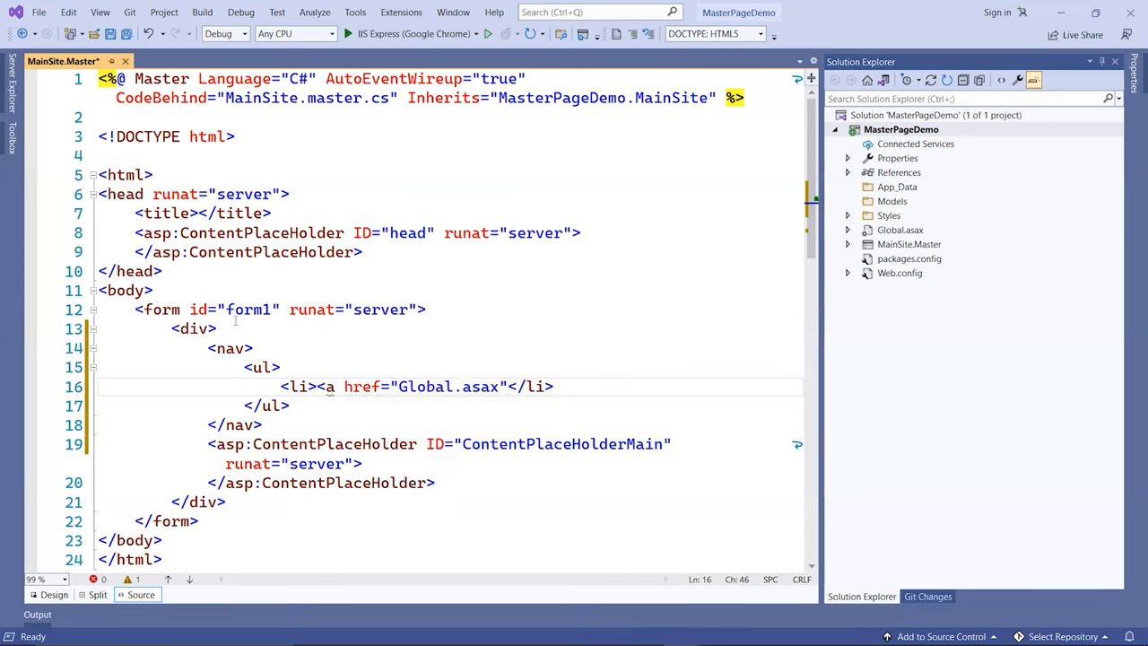
pyautogui.doubleClick(427, 388)
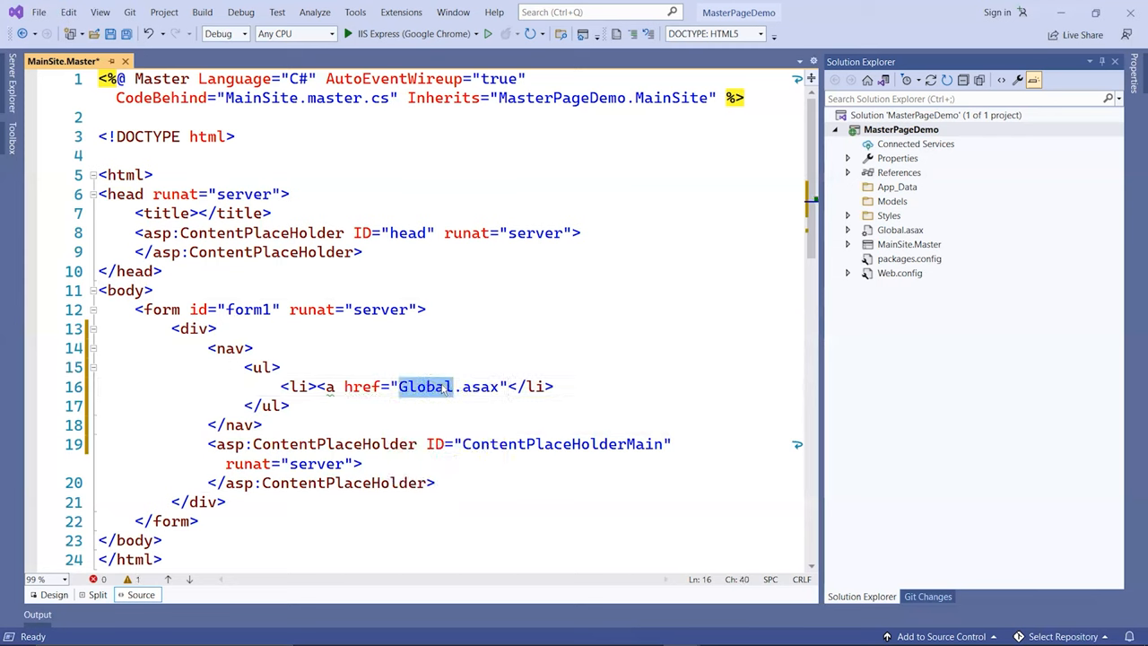
pyautogui.write('Default')
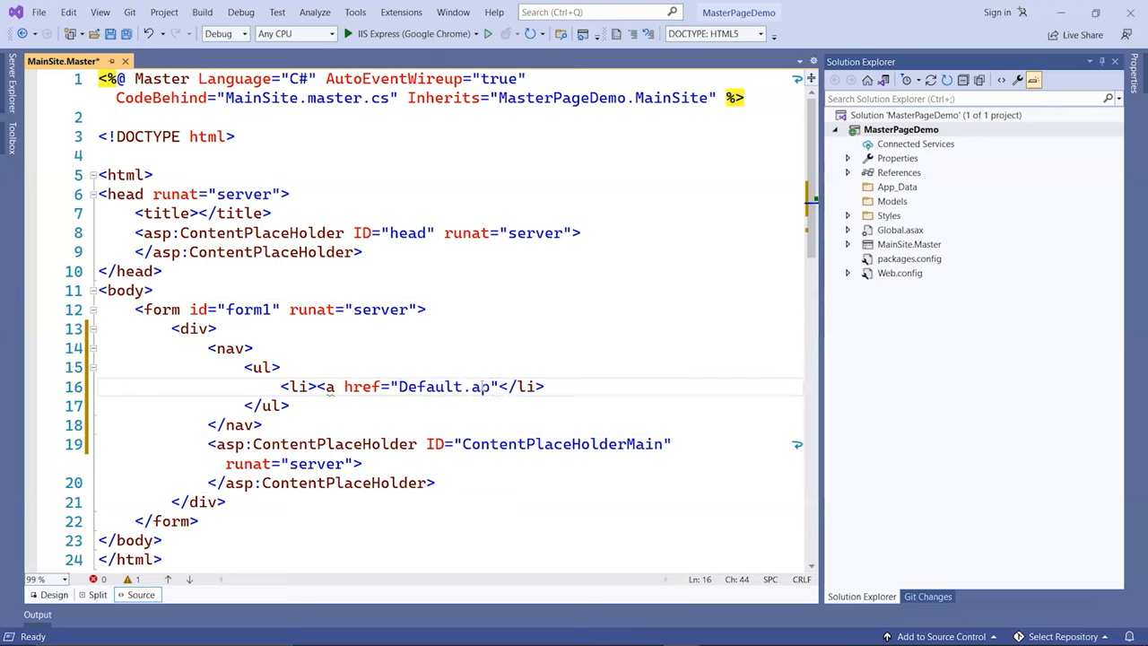
pyautogui.write('px')
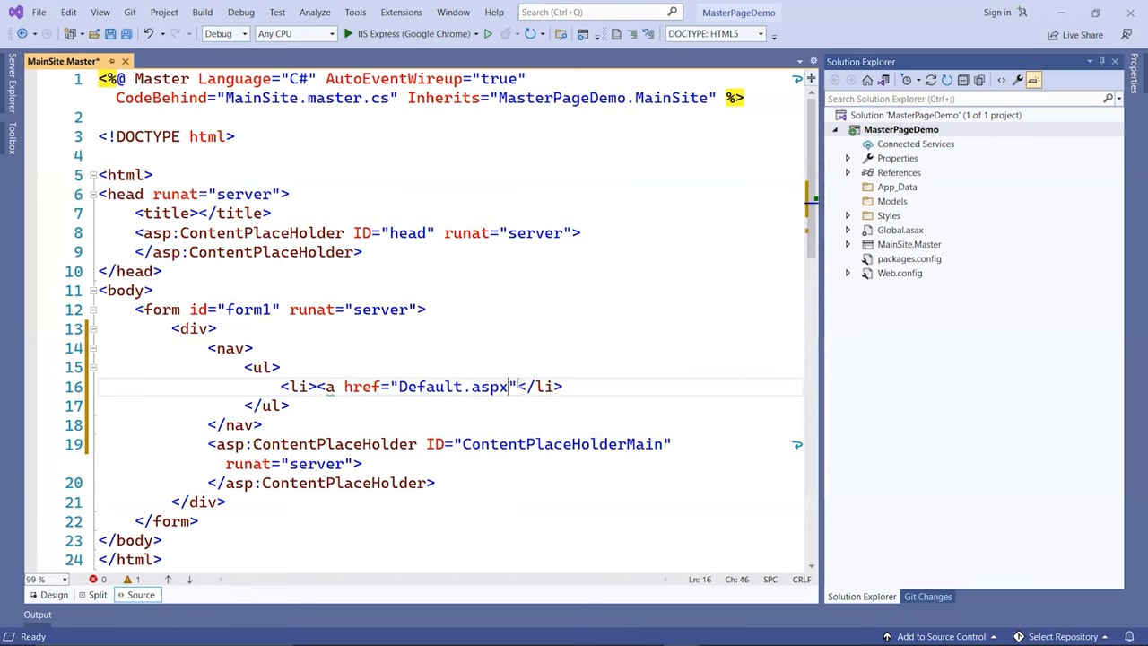
pyautogui.write('>HOm</a>')
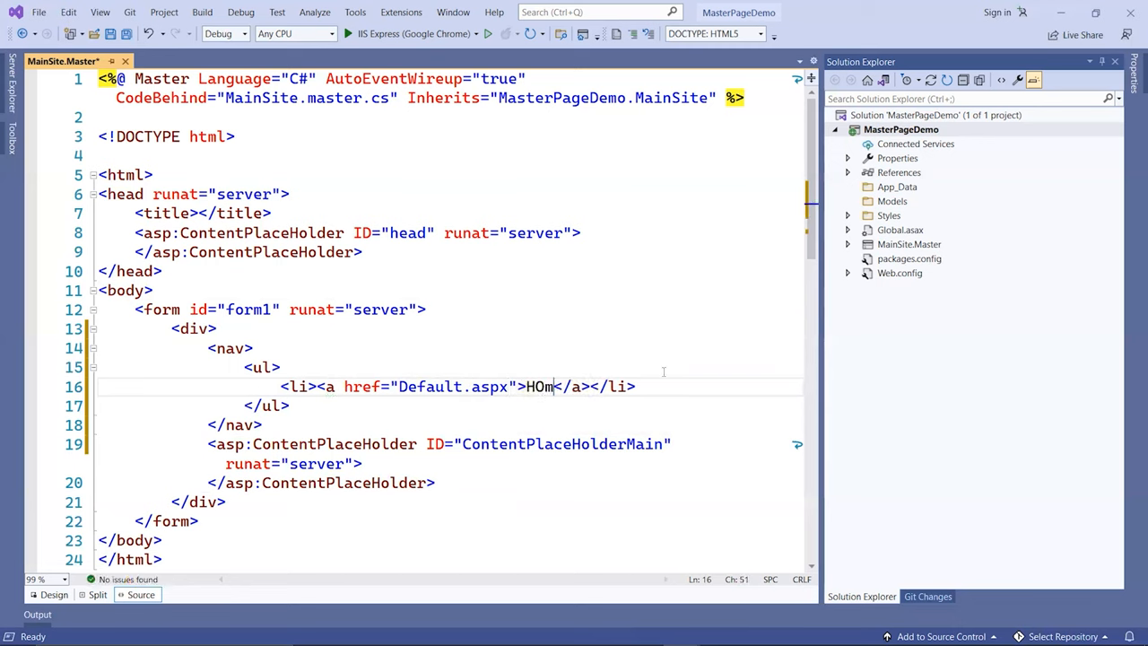
pyautogui.write('e')
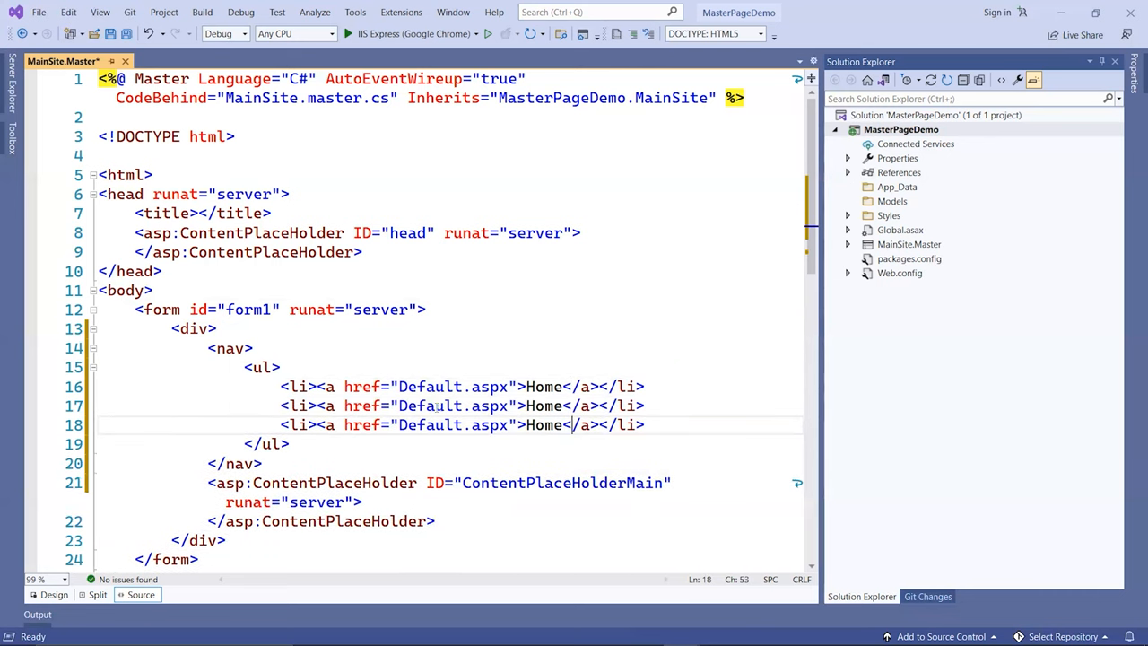
# Step: Point the remaining list links to About.aspx and Contact.aspx
pyautogui.click(466, 405)
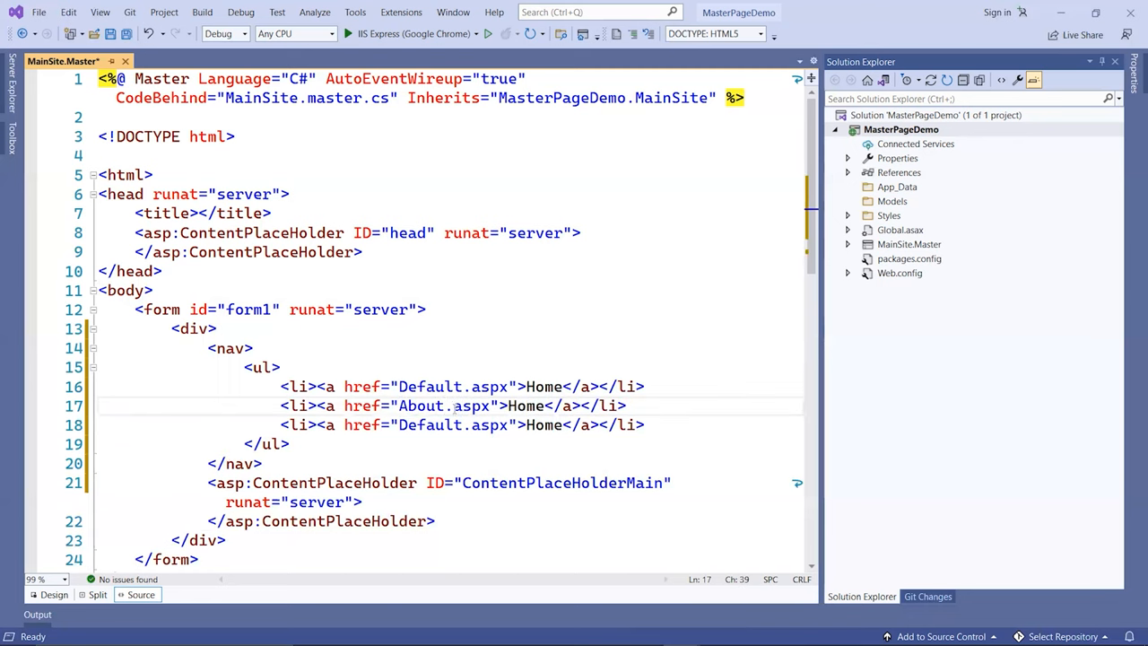
pyautogui.write('Contac')
pyautogui.write('About')
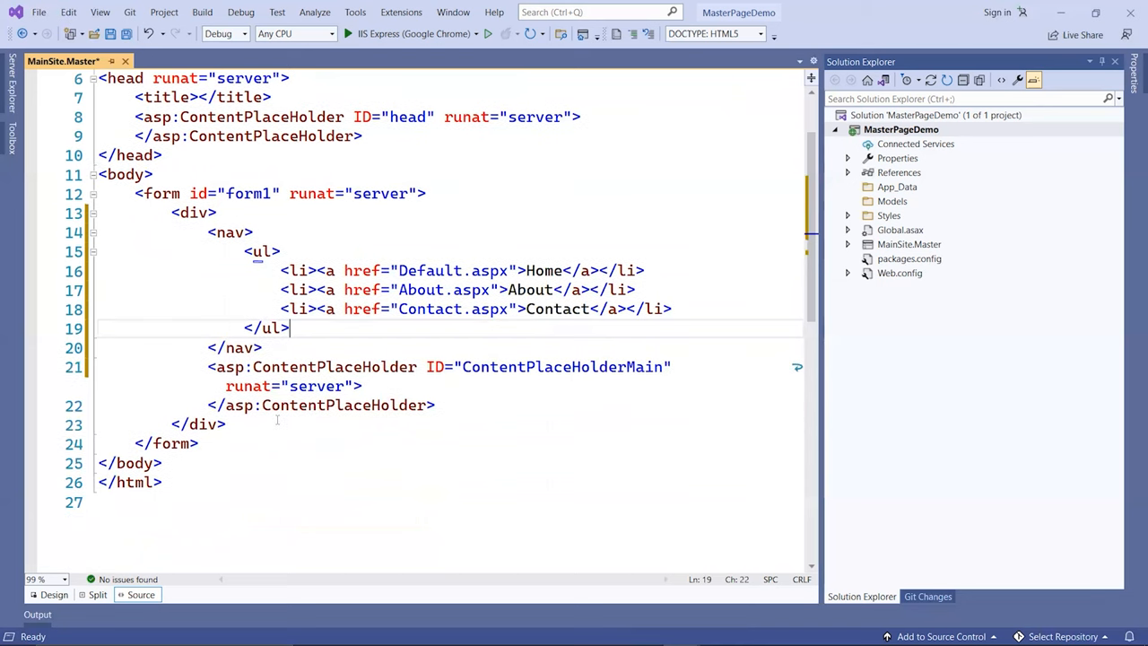
# Step: Add <footer><p>&copy; 2022 My Site.</p></footer> after the content div and save
pyautogui.press('Enter')
pyautogui.write('<footer></footer>')
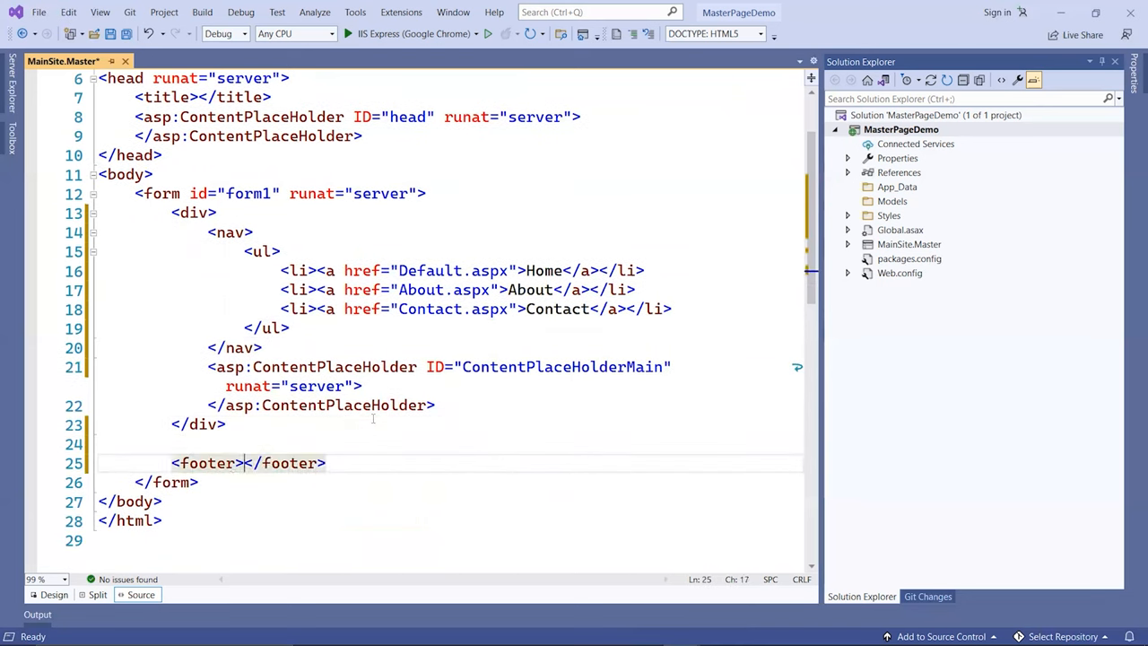
pyautogui.press('Enter')
pyautogui.write('<p></p>')
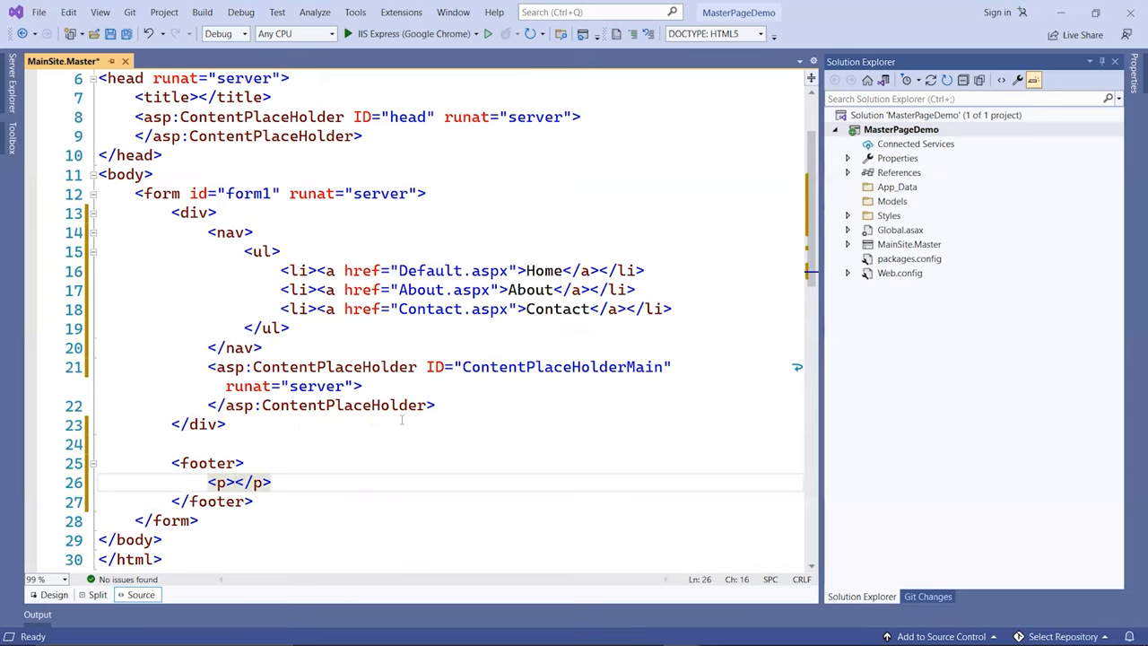
pyautogui.write('&copy;')
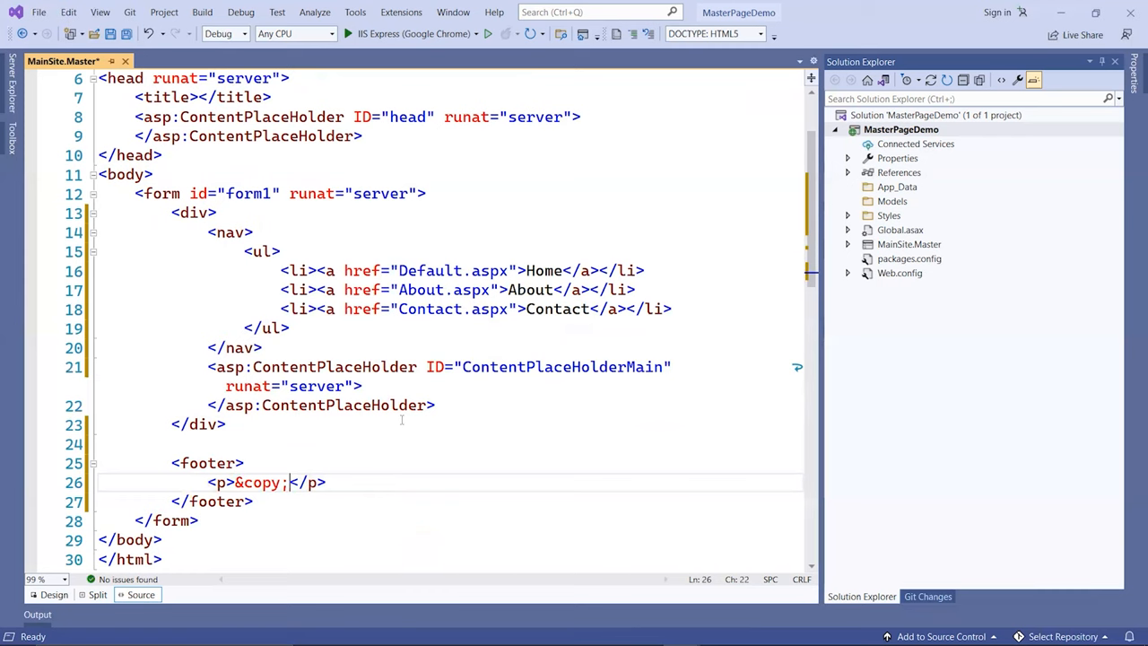
pyautogui.write('2022 My Site.')
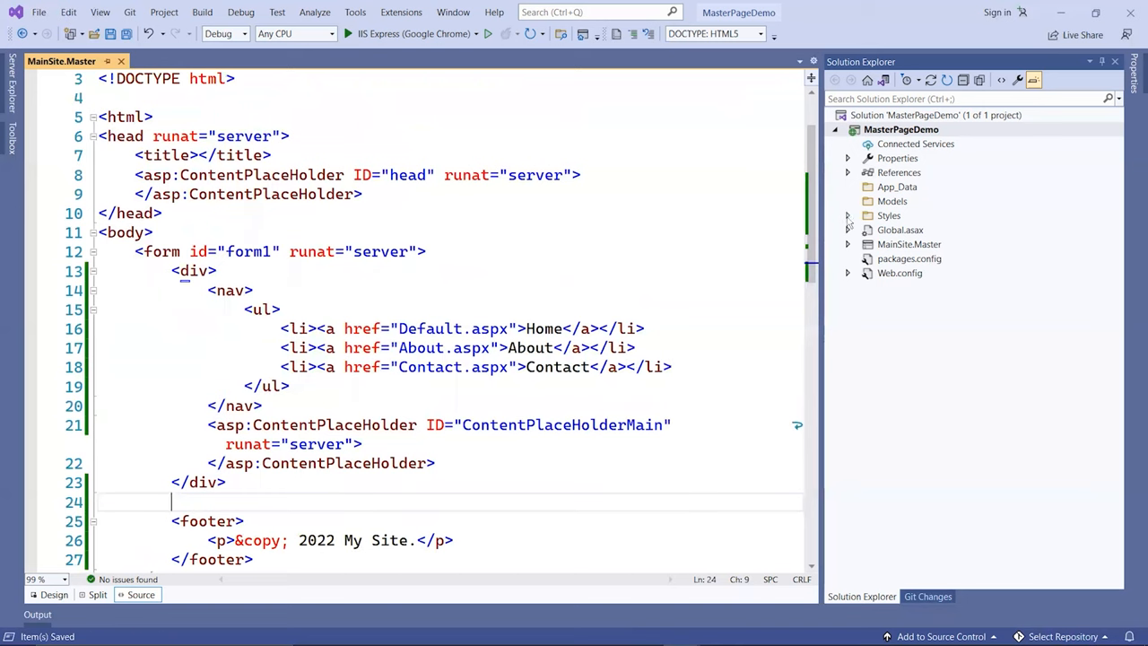
# Step: Add <link href="Styles/default.css" rel="stylesheet" /> inside the master page head
pyautogui.click(846, 215)
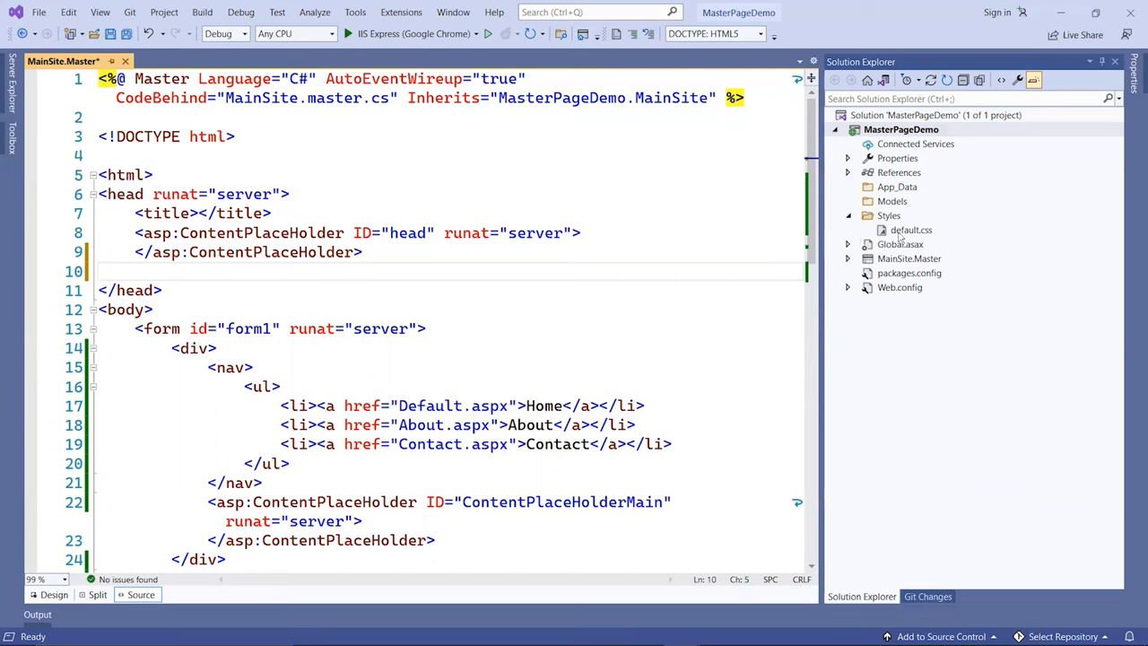
pyautogui.write('<link href="Styles/default.css" rel="stylesheet" />')
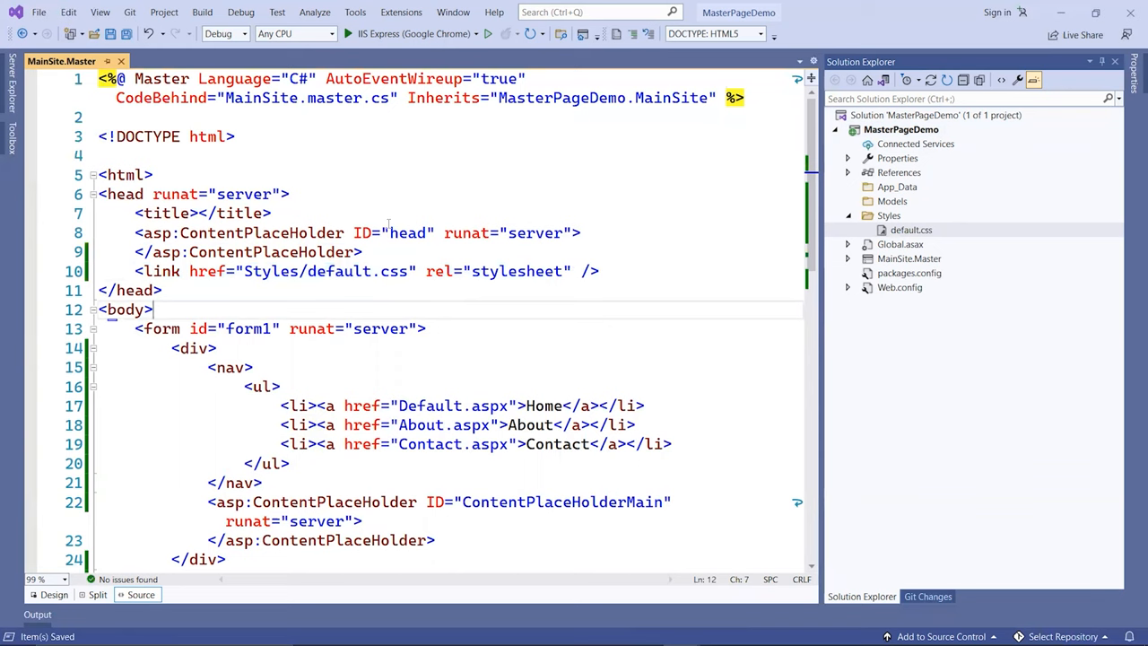
pyautogui.moveTo(603, 186)
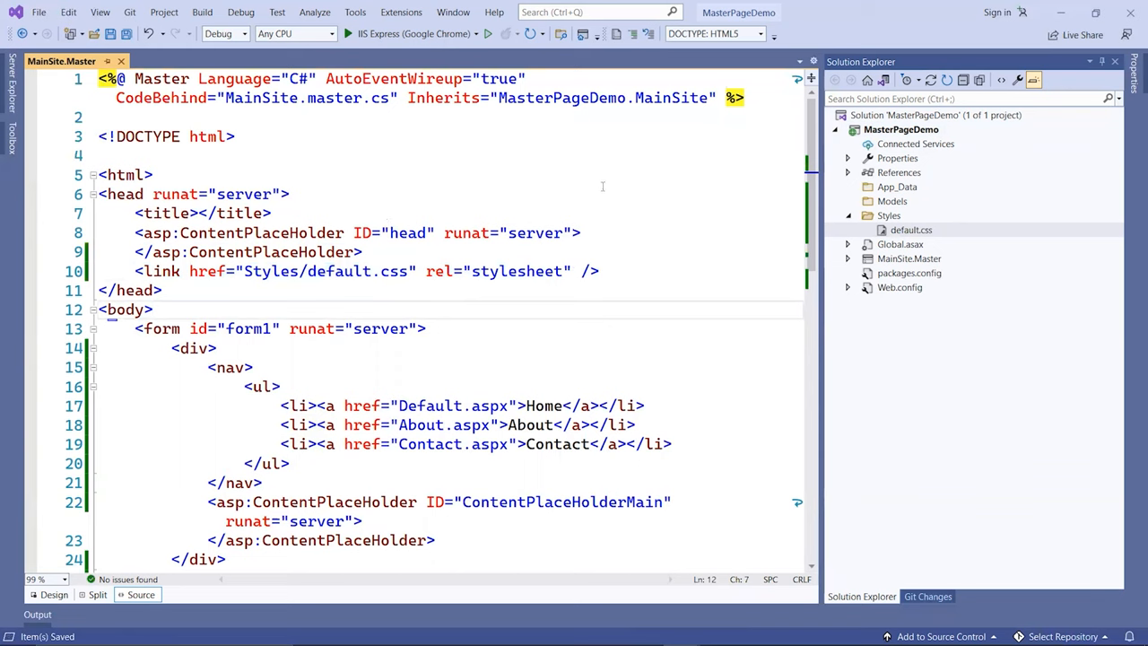
pyautogui.moveTo(961, 278)
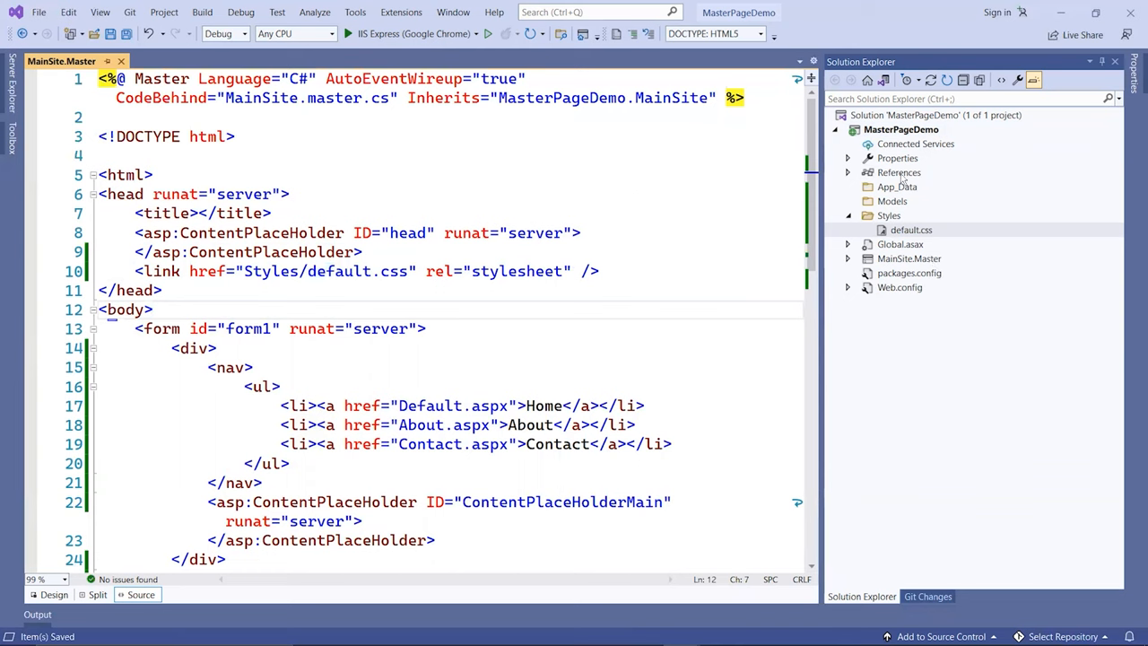
# Step: Start adding a new item to the MasterPageDemo project from its context menu
pyautogui.click(903, 129)
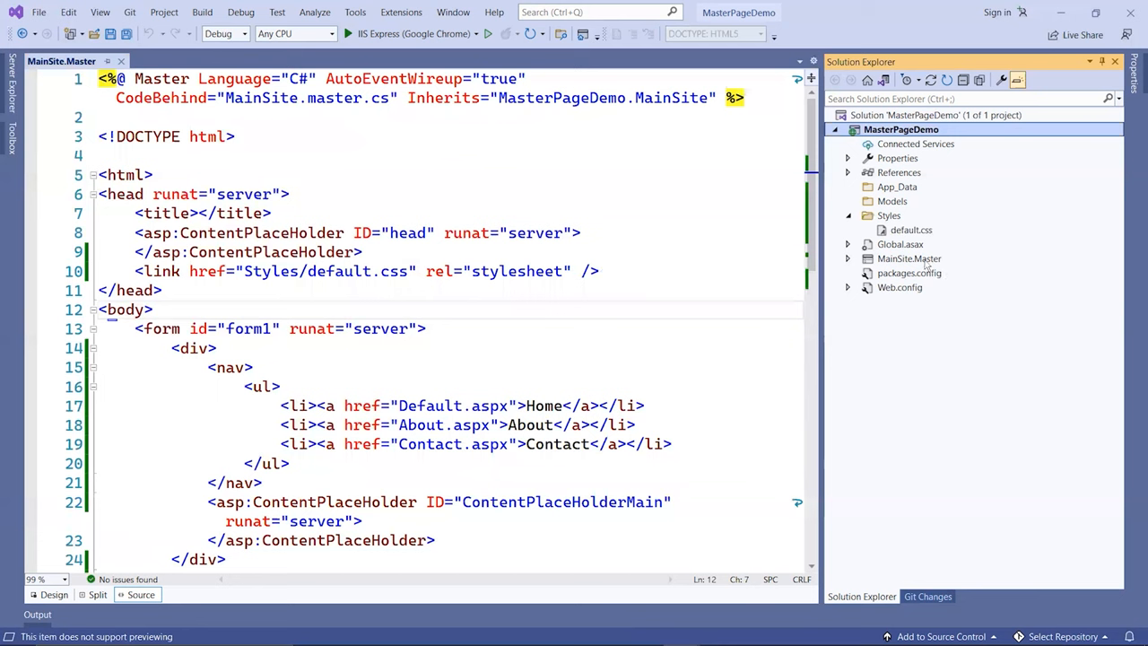
pyautogui.rightClick(907, 258)
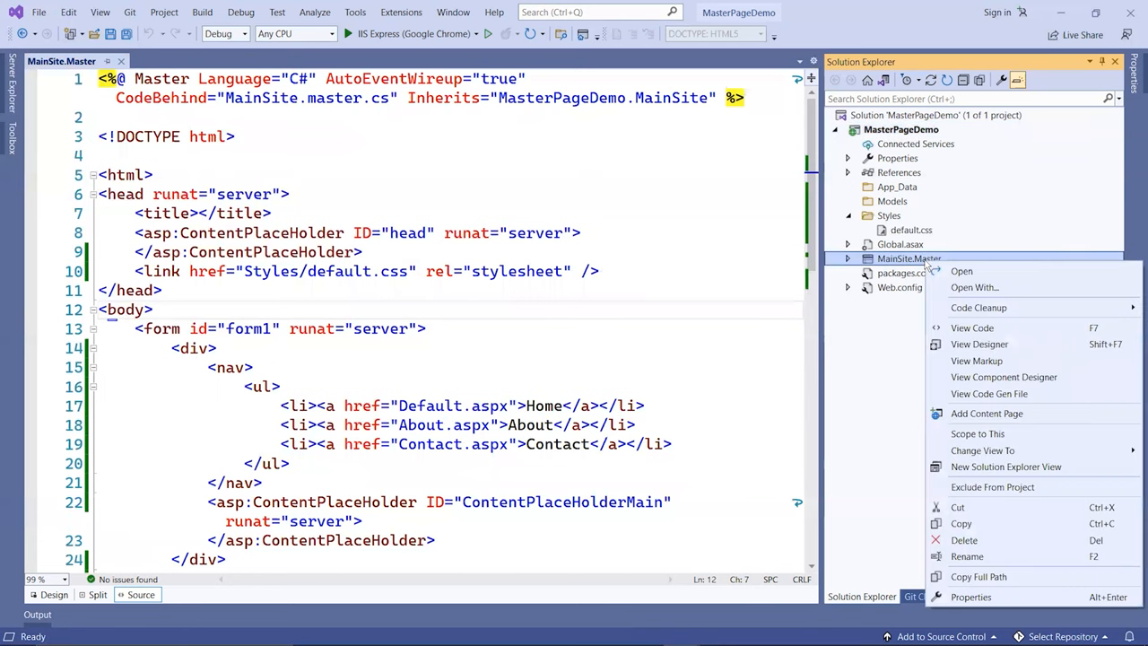
pyautogui.moveTo(999, 412)
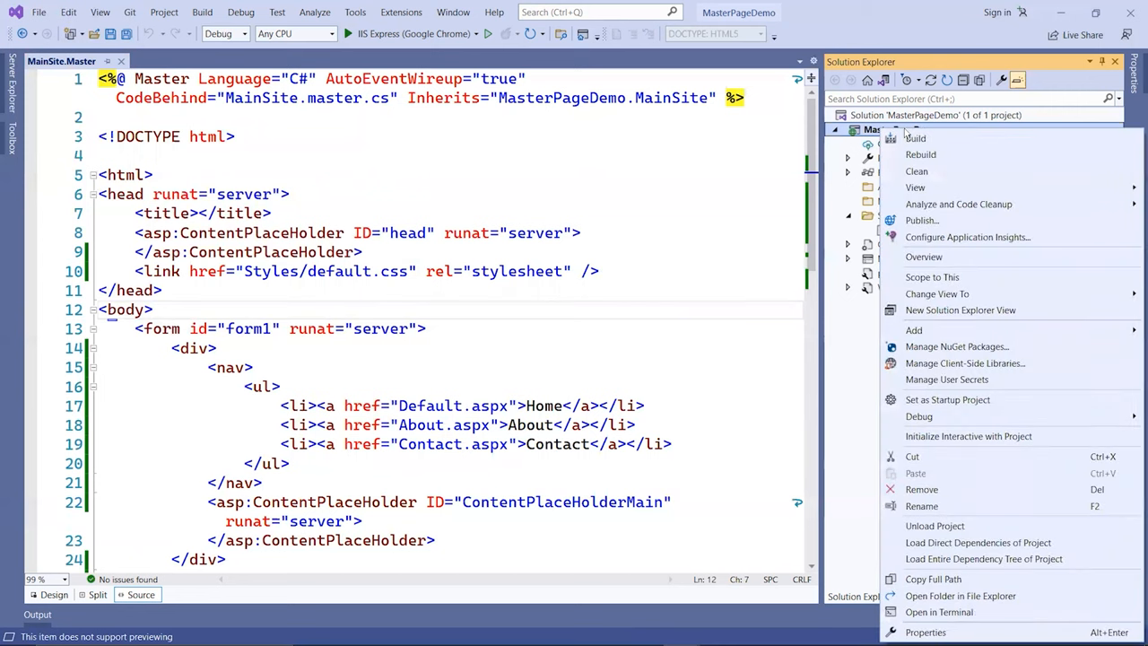
pyautogui.click(912, 330)
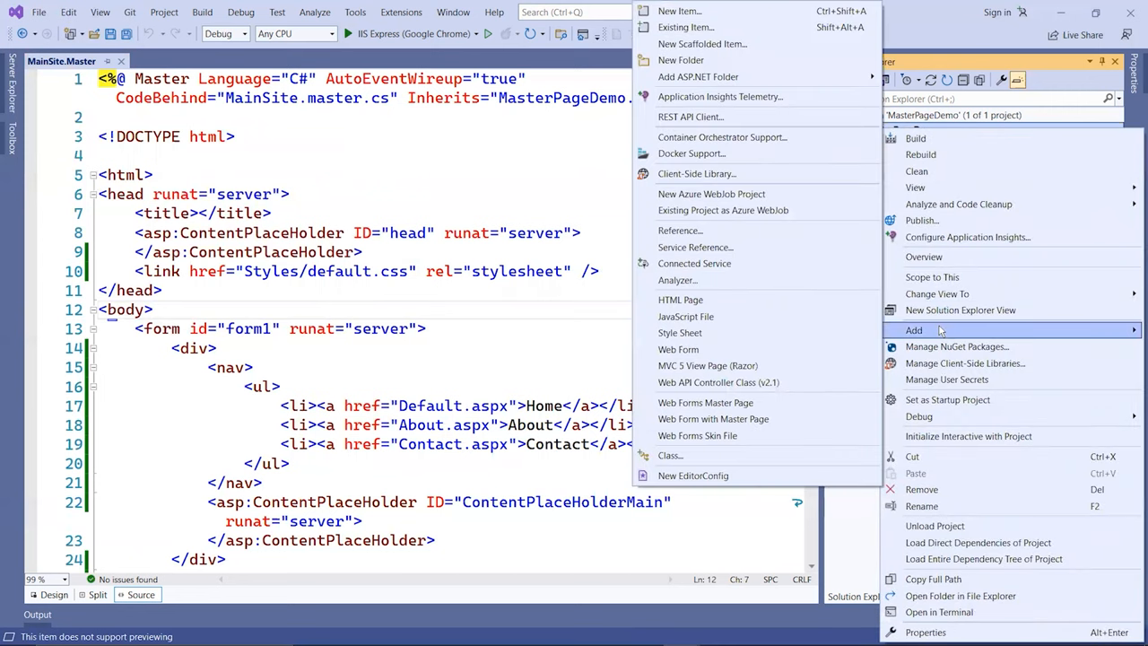
pyautogui.click(677, 11)
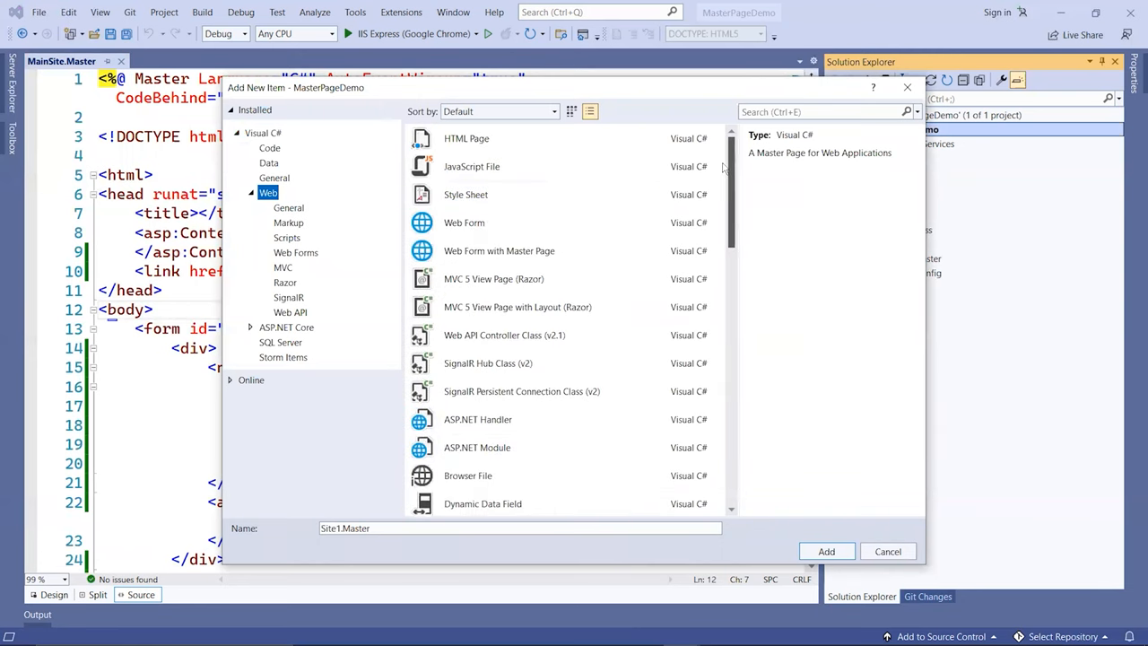
# Step: Create a Web Form with Master Page named Default using MainSite.Master
pyautogui.click(499, 251)
pyautogui.write('Default')
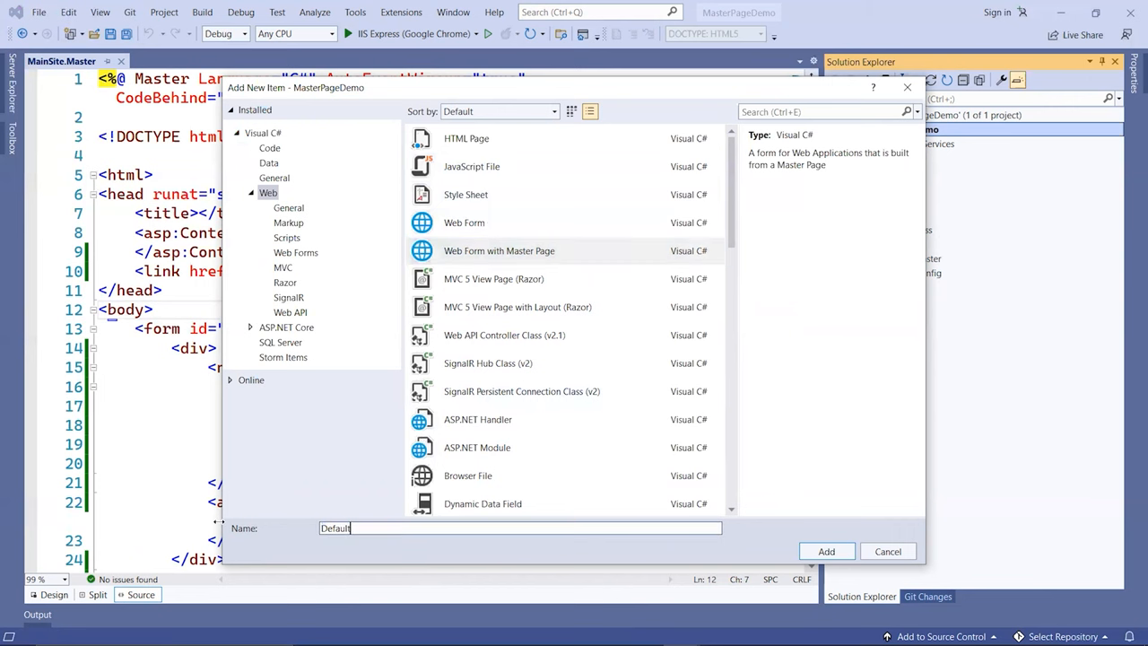
pyautogui.click(825, 550)
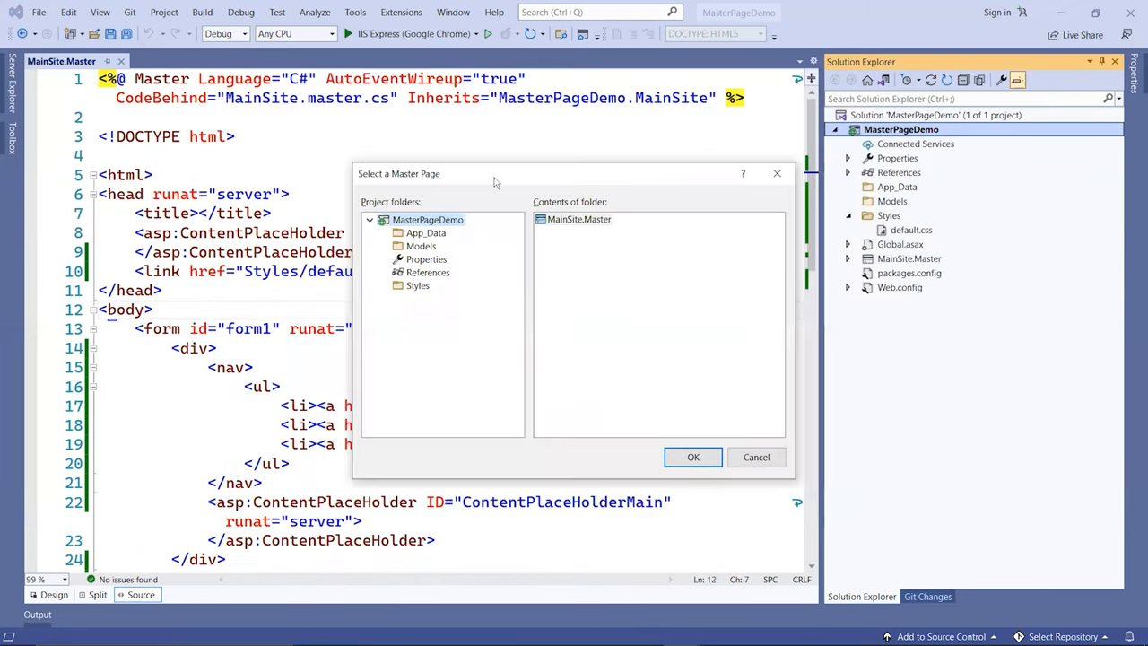
pyautogui.click(577, 219)
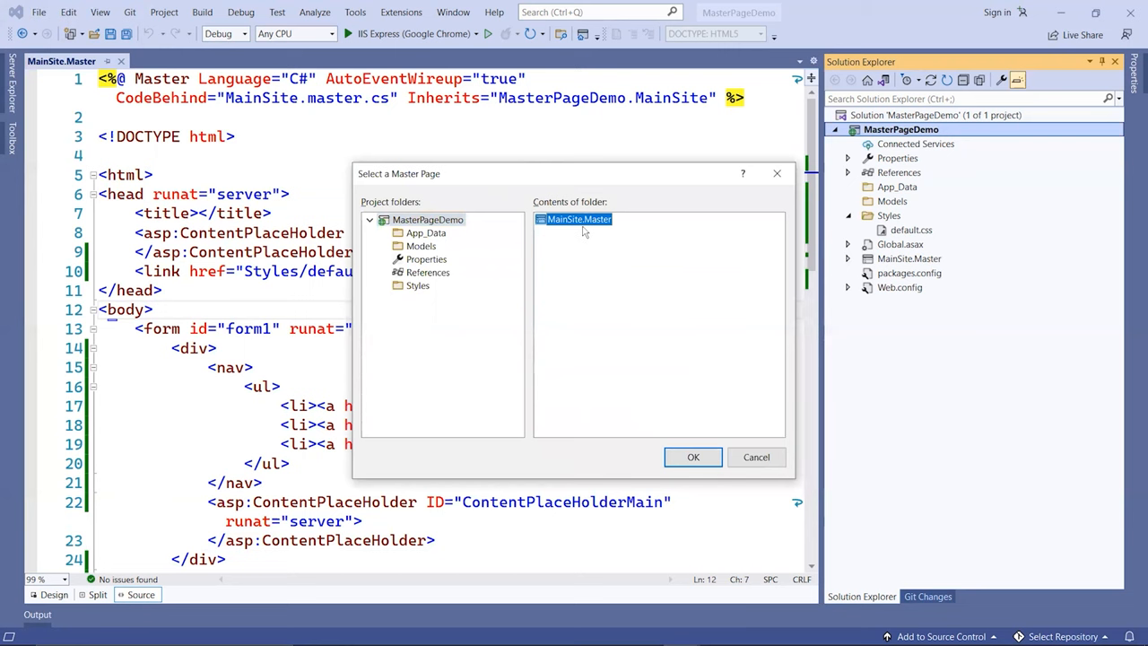
pyautogui.click(692, 458)
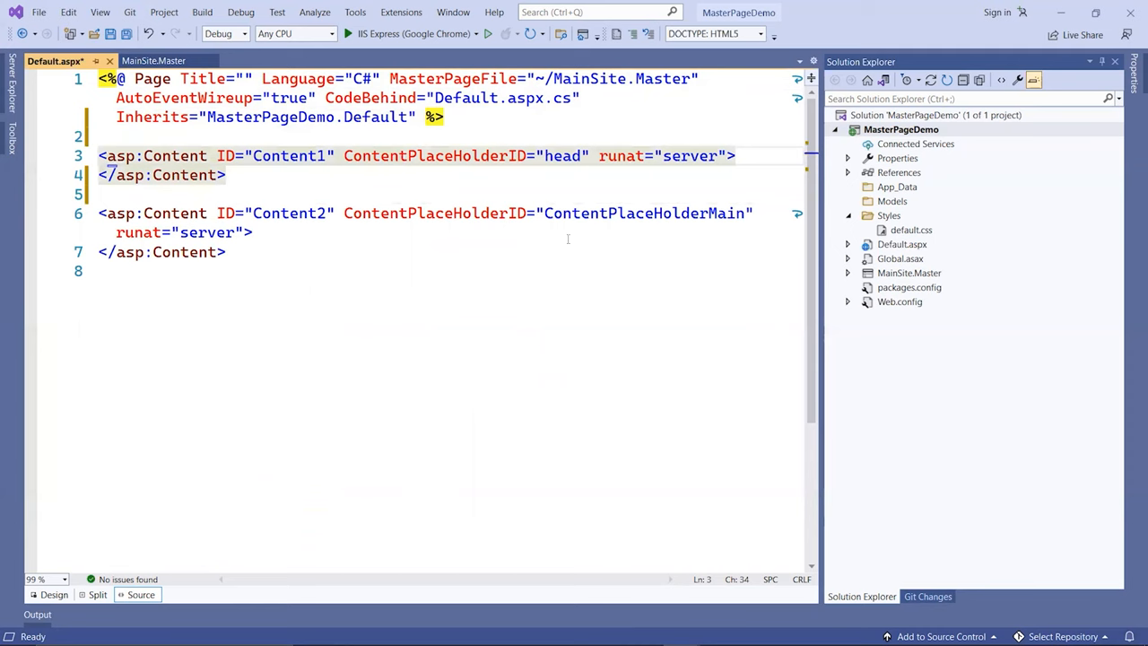
# Step: Delete the unused head asp:Content block from Default.aspx and save
pyautogui.click(102, 271)
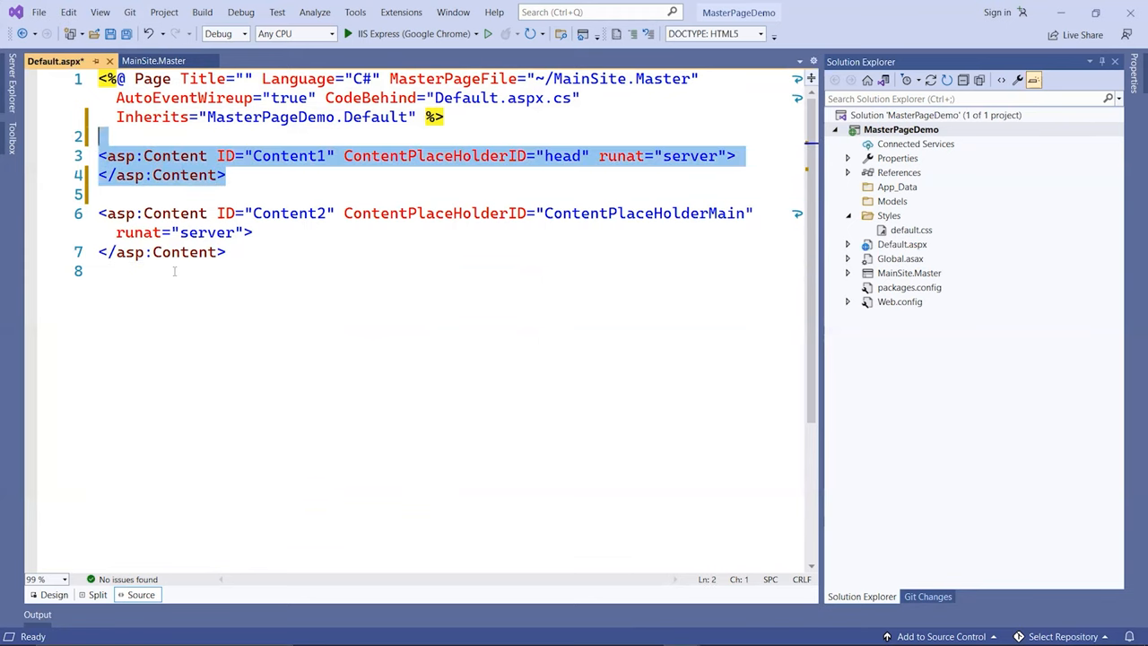
pyautogui.press('Delete')
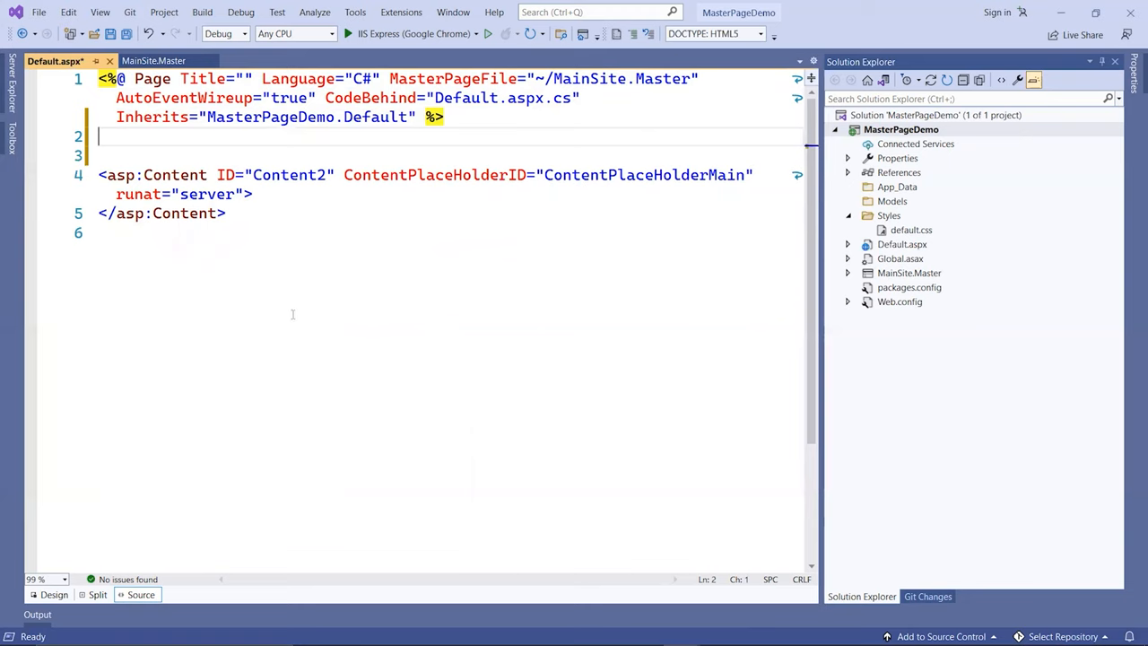
pyautogui.press('Ctrl+S')
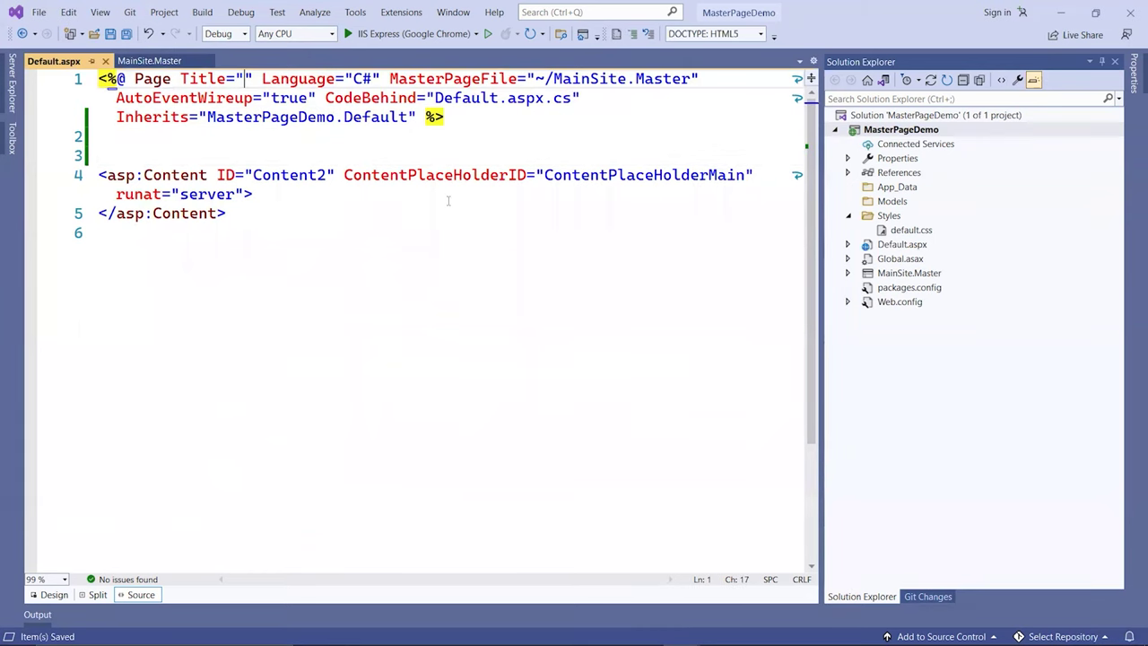
# Step: Set the Page directive Title to Home Page and move to the end of the markup
pyautogui.write('Home Page')
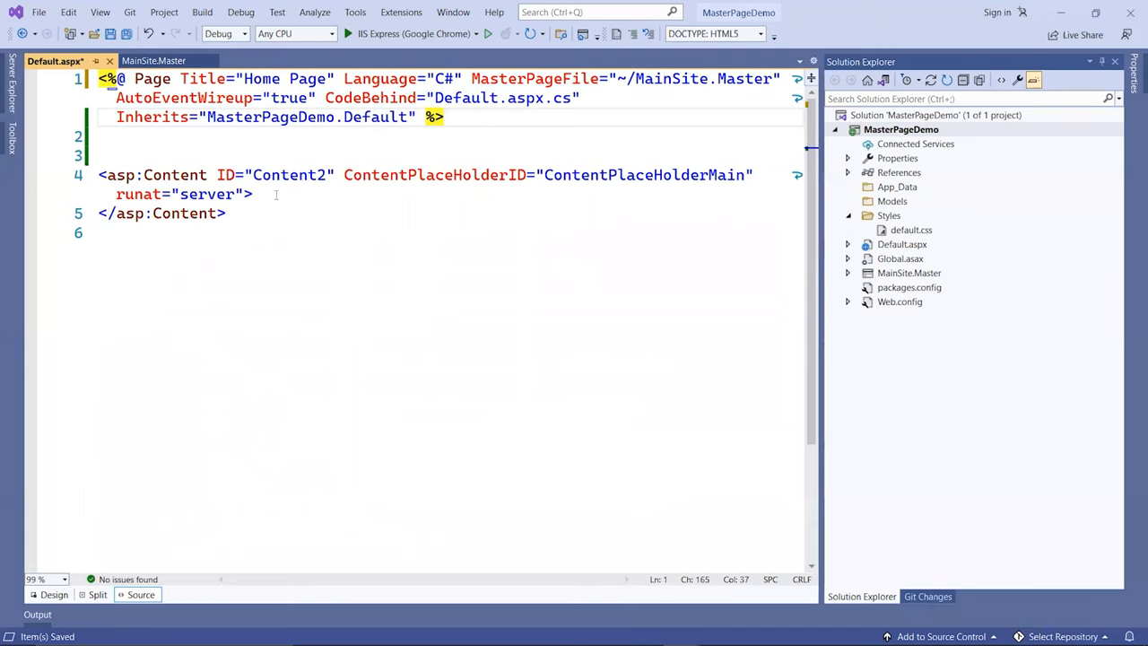
pyautogui.click(104, 176)
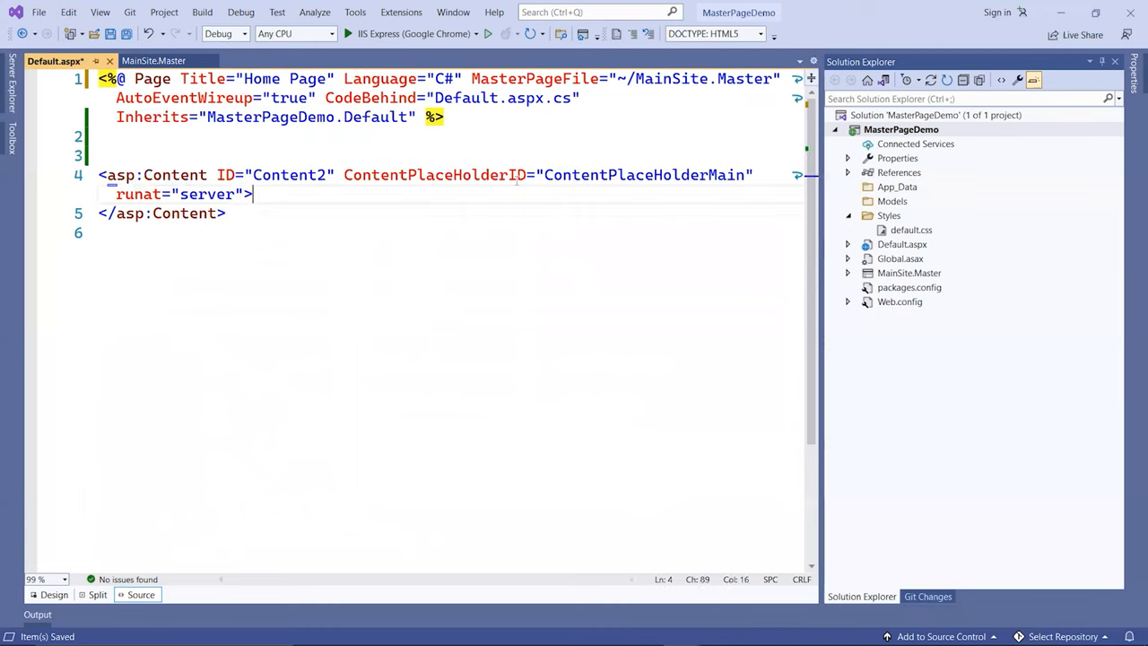
pyautogui.doubleClick(644, 176)
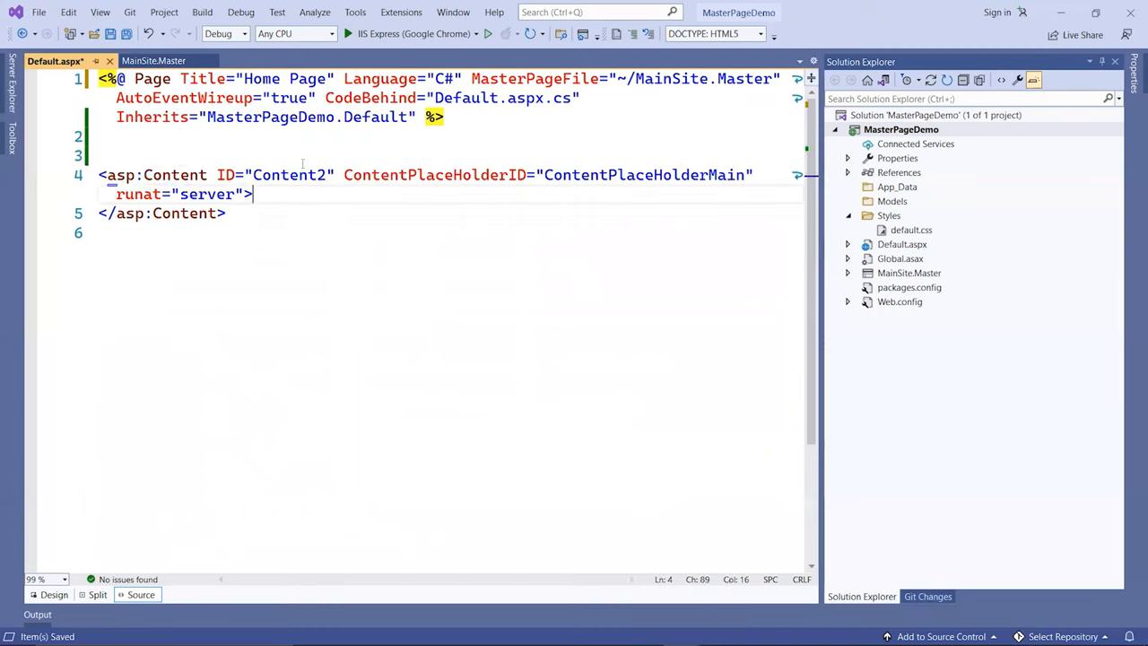
pyautogui.click(289, 237)
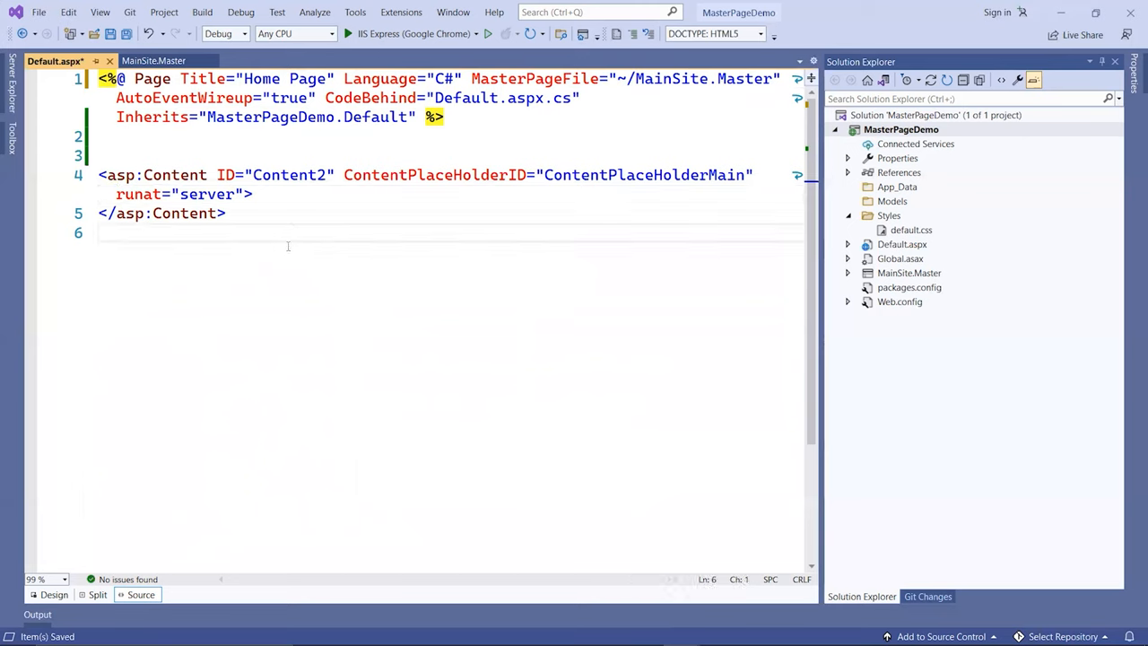
# Step: Add an <h1>Hi</h1> heading on a new line below the Content block
pyautogui.press('Enter')
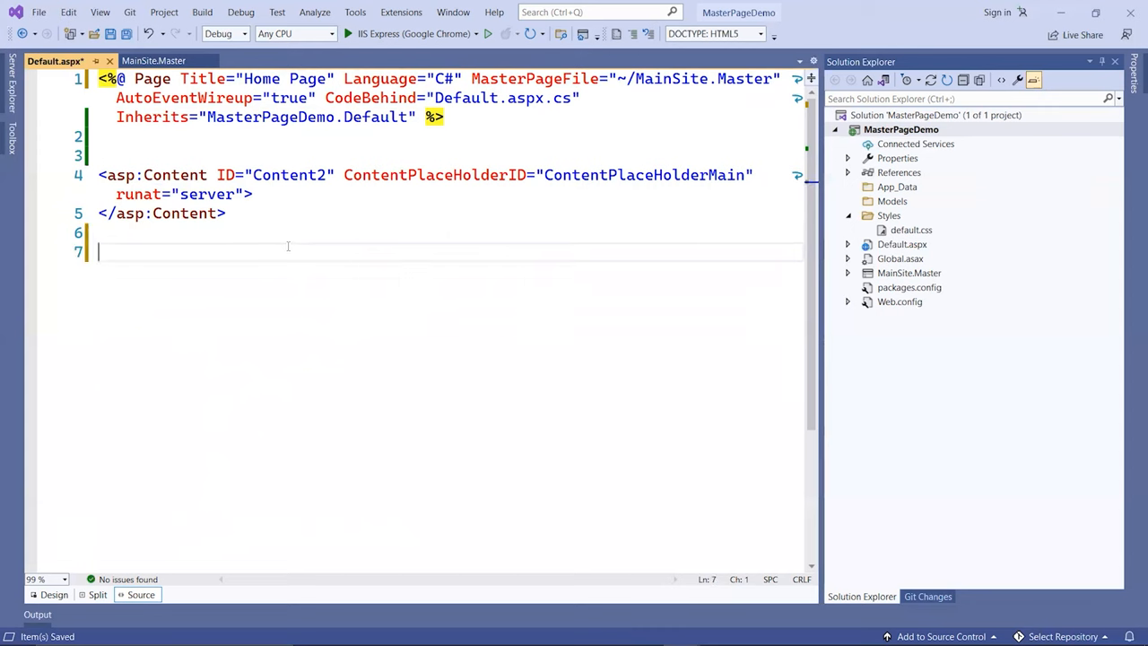
pyautogui.write('<h')
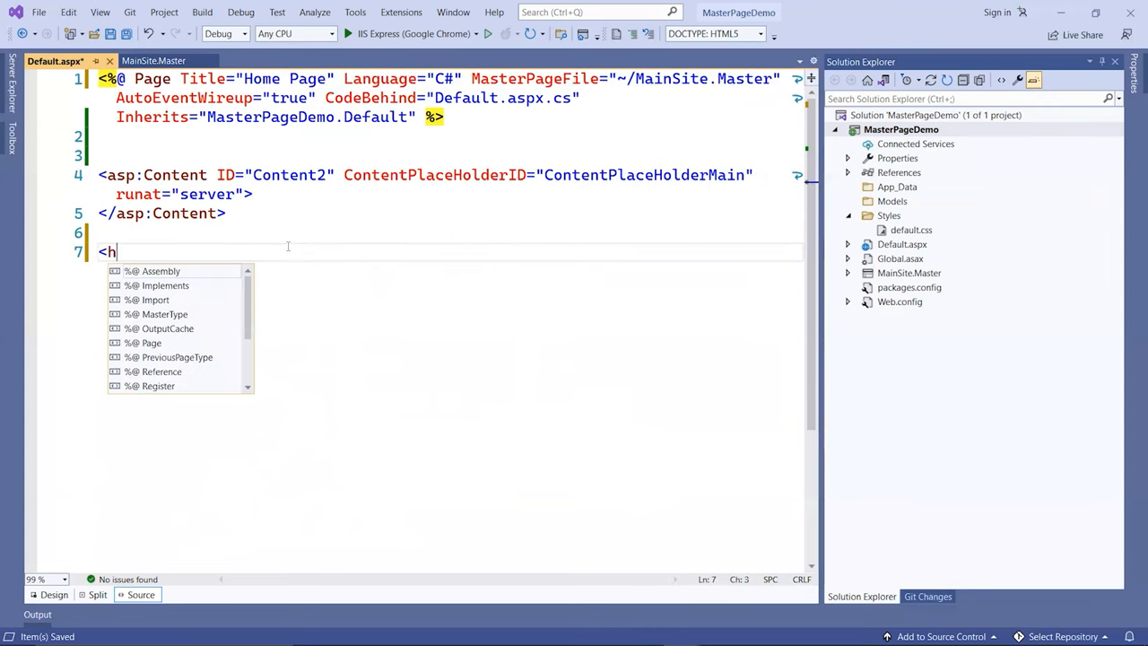
pyautogui.write('1>Hi</h1>')
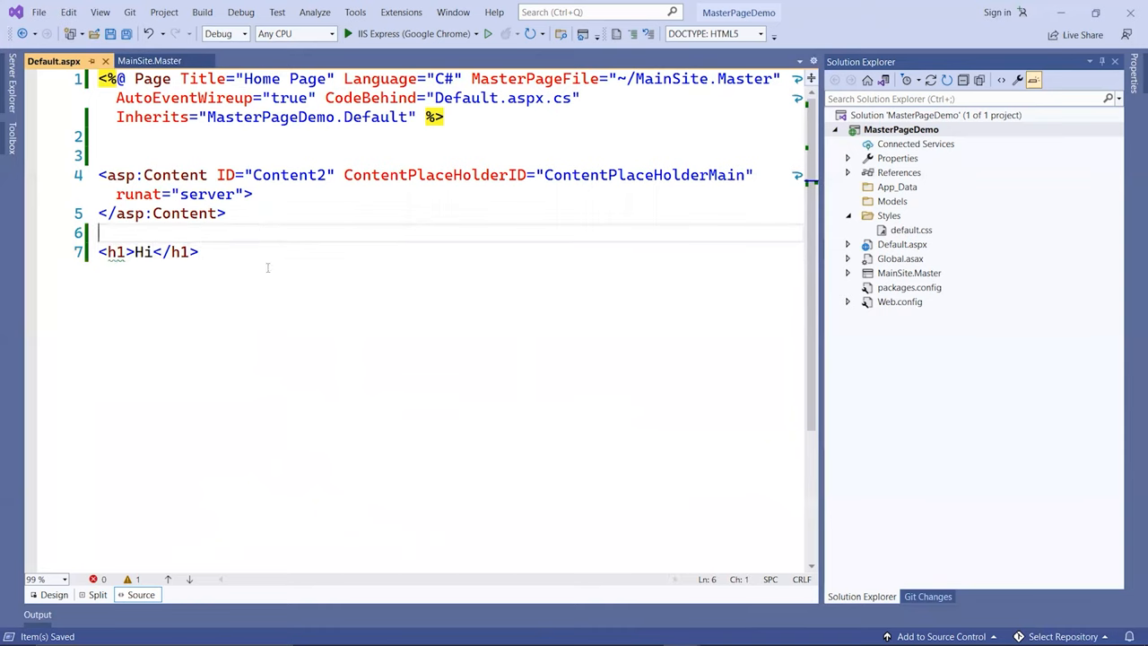
pyautogui.moveTo(258, 387)
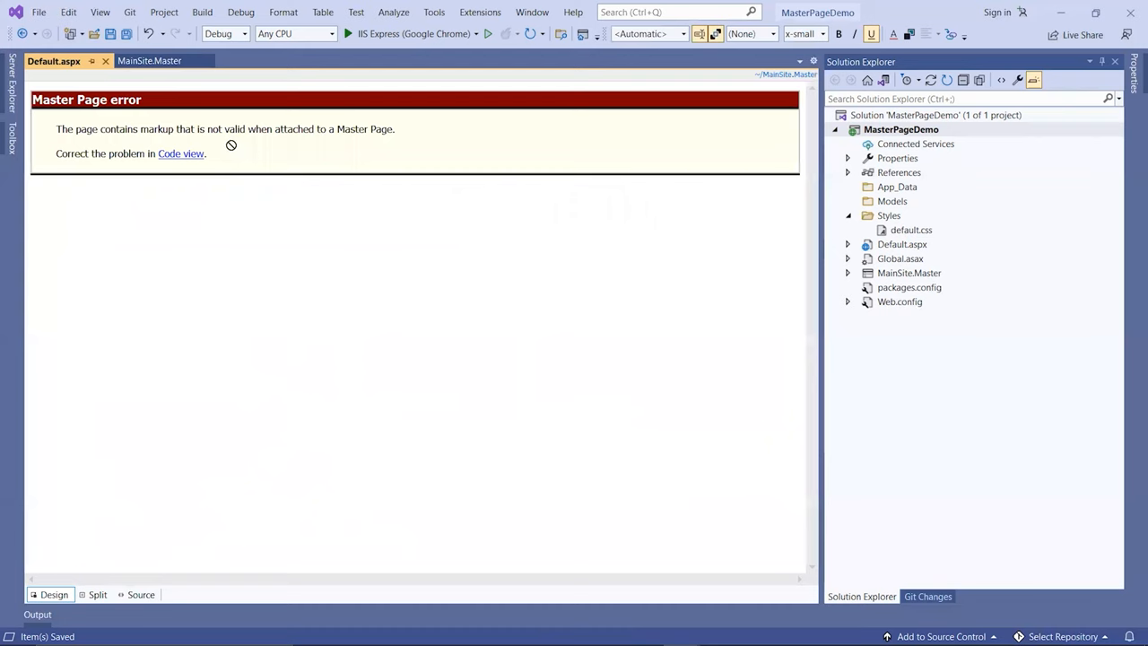
pyautogui.moveTo(305, 162)
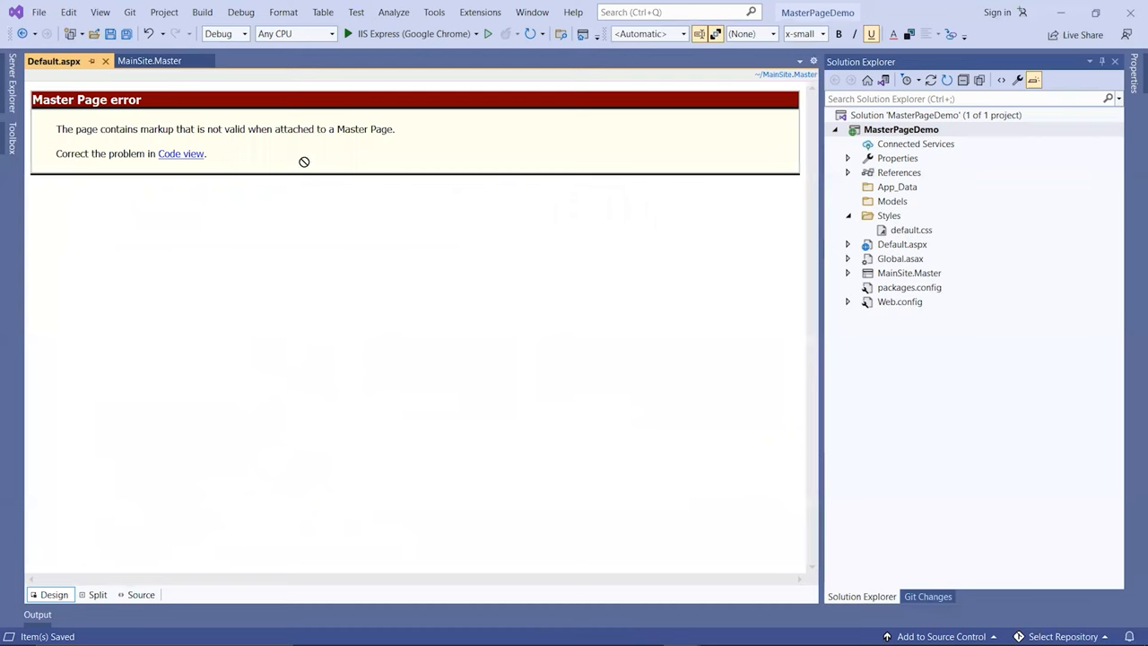
pyautogui.moveTo(242, 167)
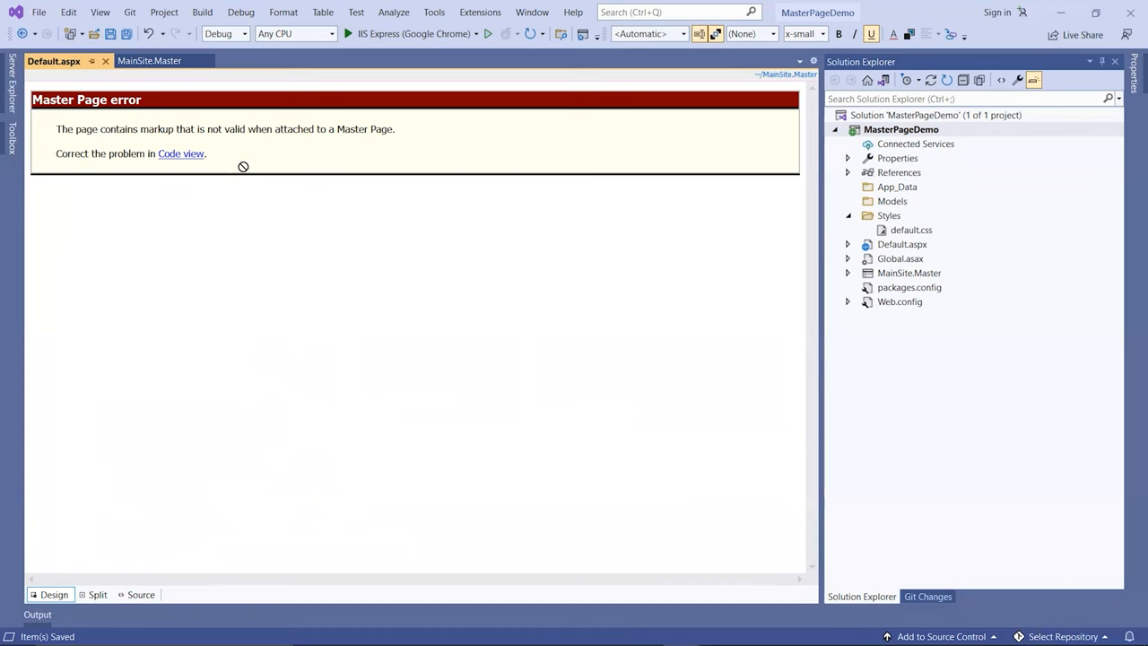
pyautogui.moveTo(369, 140)
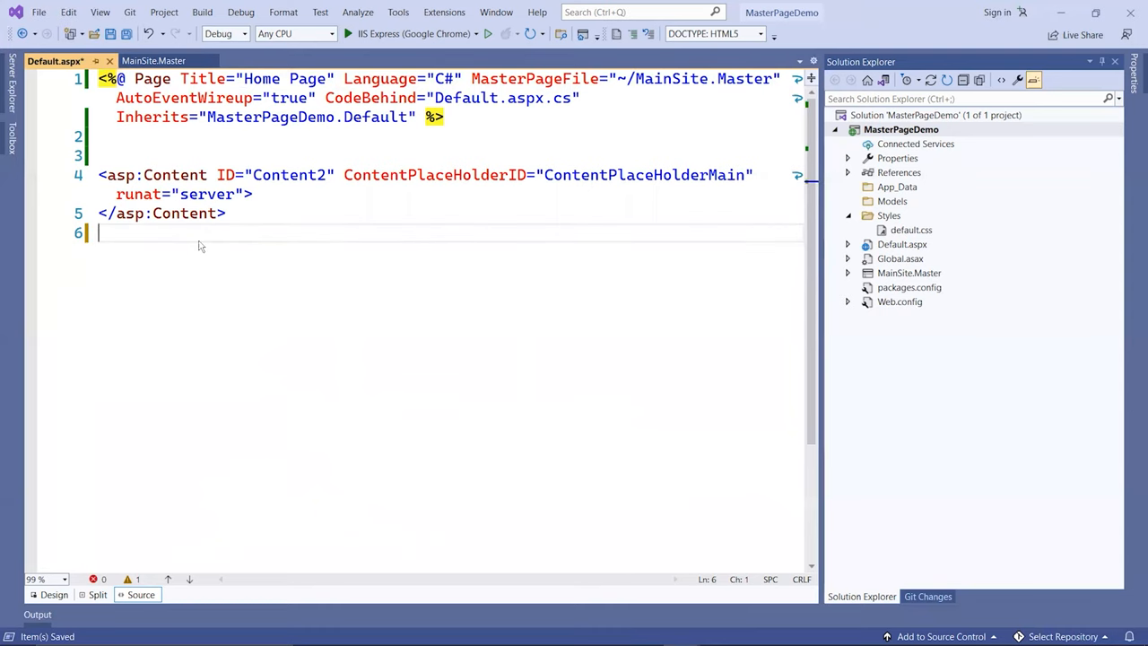
# Step: View Default.aspx in Design, enter test text 'ff' in the content area, and return to Source
pyautogui.click(50, 593)
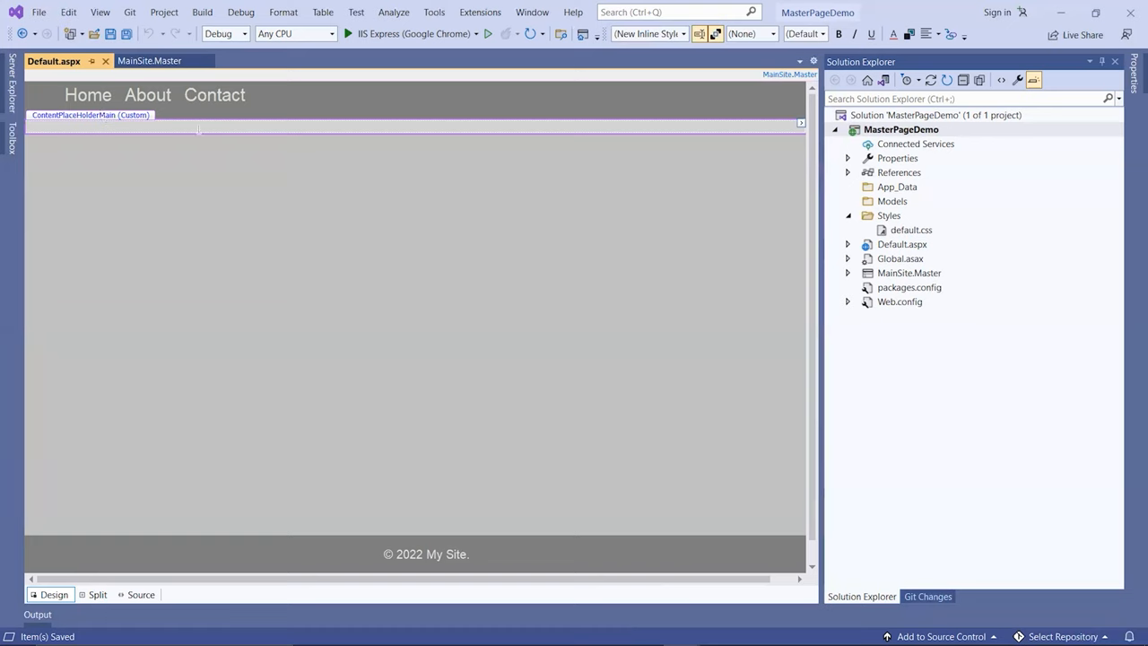
pyautogui.moveTo(144, 137)
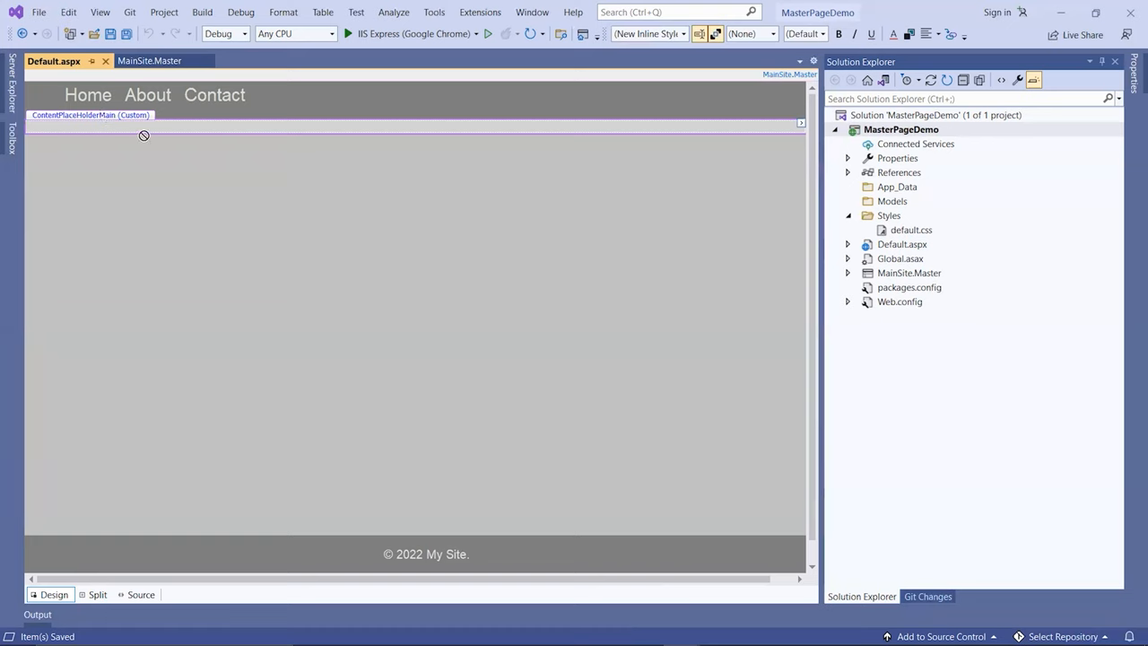
pyautogui.write('ffffffff')
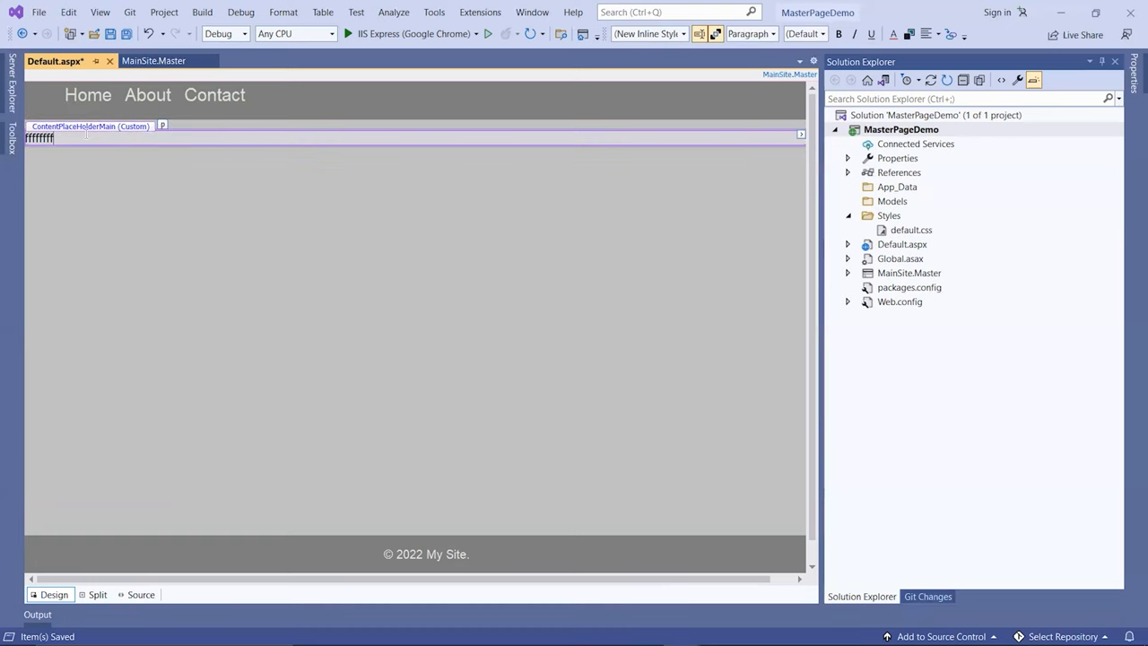
pyautogui.click(140, 593)
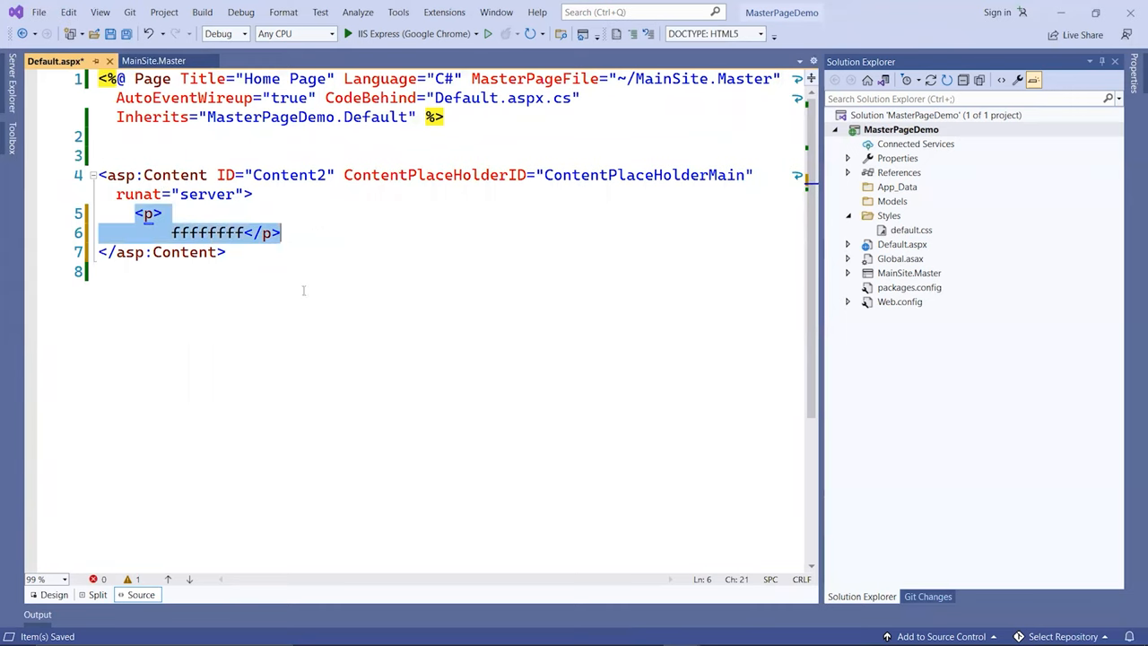
# Step: Replace the test paragraph with a <main> holding an h1 'Welcome to My Main Site.'
pyautogui.press('Delete')
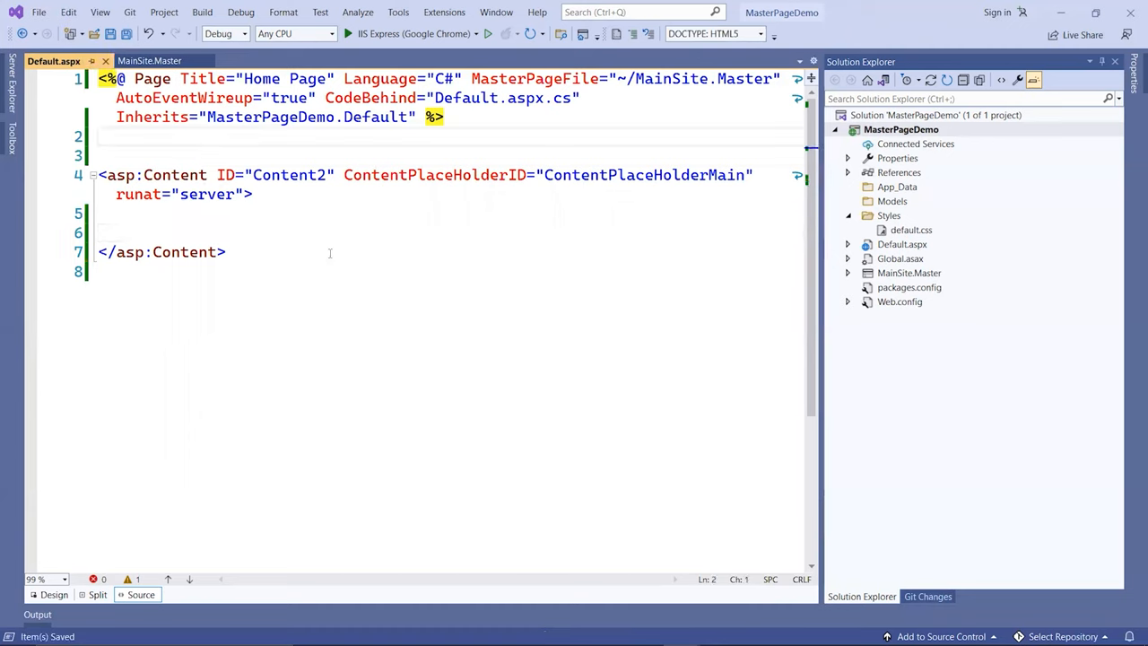
pyautogui.moveTo(321, 235)
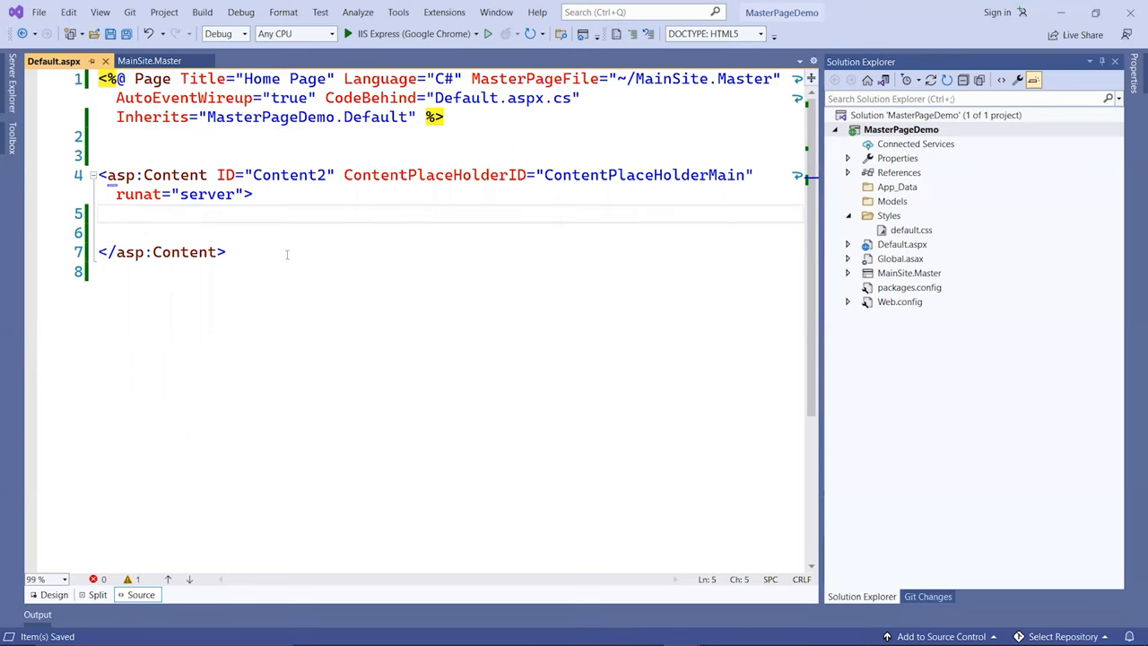
pyautogui.write('<main>')
pyautogui.click(447, 232)
pyautogui.write('<h1></h1>')
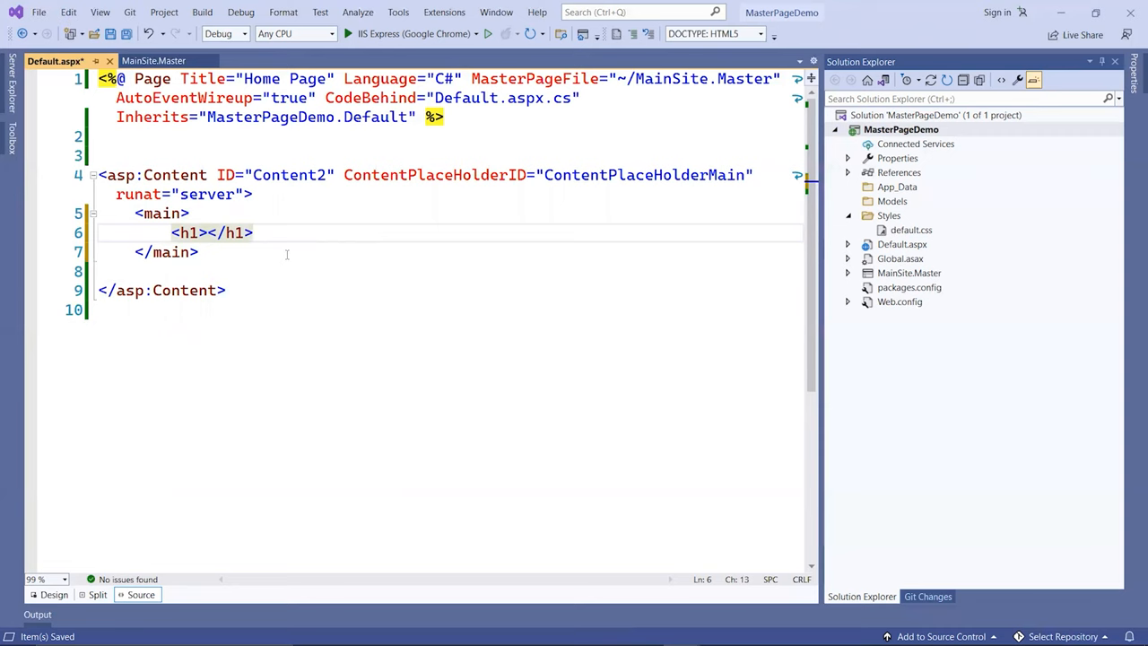
pyautogui.write('Welom')
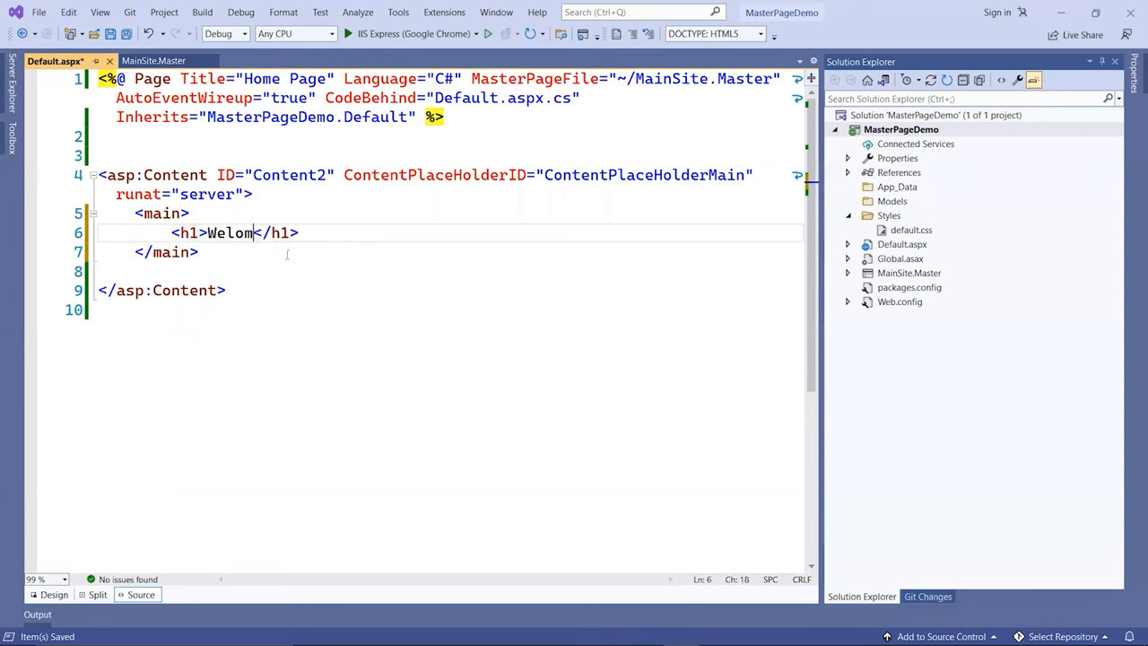
pyautogui.press('BackSpace')
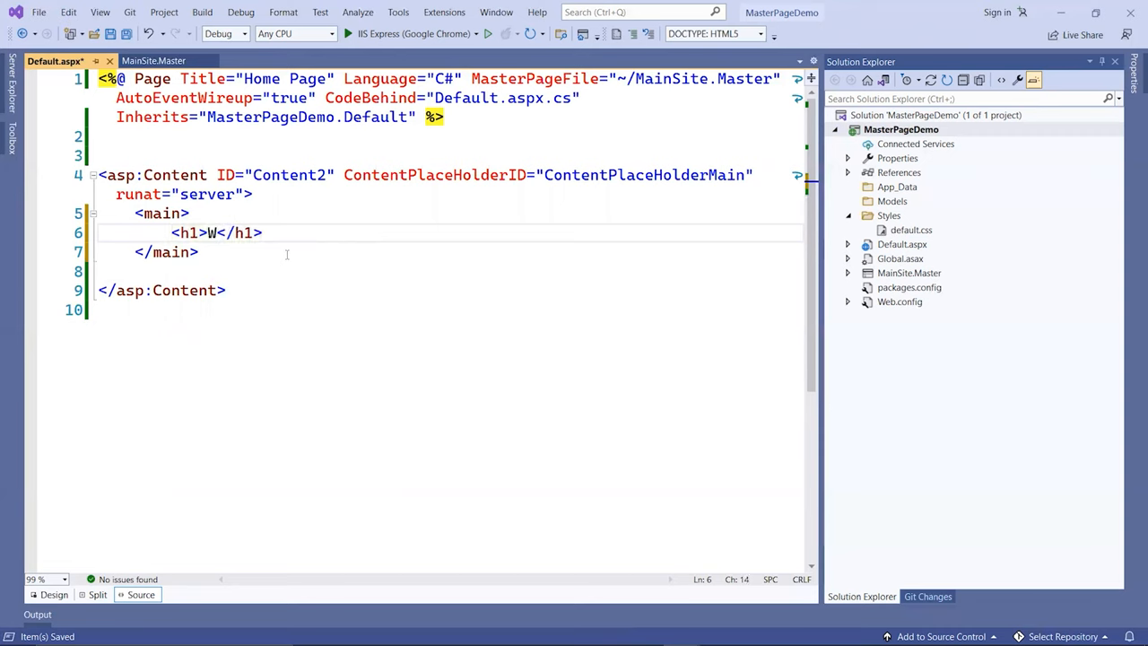
pyautogui.write('elcome to M')
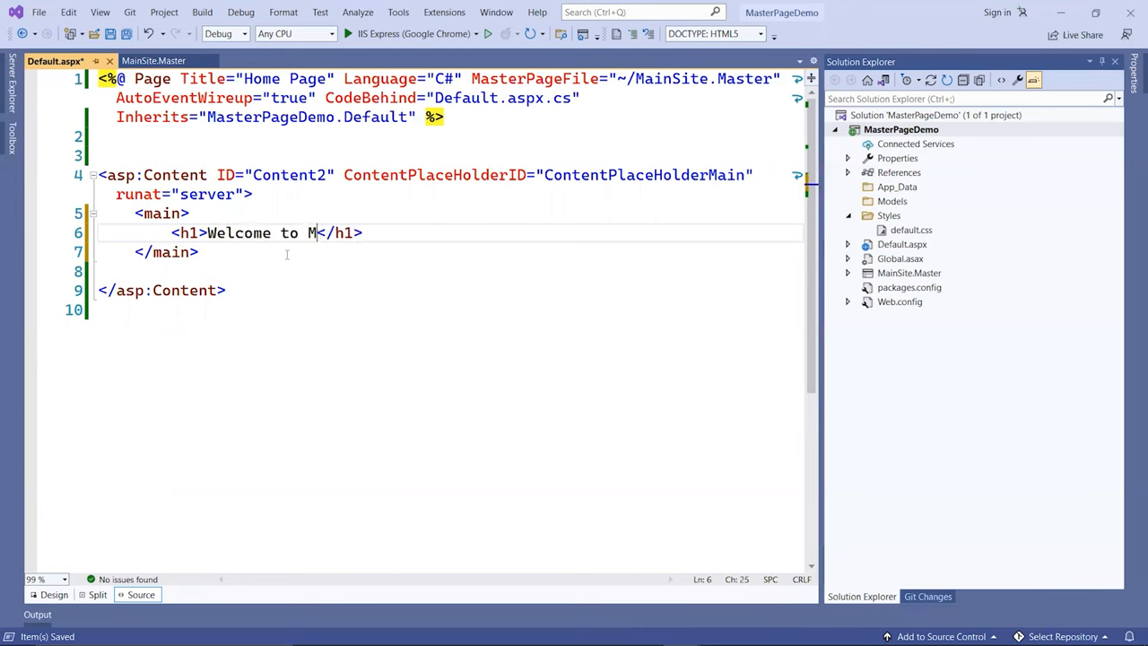
pyautogui.write('y Main')
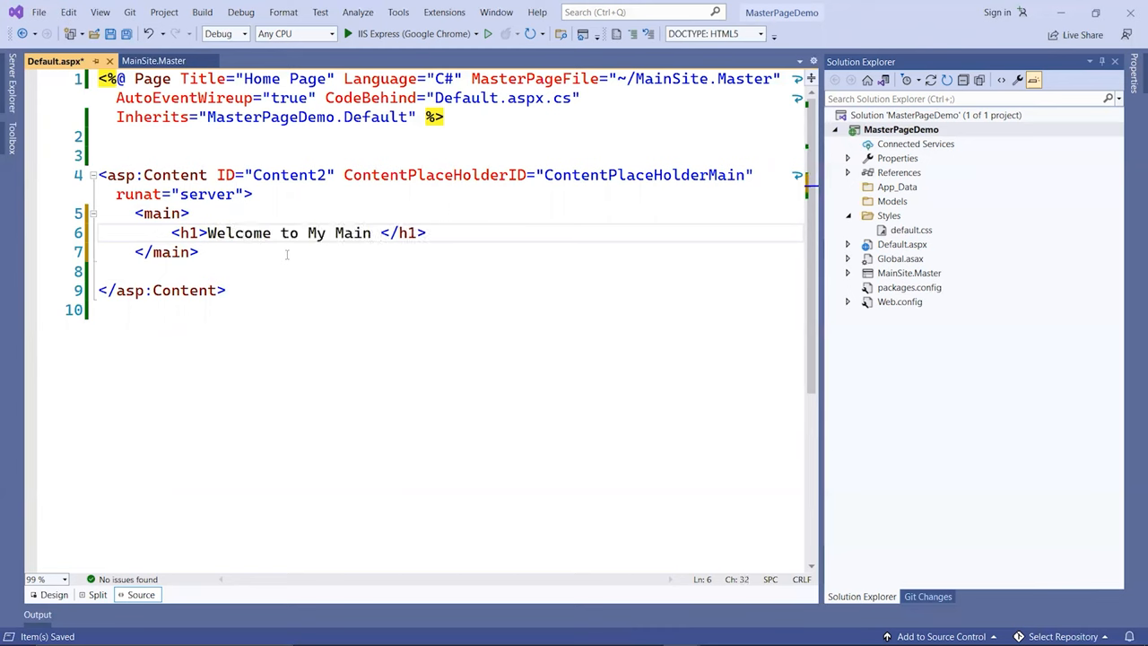
pyautogui.write('Site.')
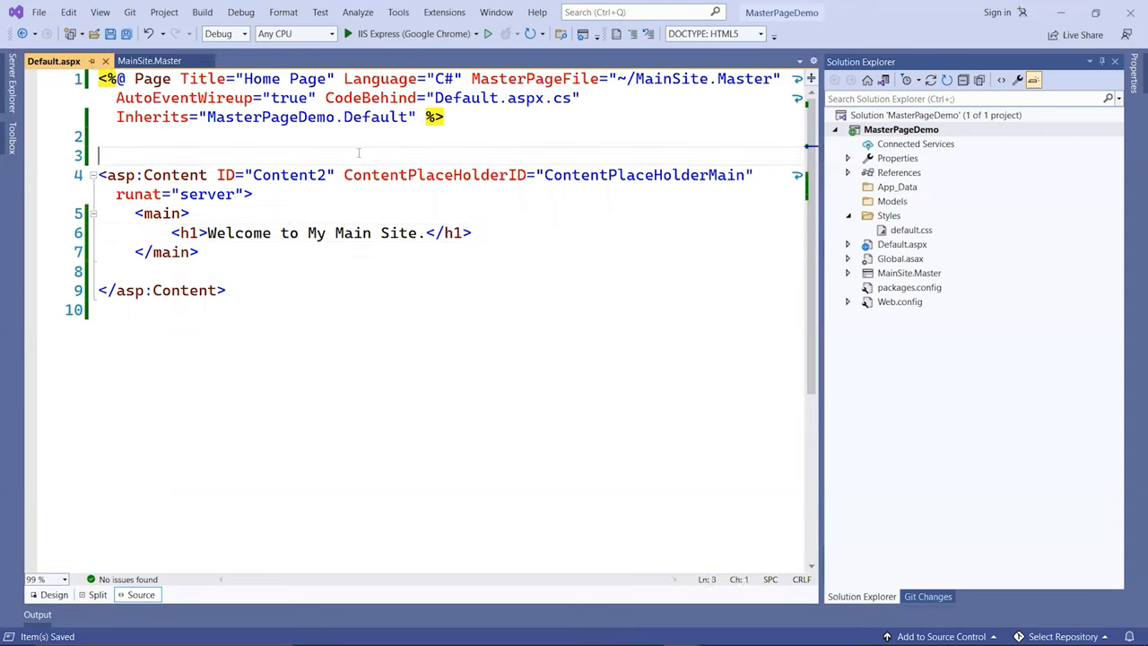
pyautogui.moveTo(488, 32)
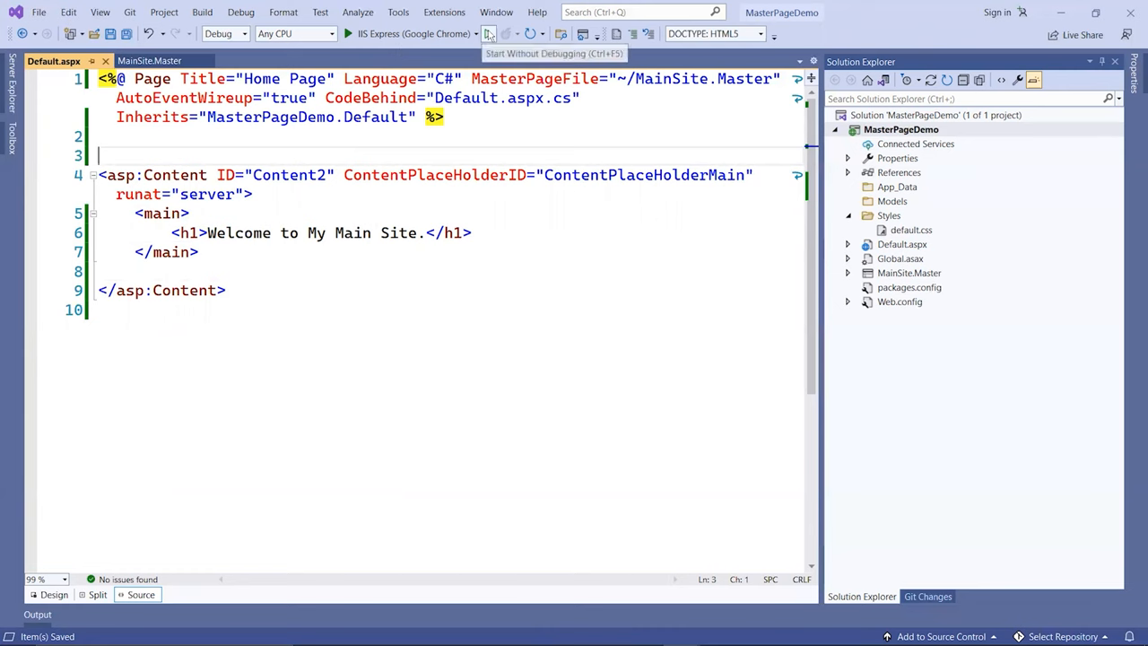
pyautogui.click(484, 33)
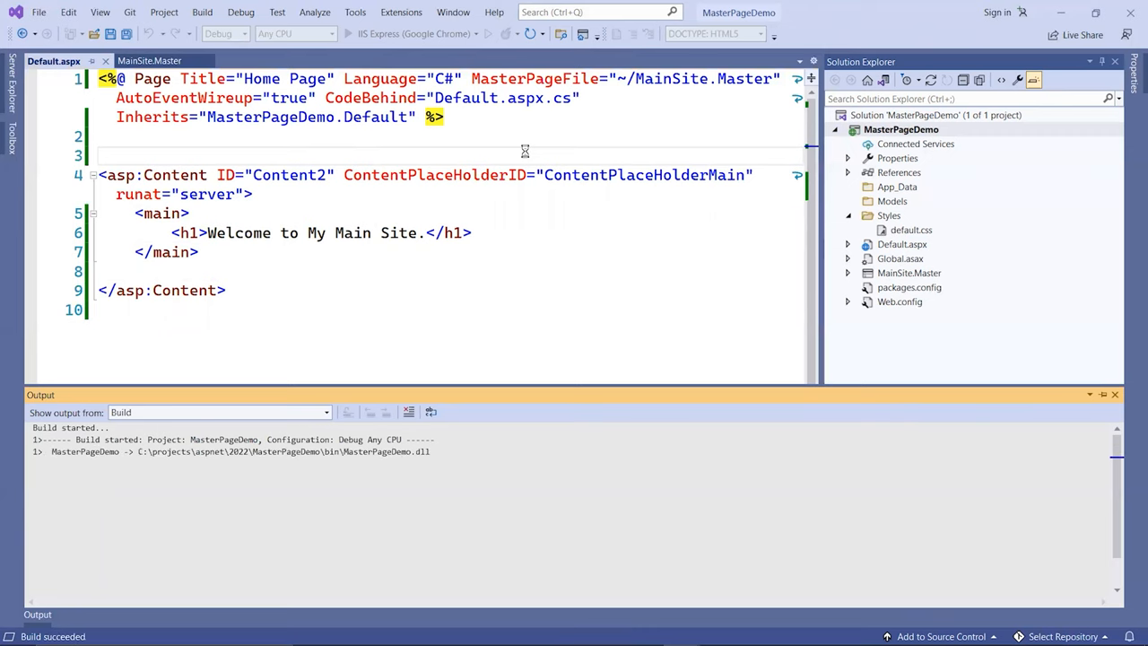
pyautogui.click(323, 34)
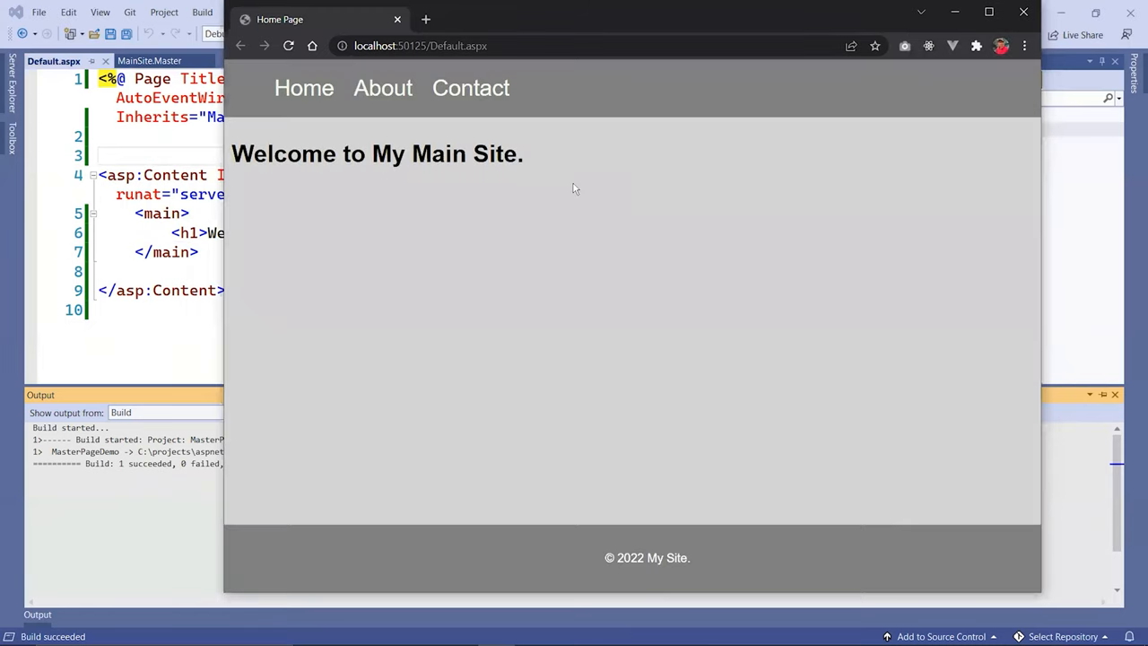
pyautogui.moveTo(426, 163)
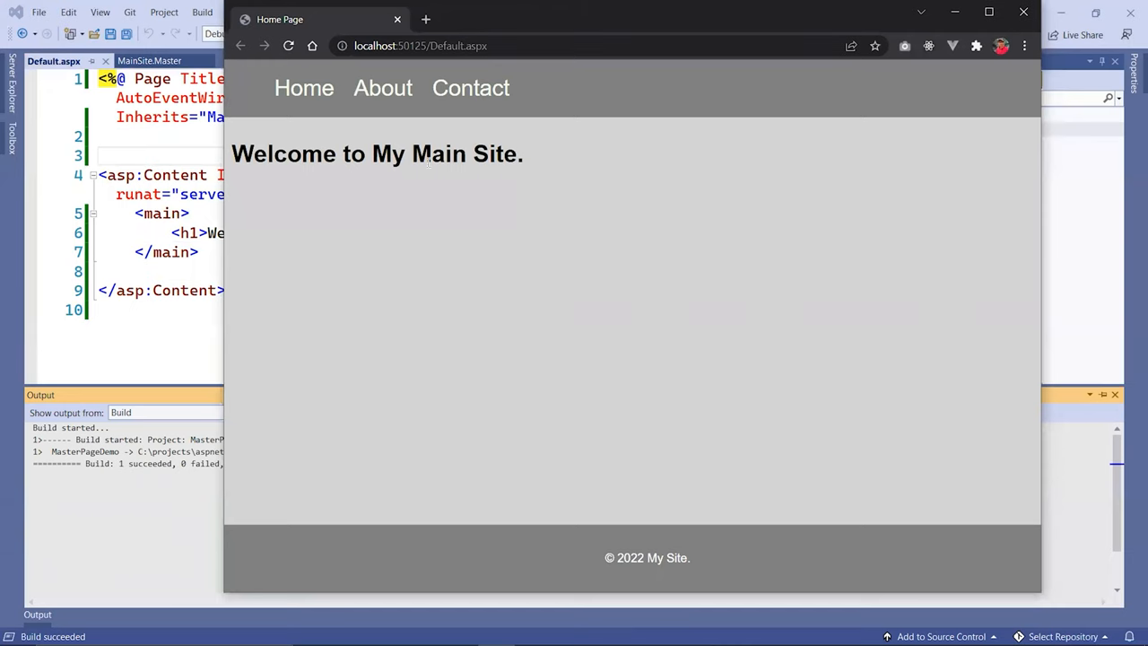
pyautogui.click(303, 88)
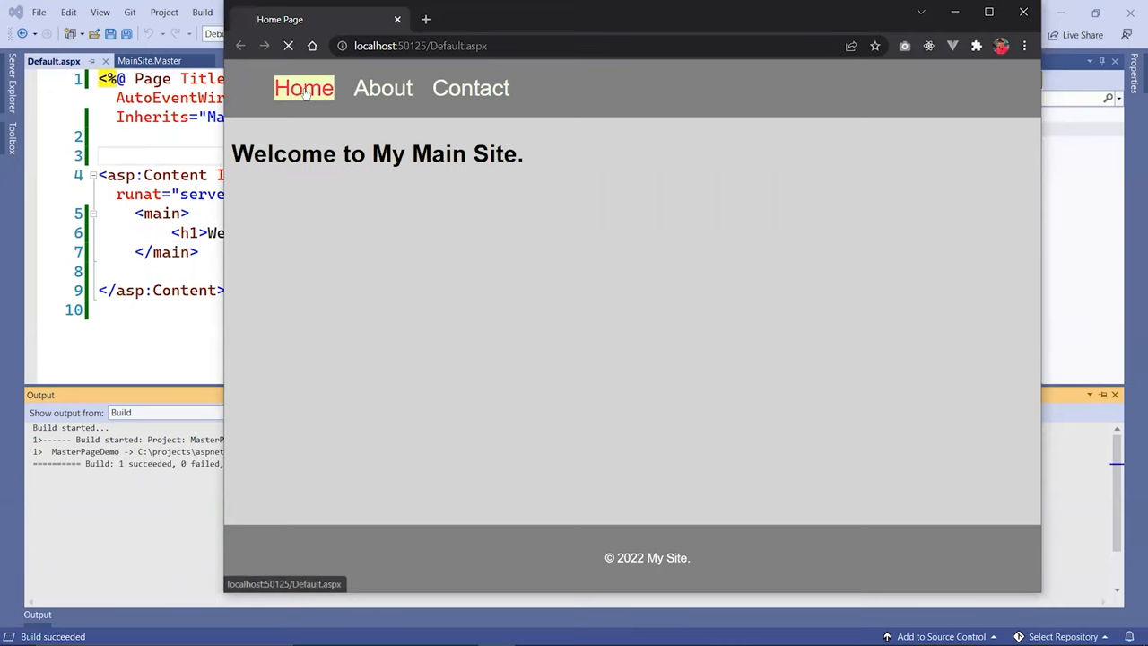
pyautogui.click(384, 88)
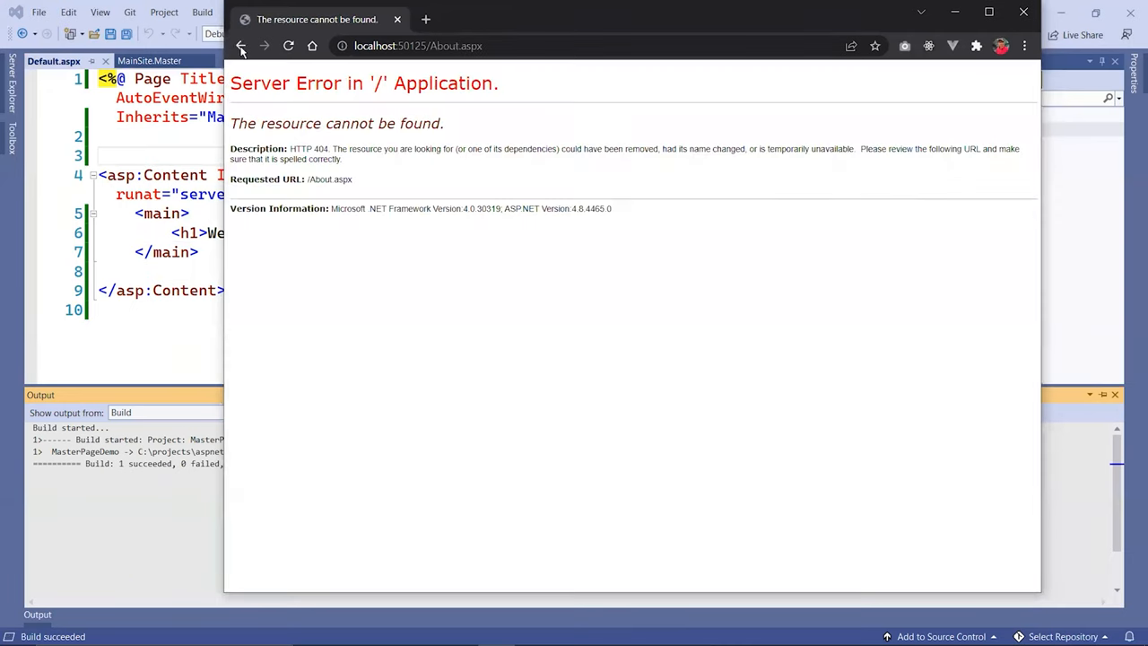
pyautogui.click(249, 47)
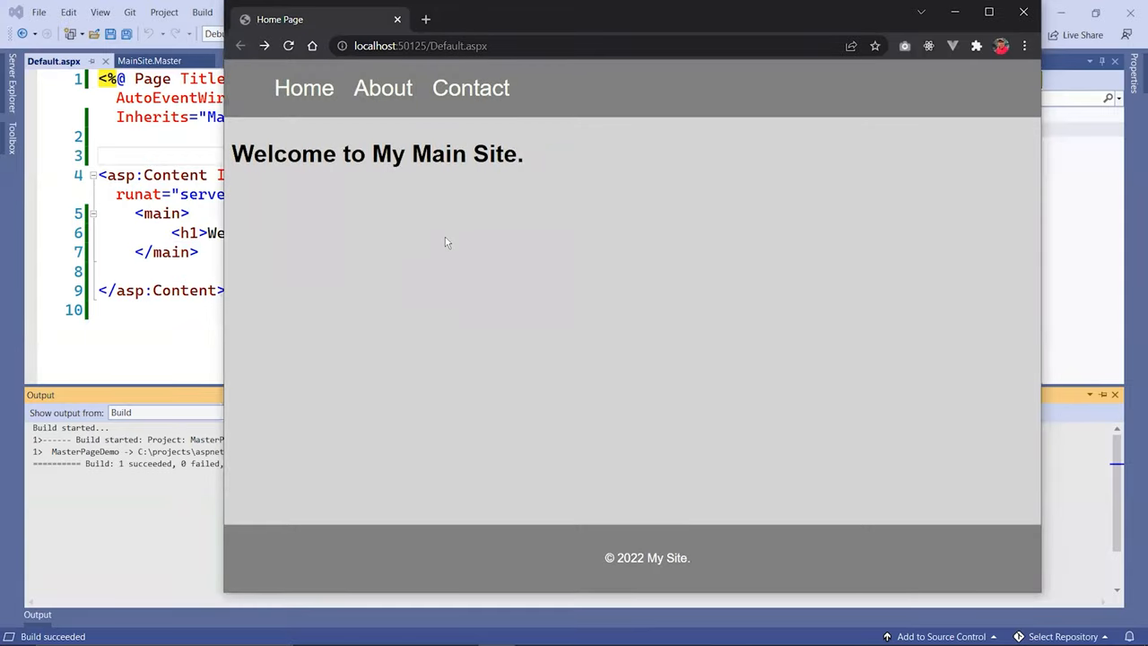
pyautogui.moveTo(1003, 47)
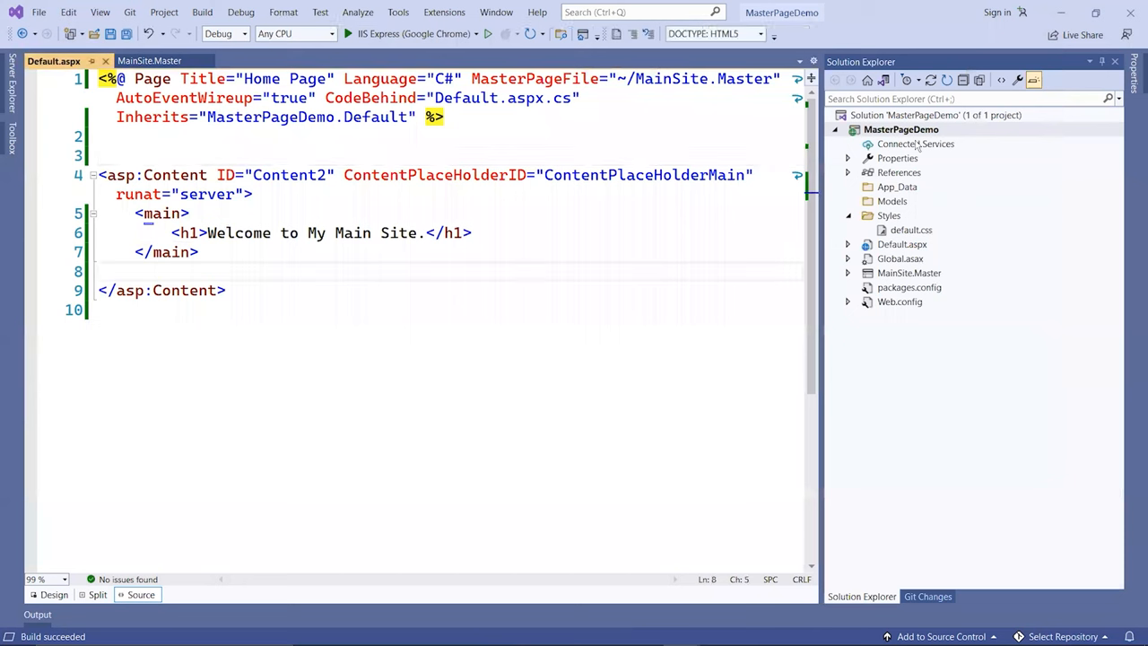
# Step: Add an About web form built on MainSite.Master to the project
pyautogui.rightClick(908, 129)
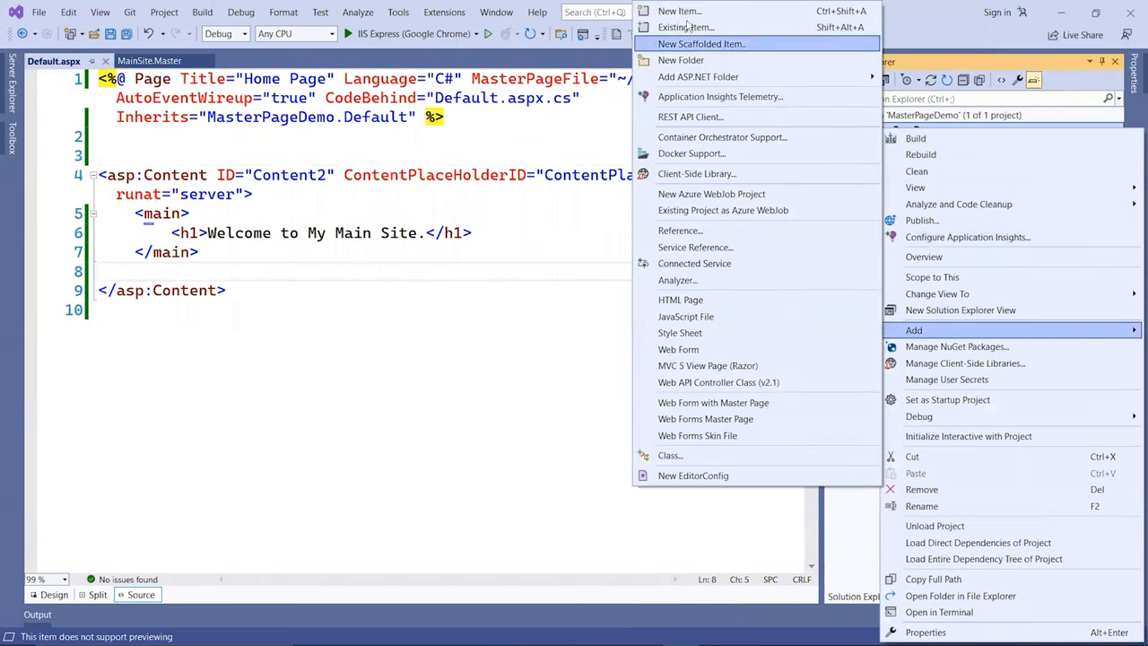
pyautogui.moveTo(710, 11)
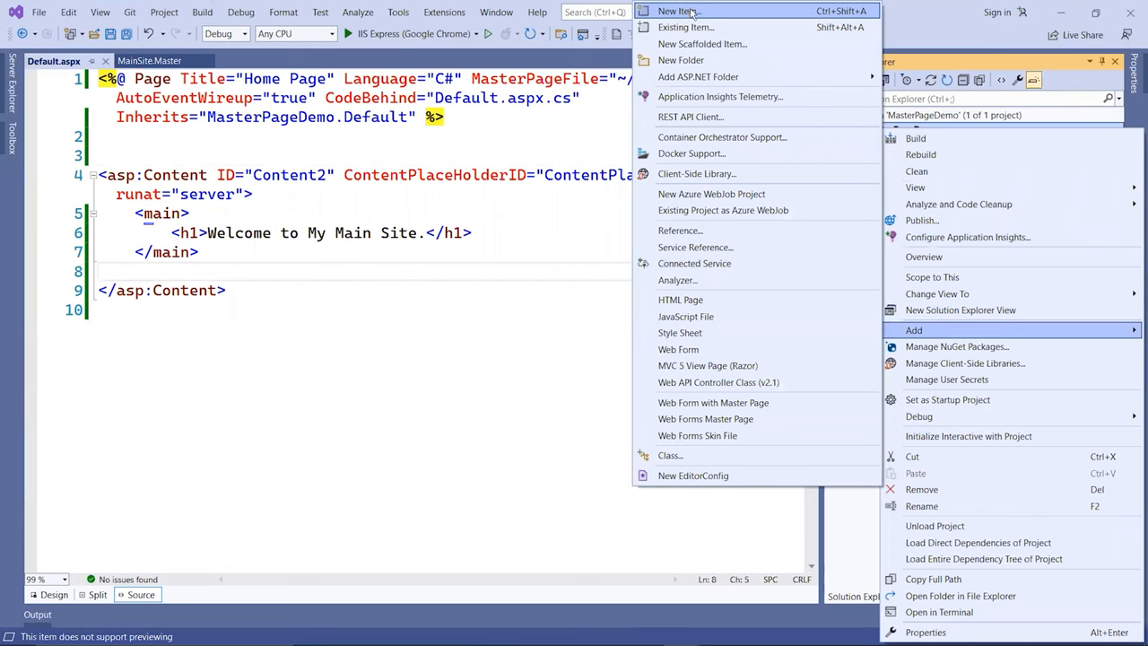
pyautogui.moveTo(726, 402)
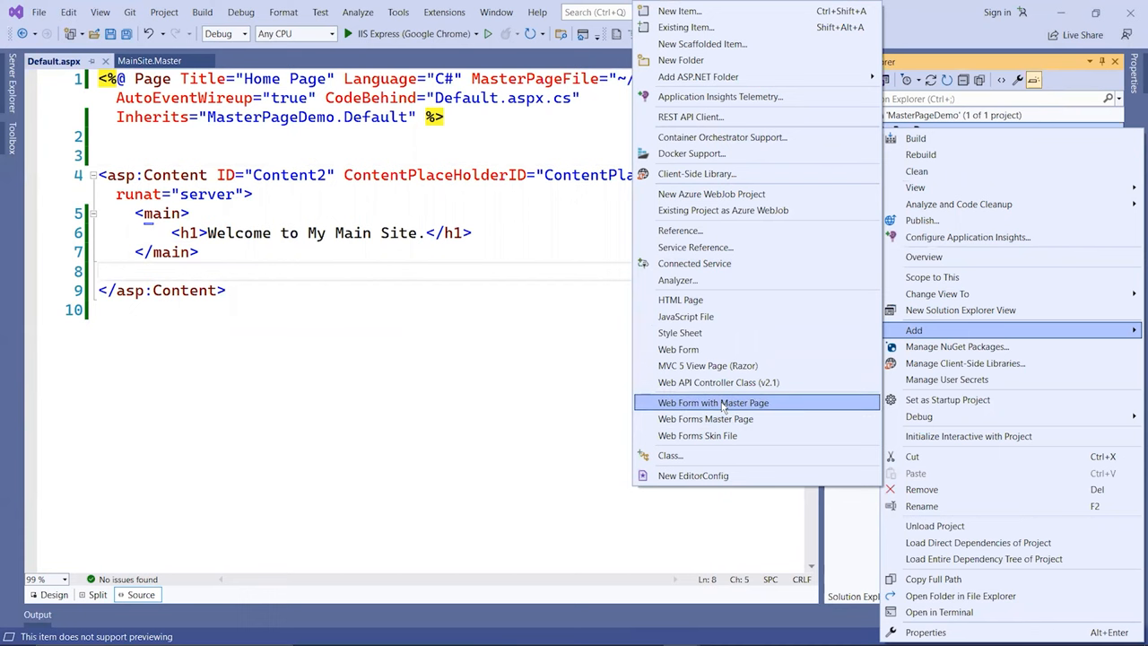
pyautogui.click(714, 401)
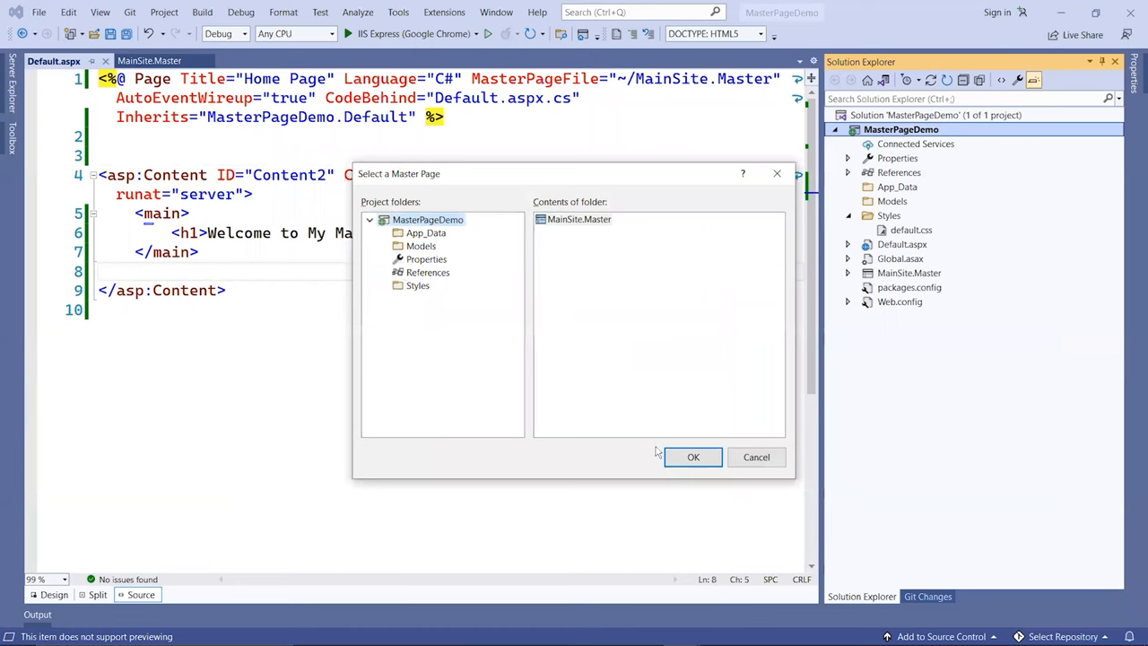
pyautogui.click(692, 457)
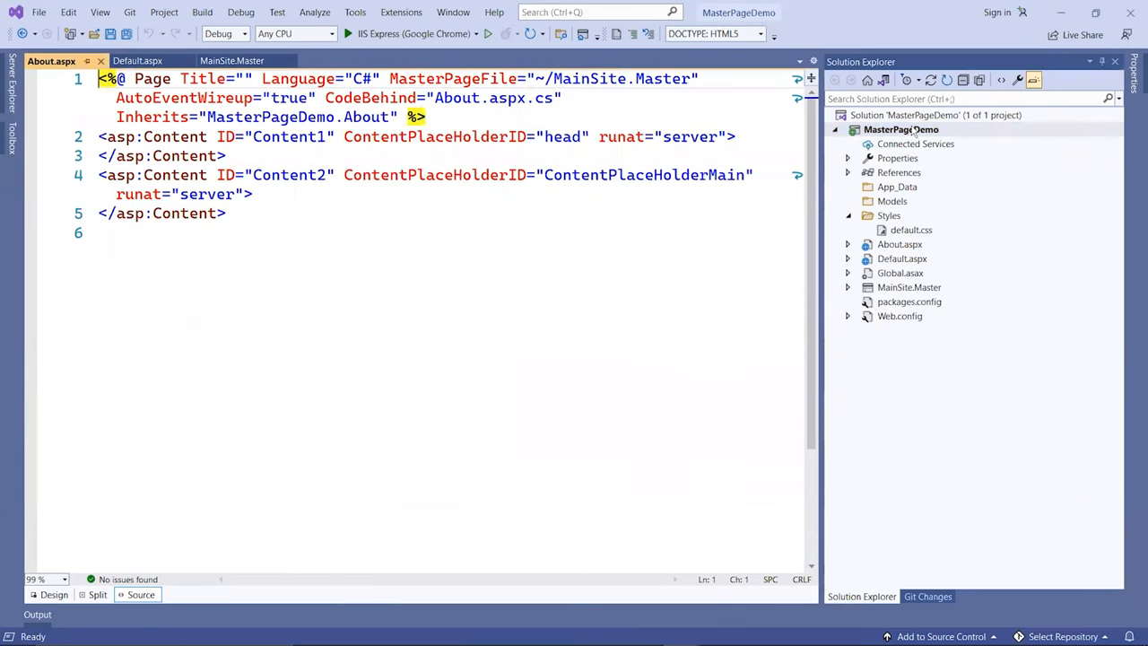
# Step: Begin adding another Web Form with Master Page for the Contact page
pyautogui.rightClick(907, 130)
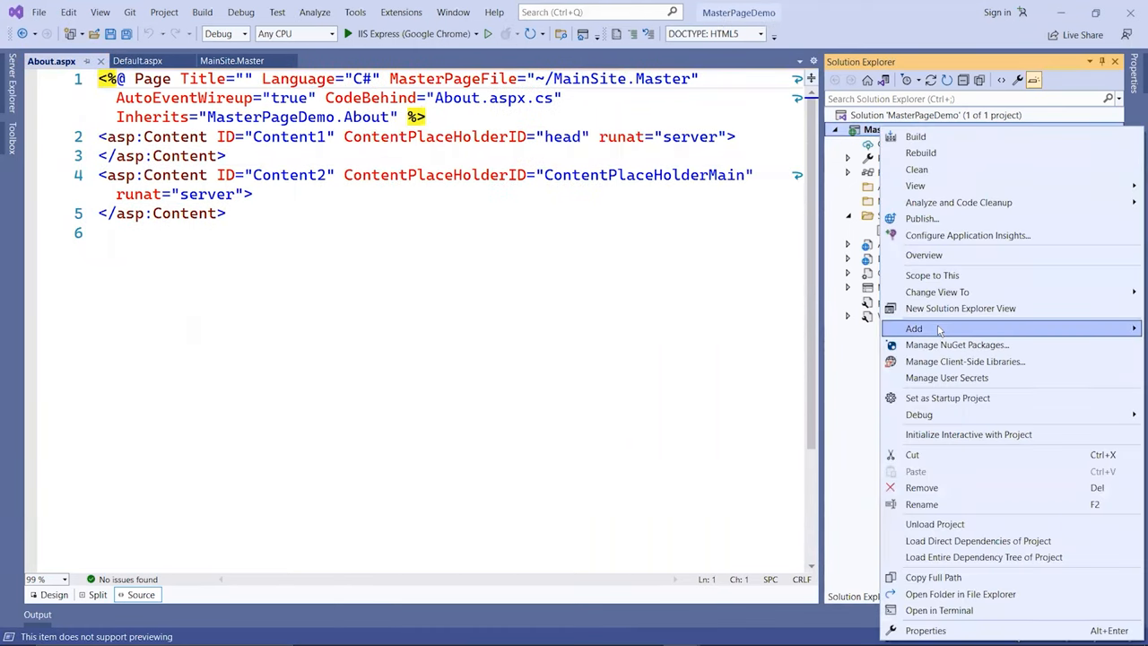
pyautogui.click(912, 326)
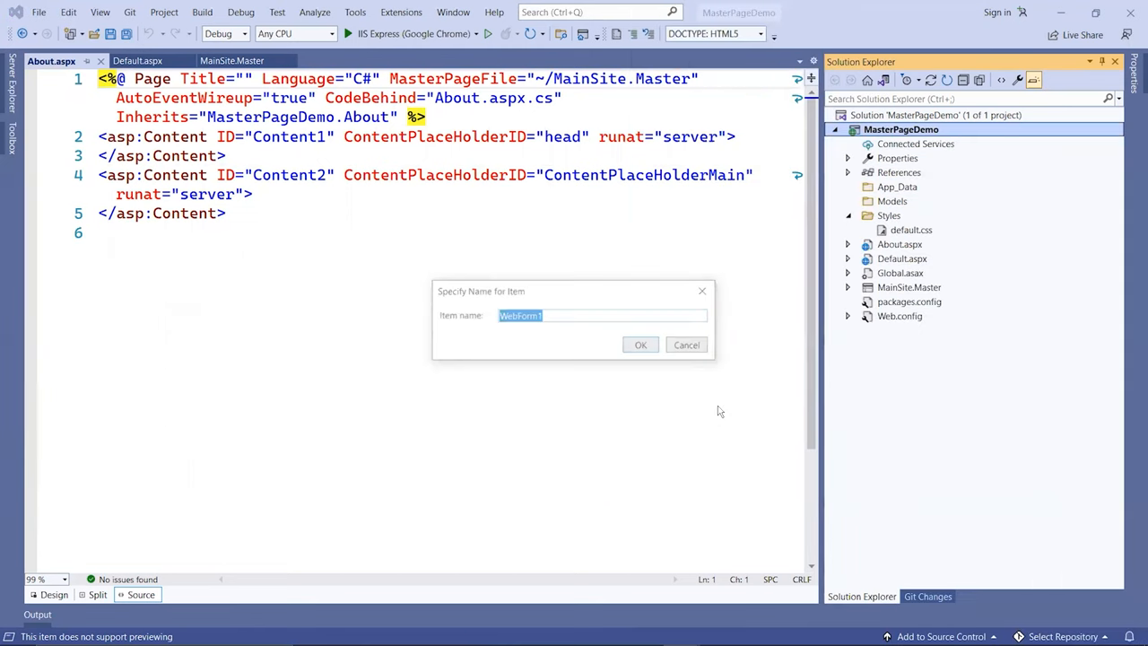
pyautogui.click(685, 344)
pyautogui.write('<main></main>')
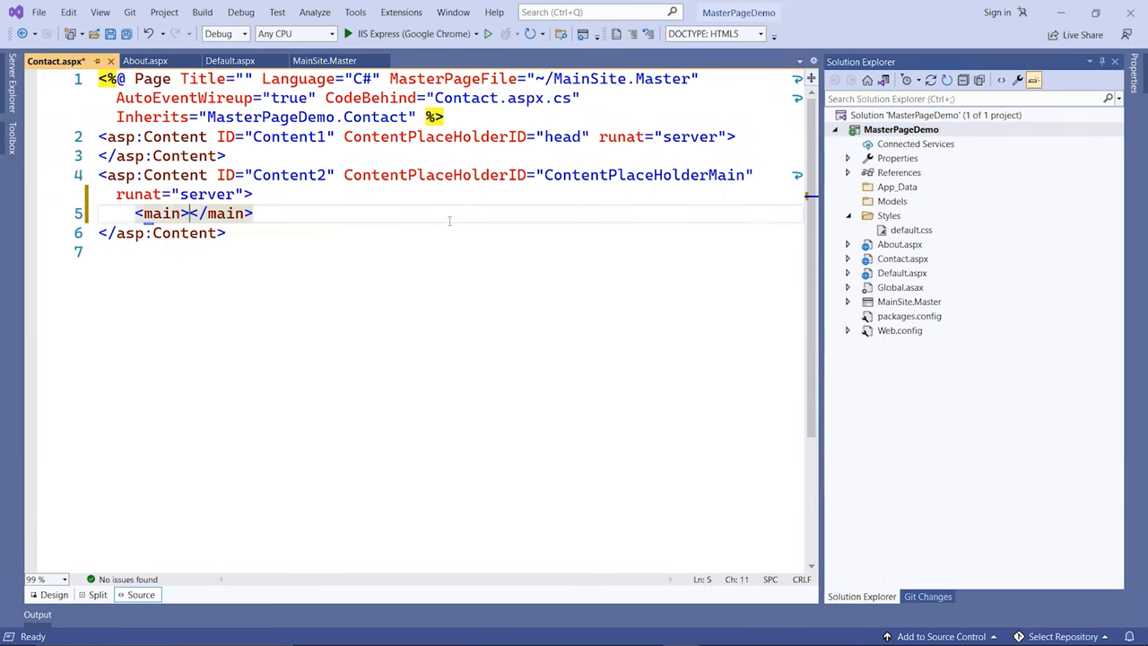
# Step: Give Contact.aspx an <h1>Contact Me</h1> heading without a trailing period
pyautogui.write('<h1>C</h1>')
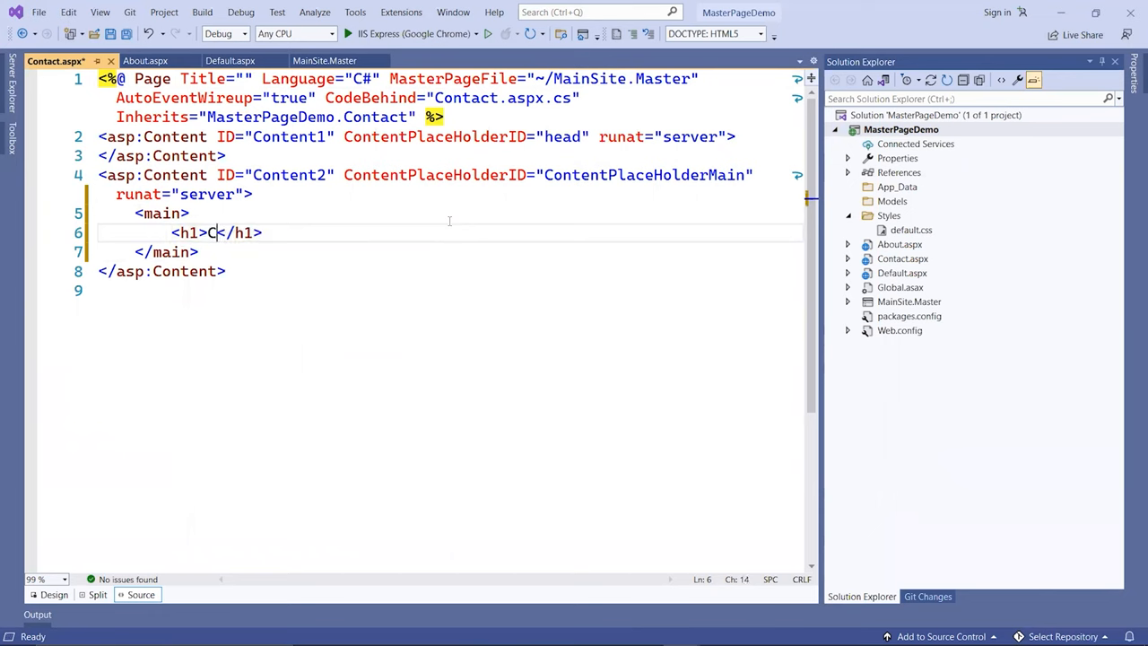
pyautogui.write('ontact Me.')
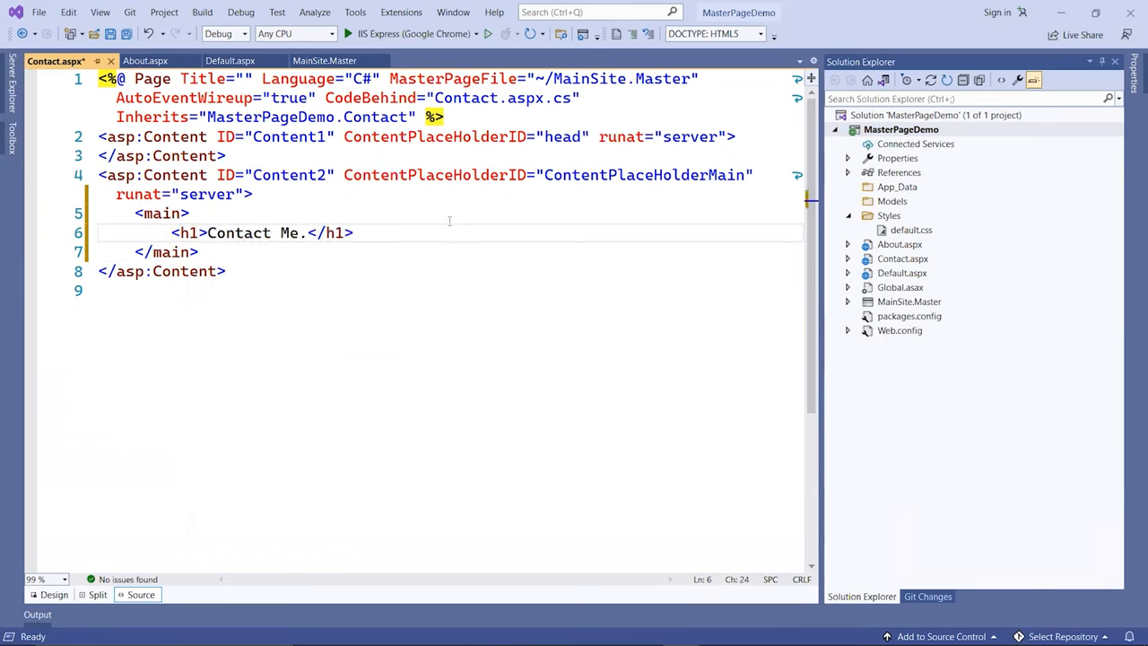
pyautogui.press('Backspace')
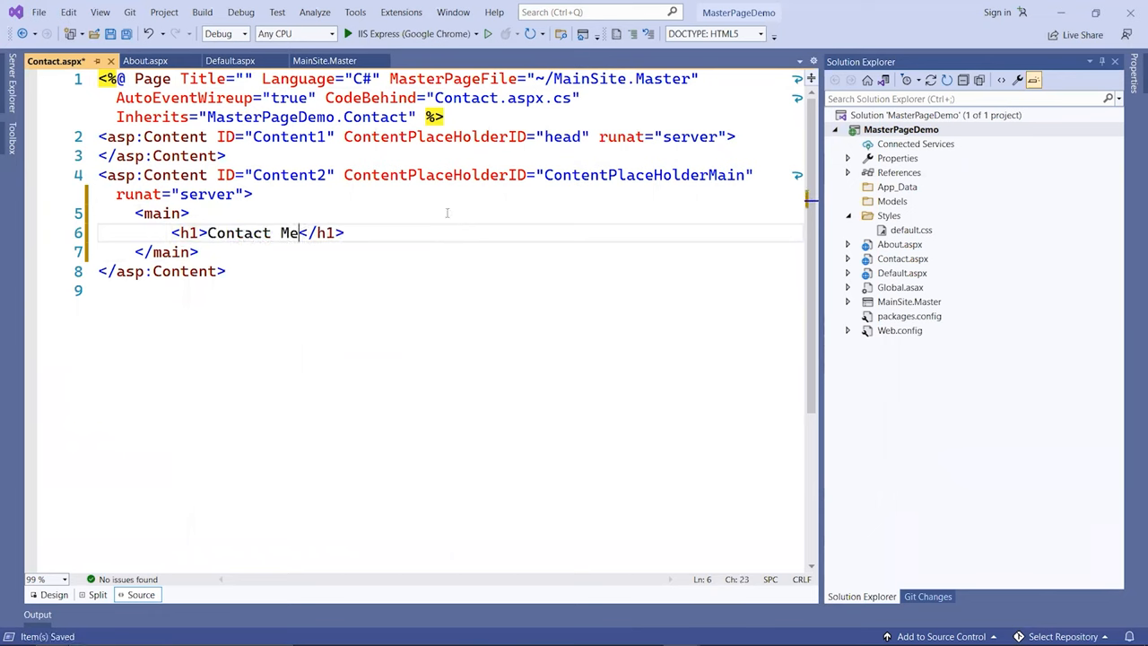
# Step: Give About.aspx a <main> with an About Me heading
pyautogui.click(153, 61)
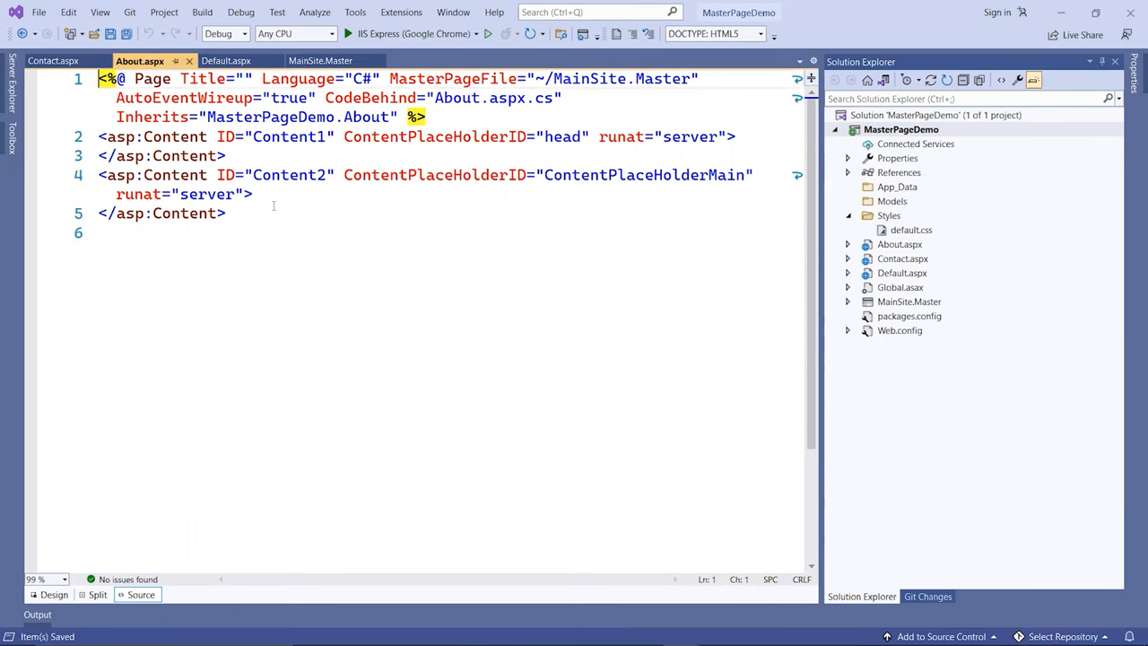
pyautogui.write('<main>')
pyautogui.click(448, 231)
pyautogui.write('<h1></h1>')
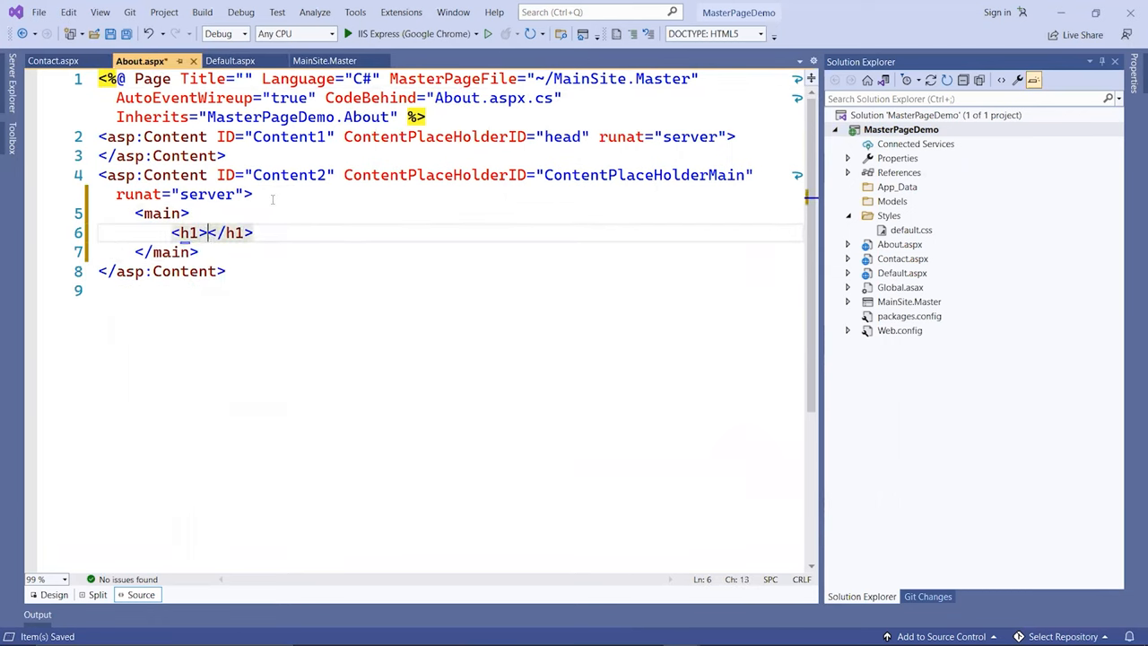
pyautogui.write('About Me')
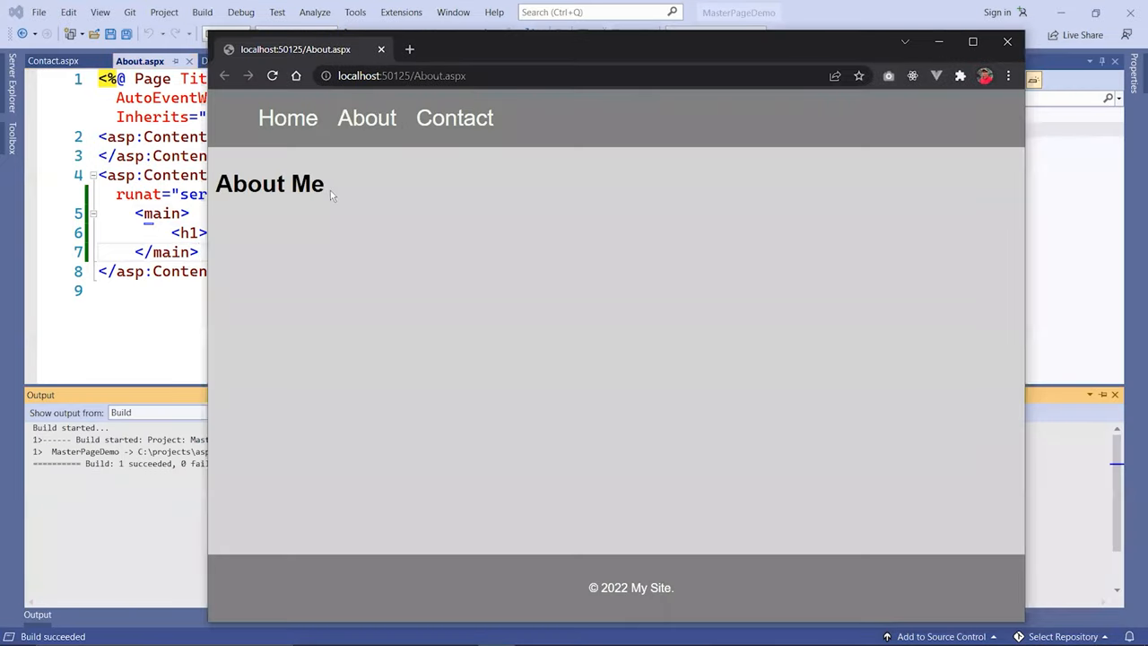
# Step: Navigate the running site to Contact, Home, then About via the master nav bar
pyautogui.click(456, 119)
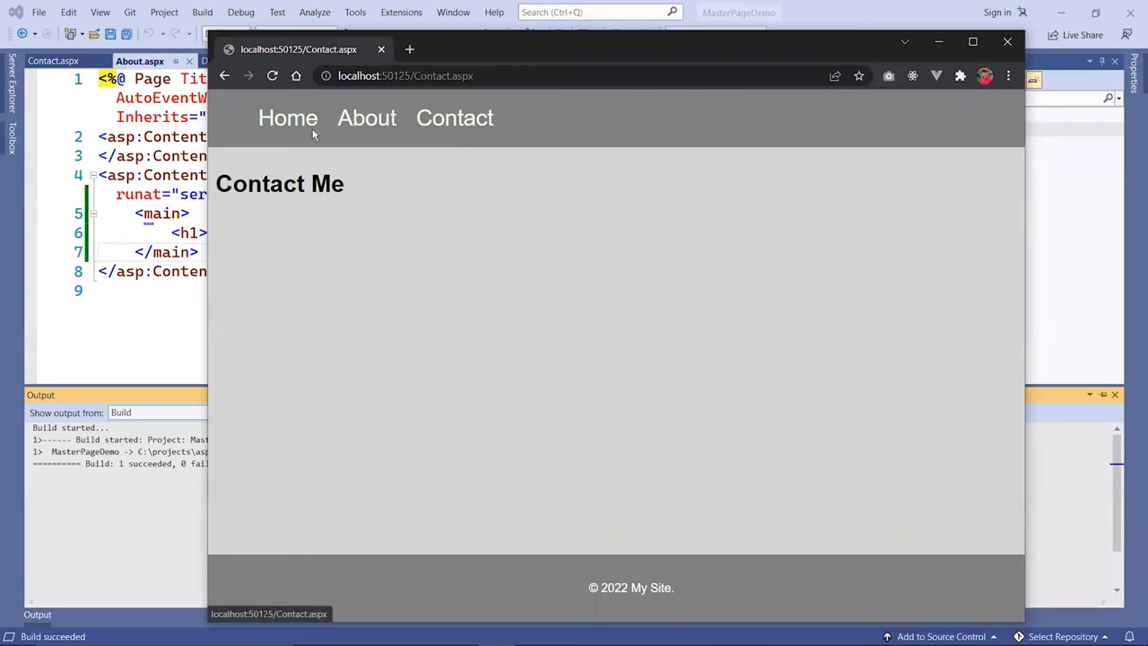
pyautogui.click(286, 119)
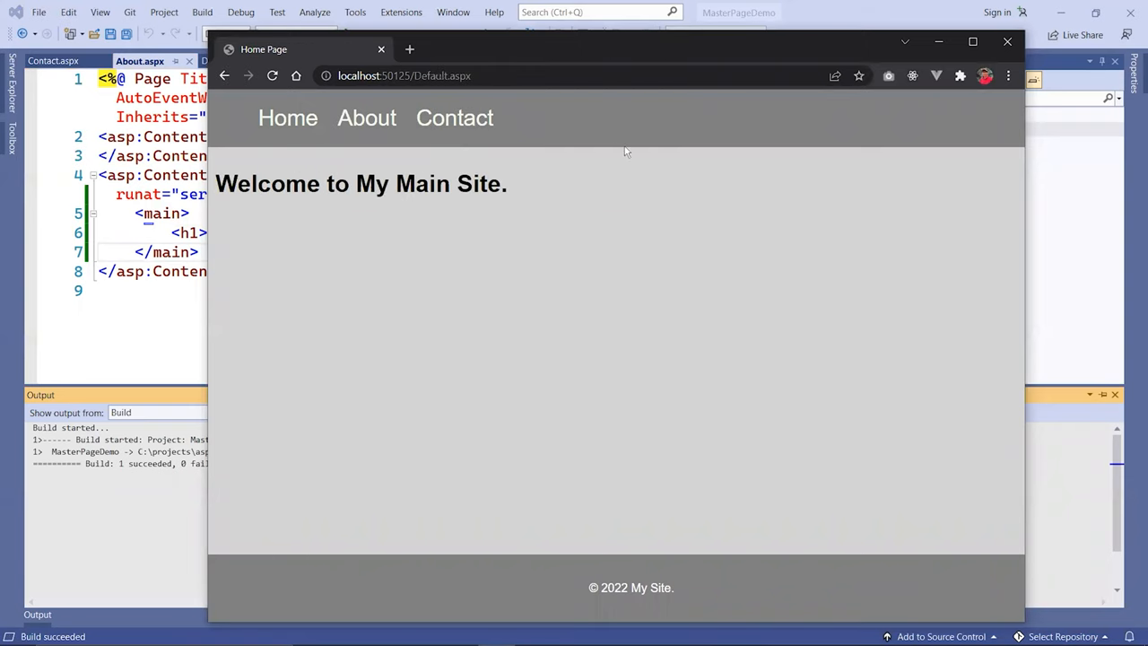
pyautogui.moveTo(568, 380)
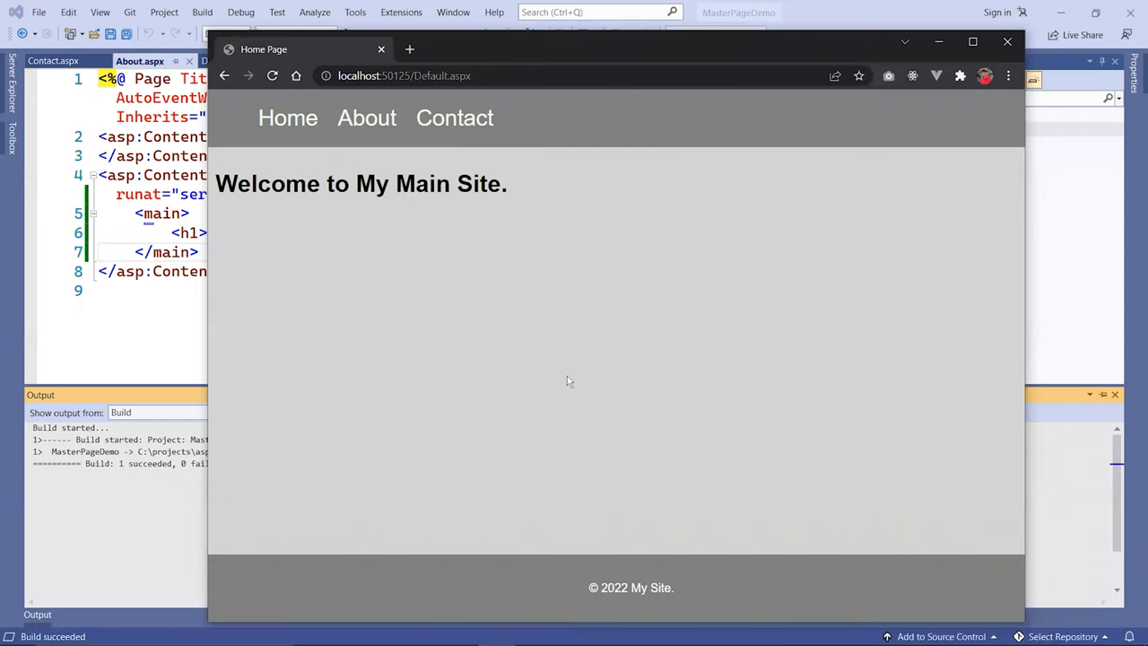
pyautogui.moveTo(513, 195)
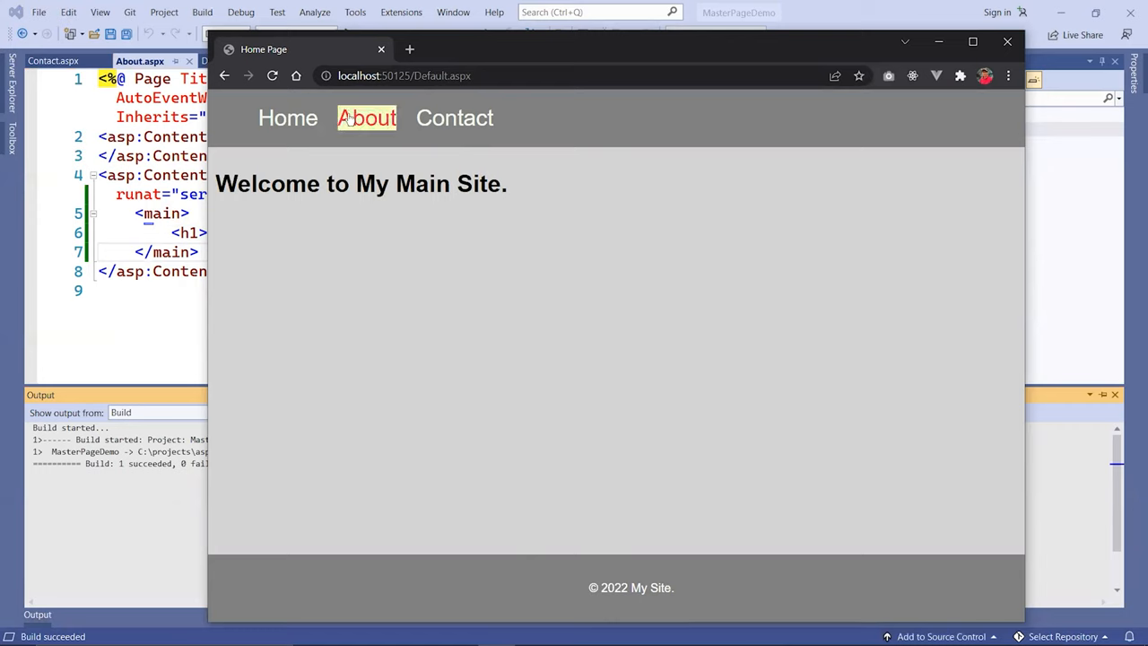
pyautogui.click(366, 118)
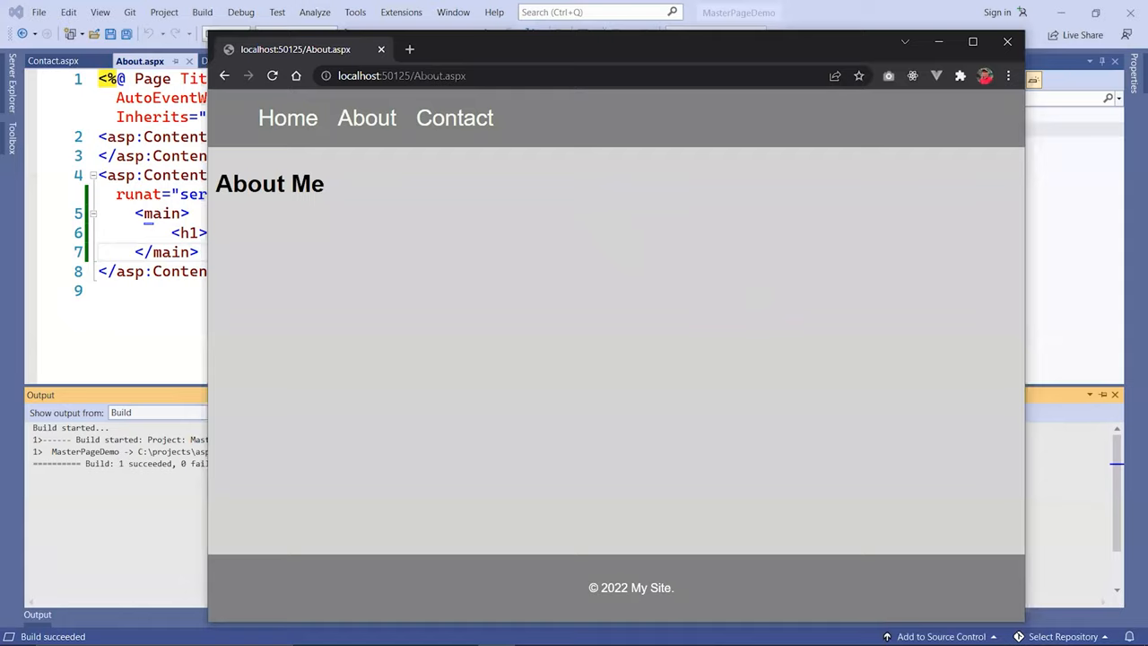